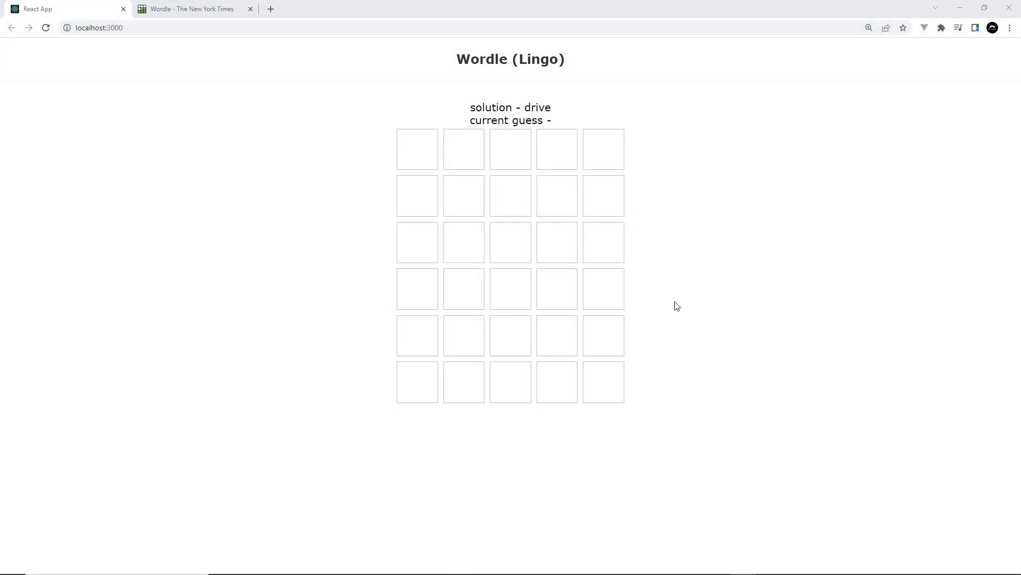
{"action": "mouse_move", "coordinate": [747, 250]}
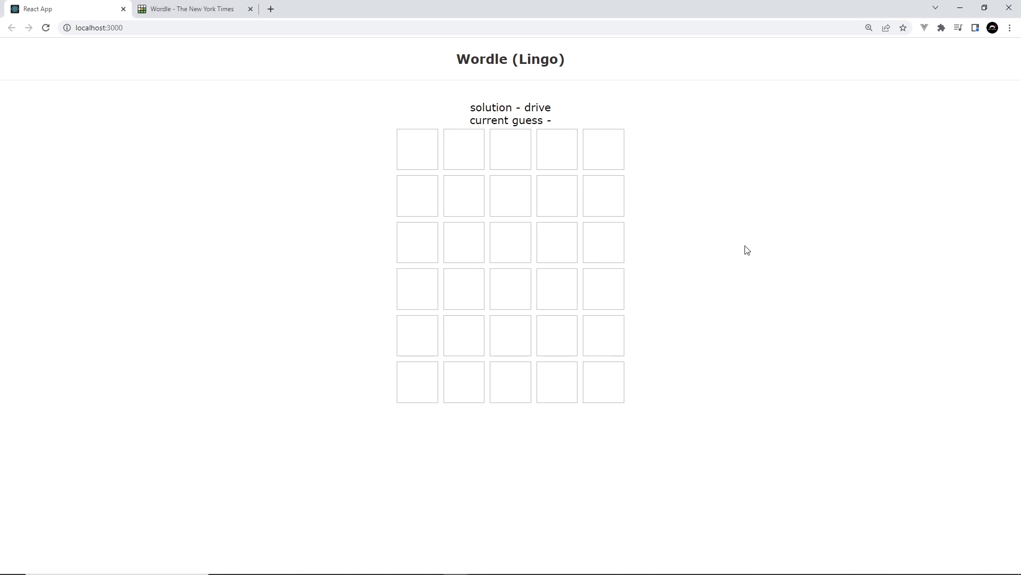
{"action": "mouse_move", "coordinate": [751, 253]}
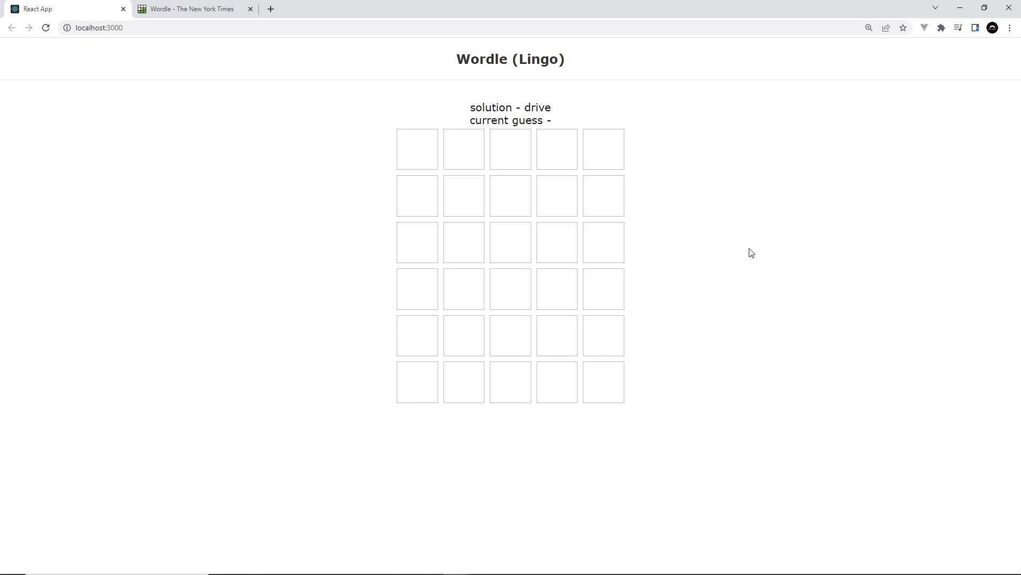
Step: Enter the guess DRIVE in the local Wordle app so the first row turns green
{"action": "type", "text": "dri"}
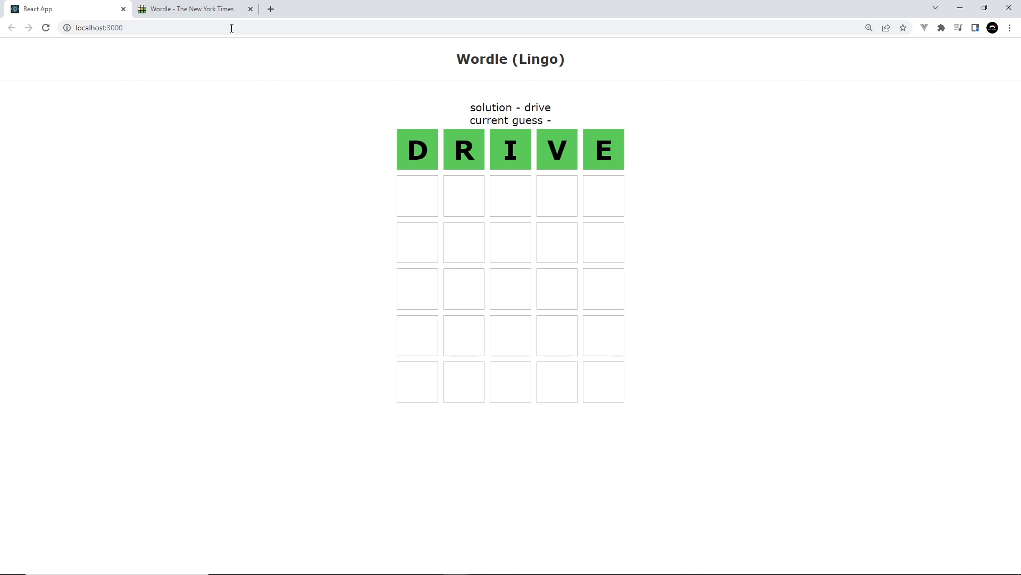
Step: Submit PLEAD in the New York Times Wordle, showing a green A among grey letters
{"action": "left_click", "coordinate": [198, 9]}
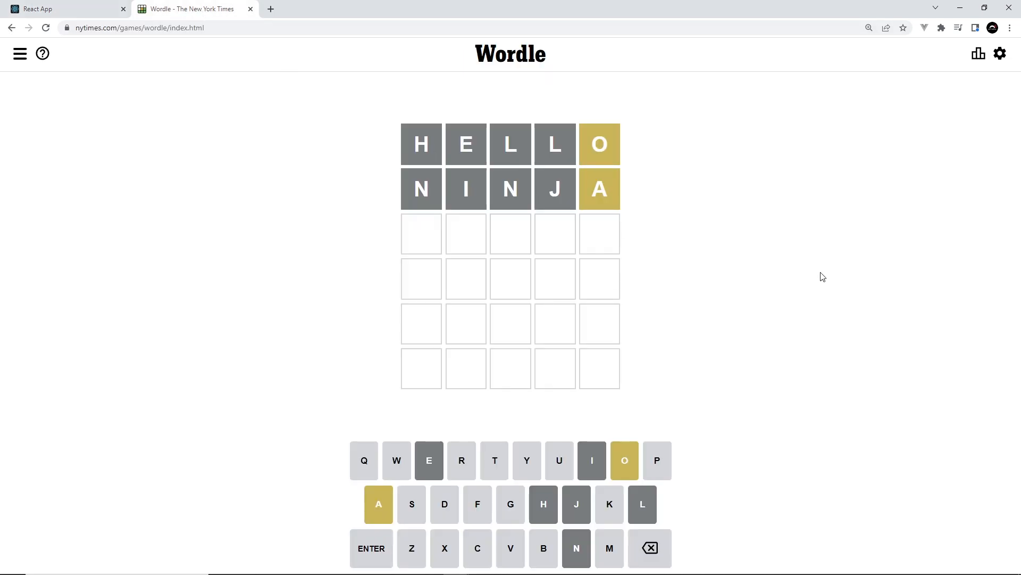
{"action": "type", "text": "PLEAD"}
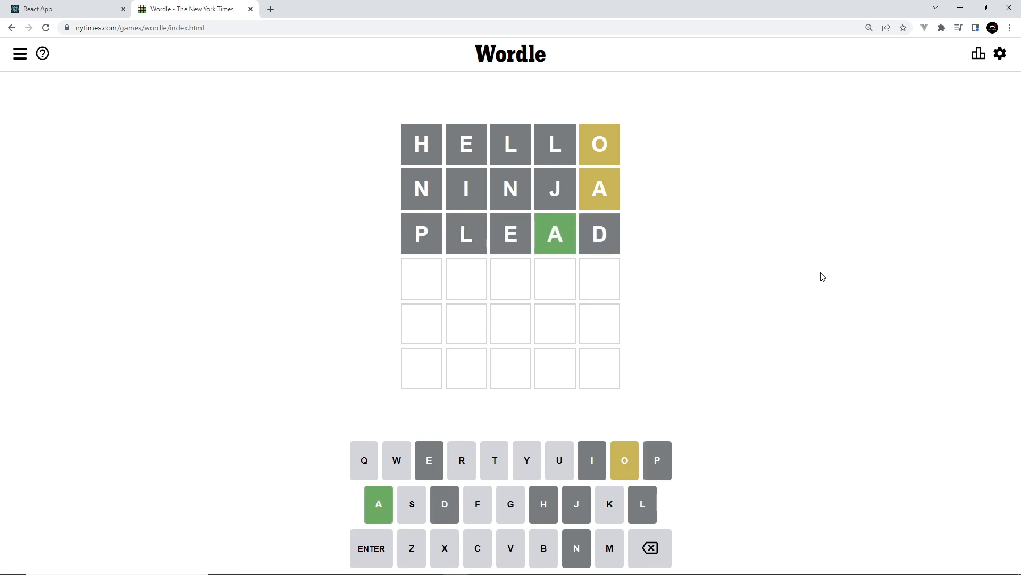
{"action": "mouse_move", "coordinate": [835, 276]}
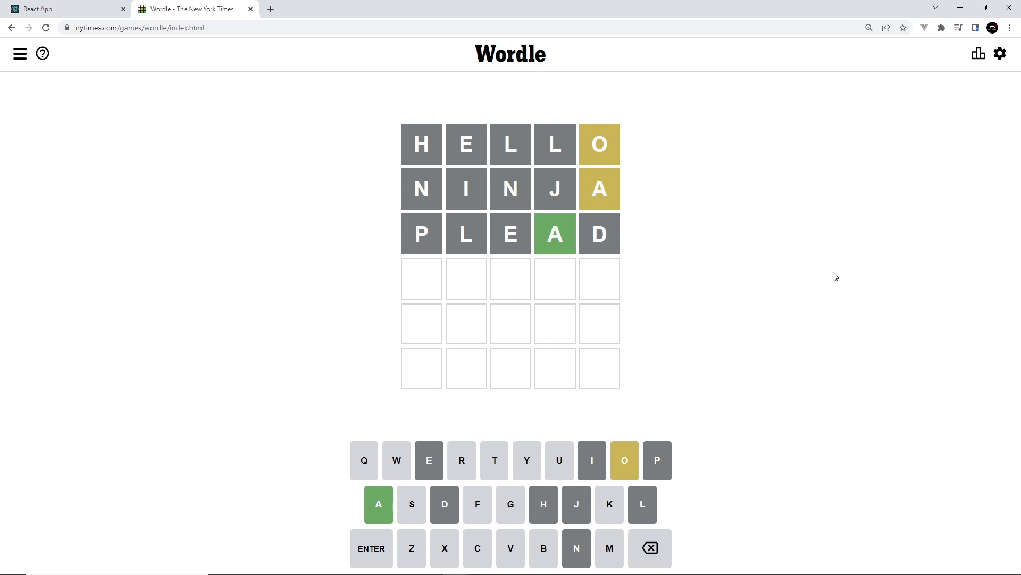
{"action": "mouse_move", "coordinate": [664, 258]}
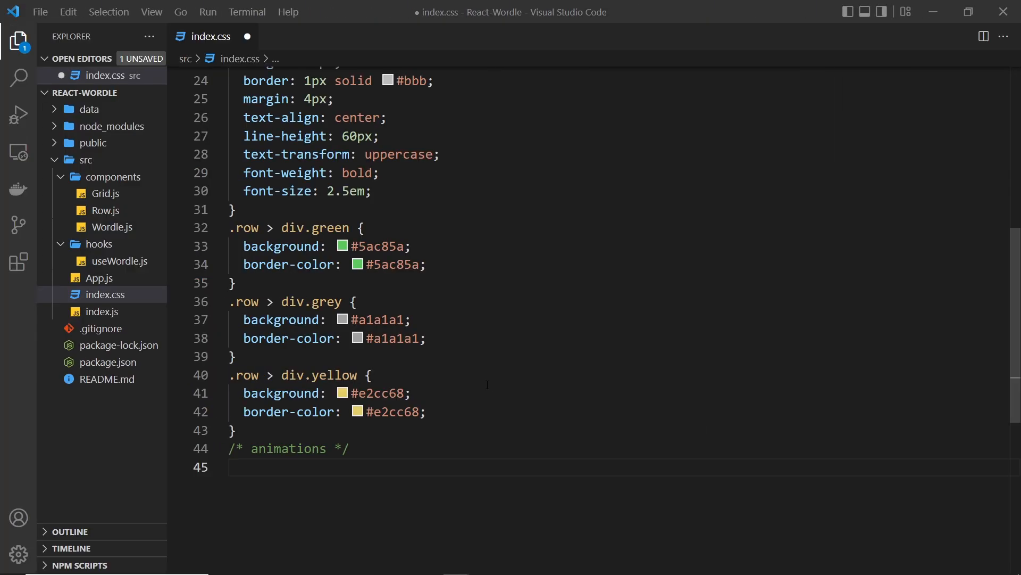
{"action": "mouse_move", "coordinate": [488, 389]}
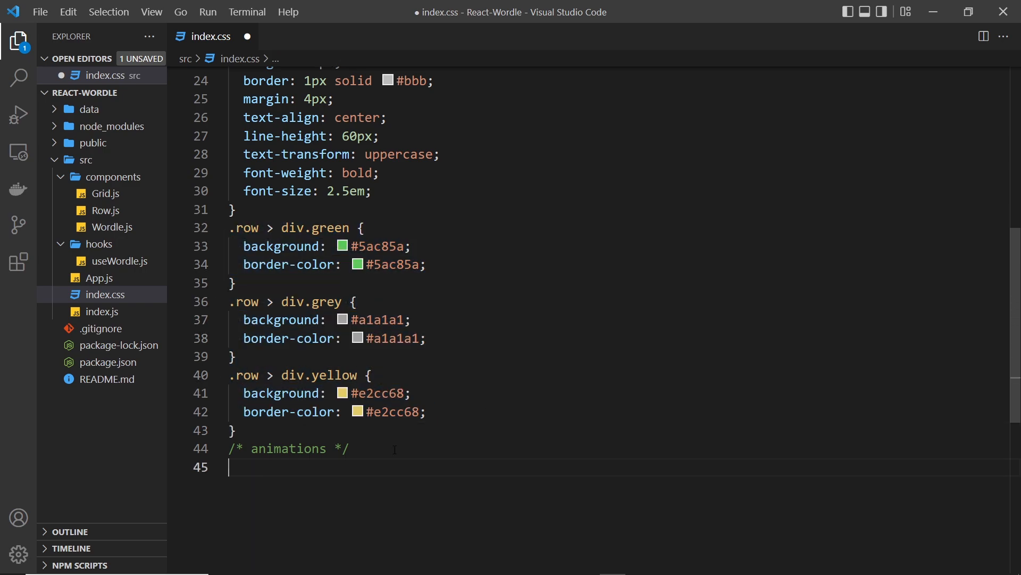
{"action": "type", "text": "@keyfr"}
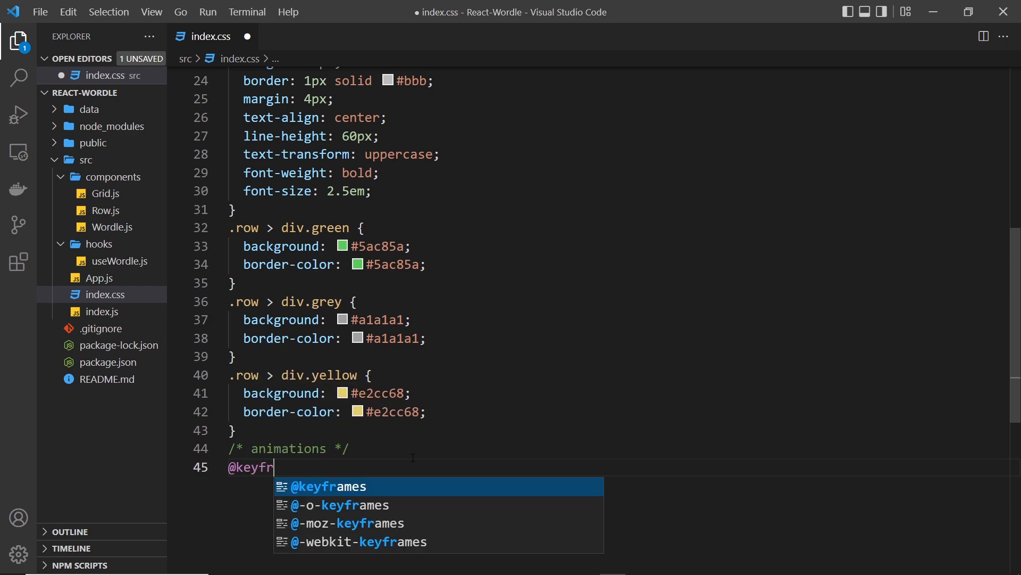
{"action": "key", "text": "Tab"}
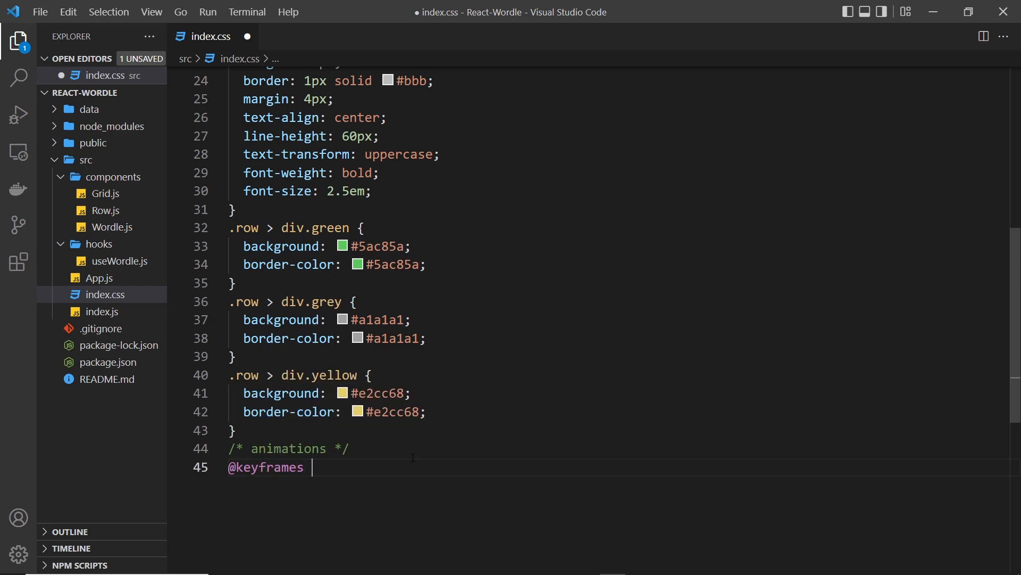
{"action": "type", "text": "flip {"}
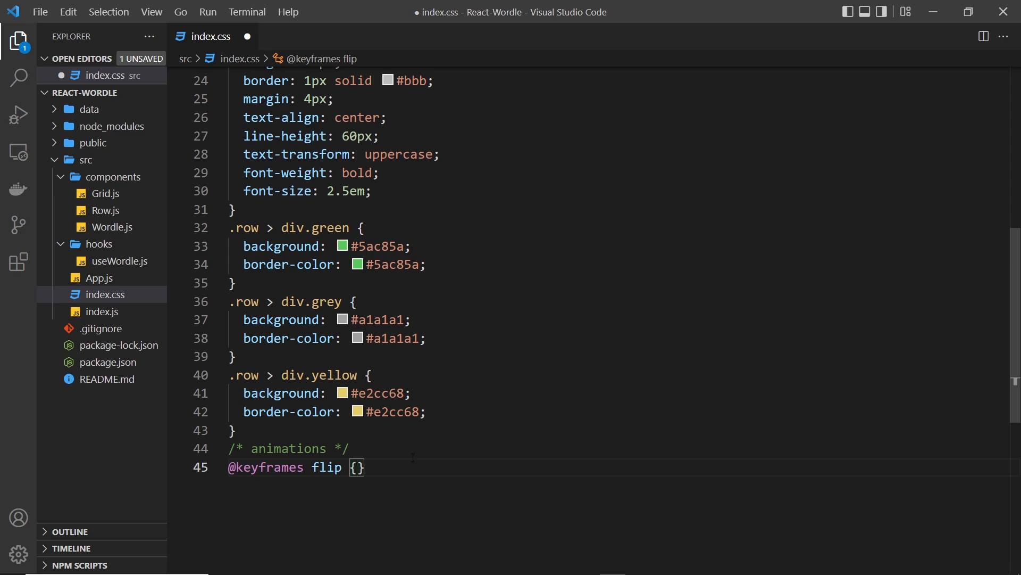
{"action": "key", "text": "Enter"}
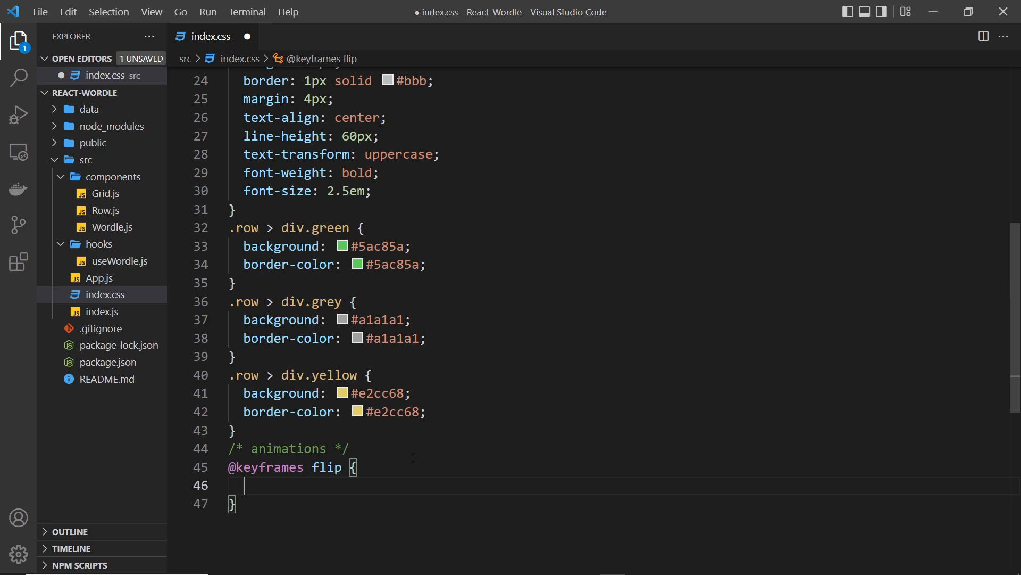
{"action": "scroll", "scroll_direction": "down", "scroll_amount": 3}
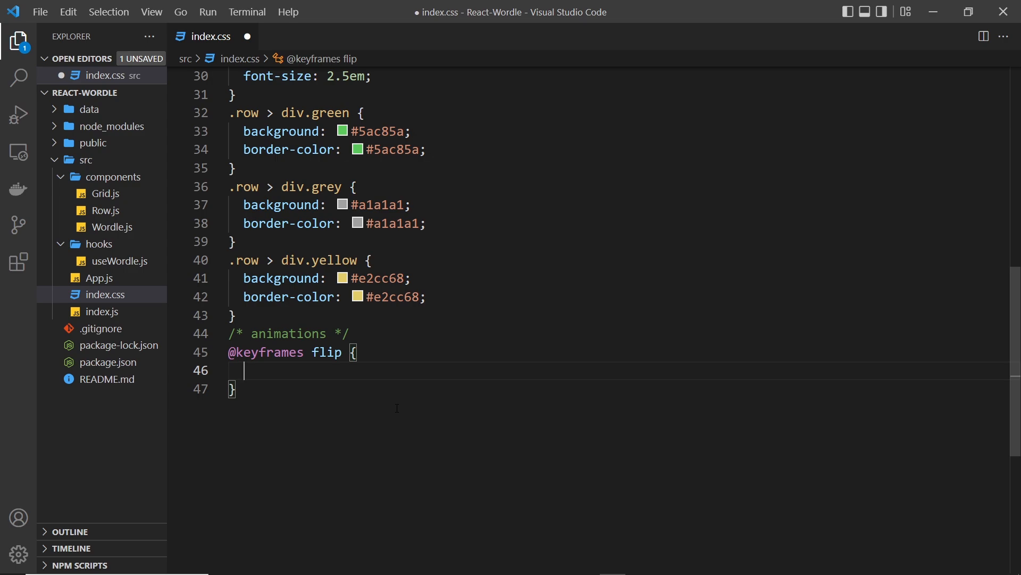
{"action": "mouse_move", "coordinate": [415, 395]}
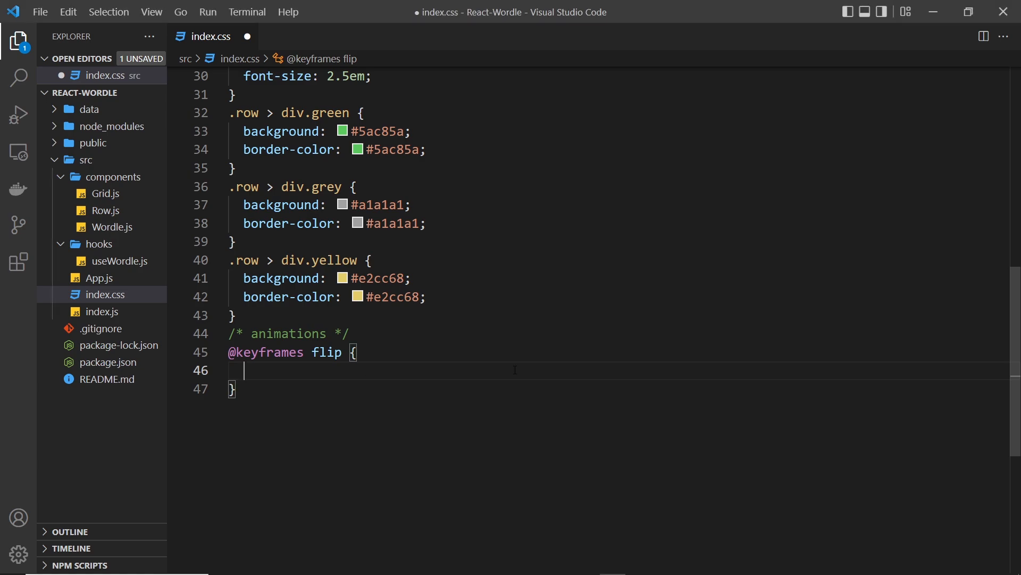
{"action": "type", "text": "0"}
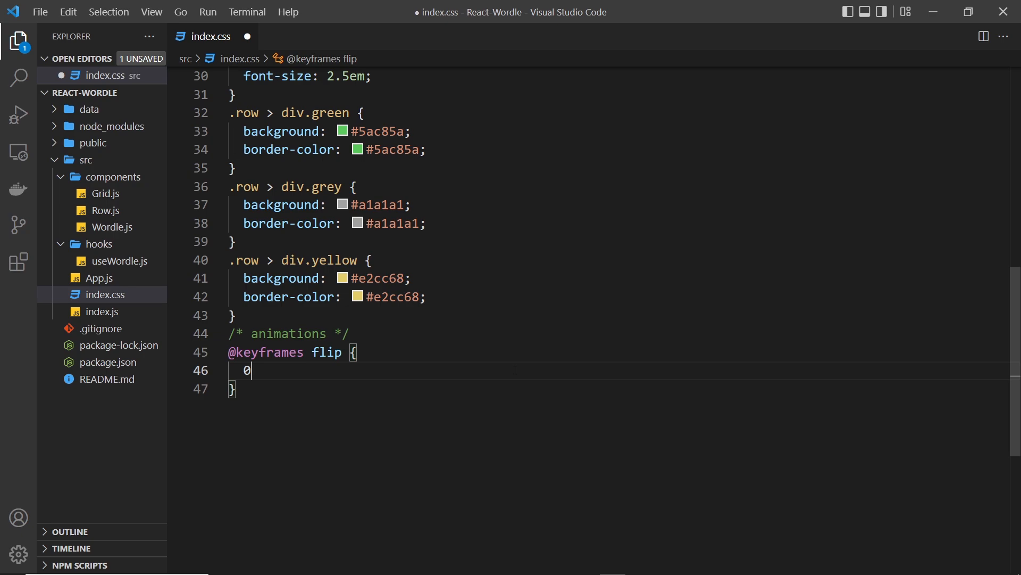
{"action": "type", "text": "% {"}
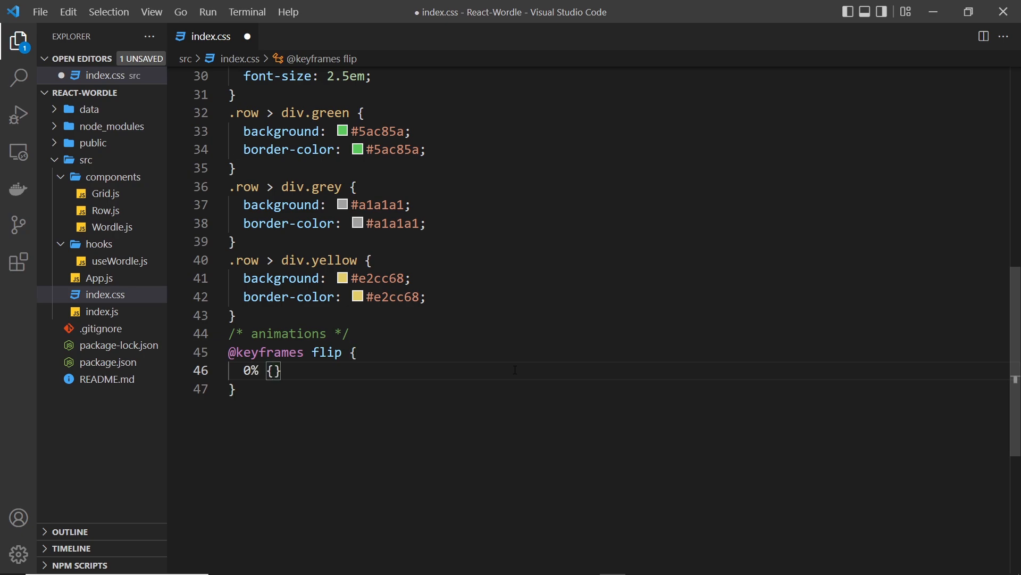
{"action": "key", "text": "Enter"}
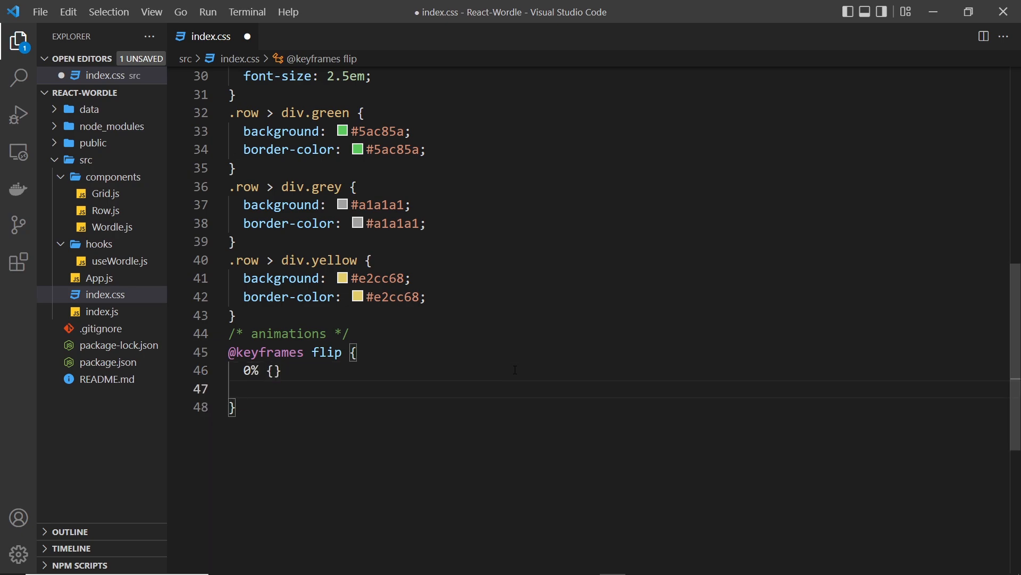
{"action": "type", "text": "100% {}"}
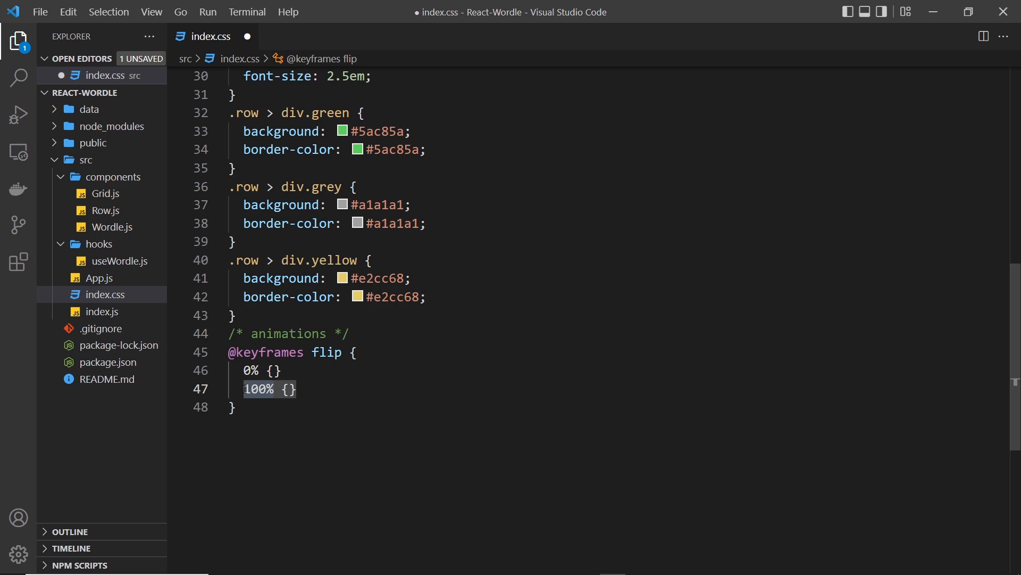
{"action": "left_click", "coordinate": [298, 389]}
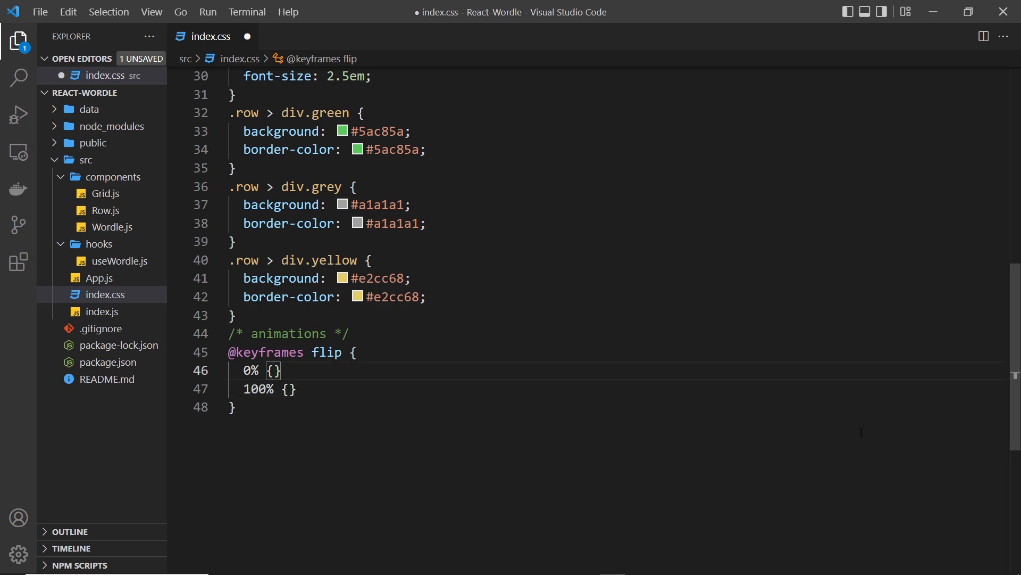
{"action": "key", "text": "Enter"}
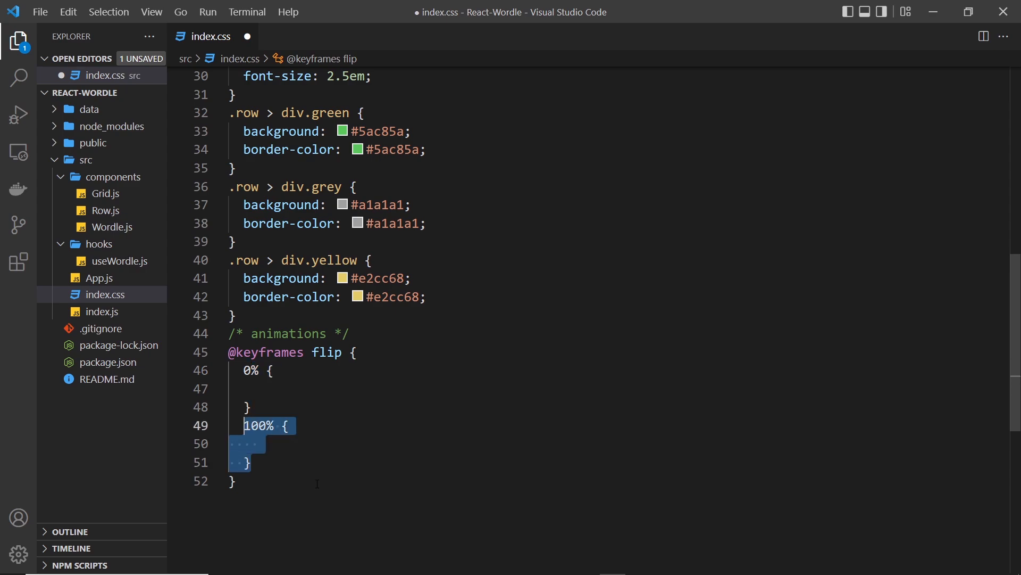
{"action": "left_click", "coordinate": [272, 444]}
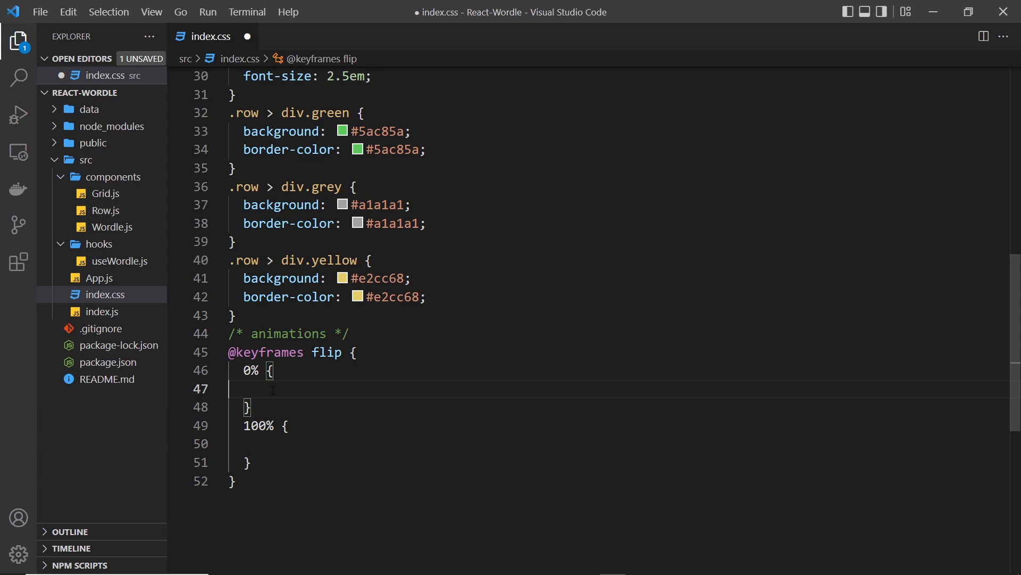
Step: Add empty 45% and 55% steps between the 0% and 100% keyframes
{"action": "left_click", "coordinate": [273, 406]}
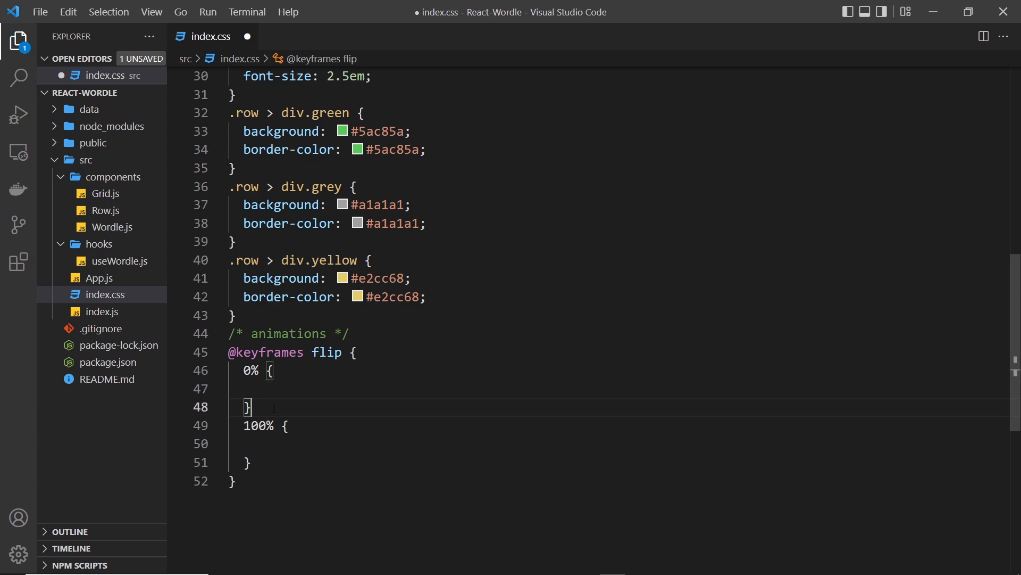
{"action": "type", "text": "45"}
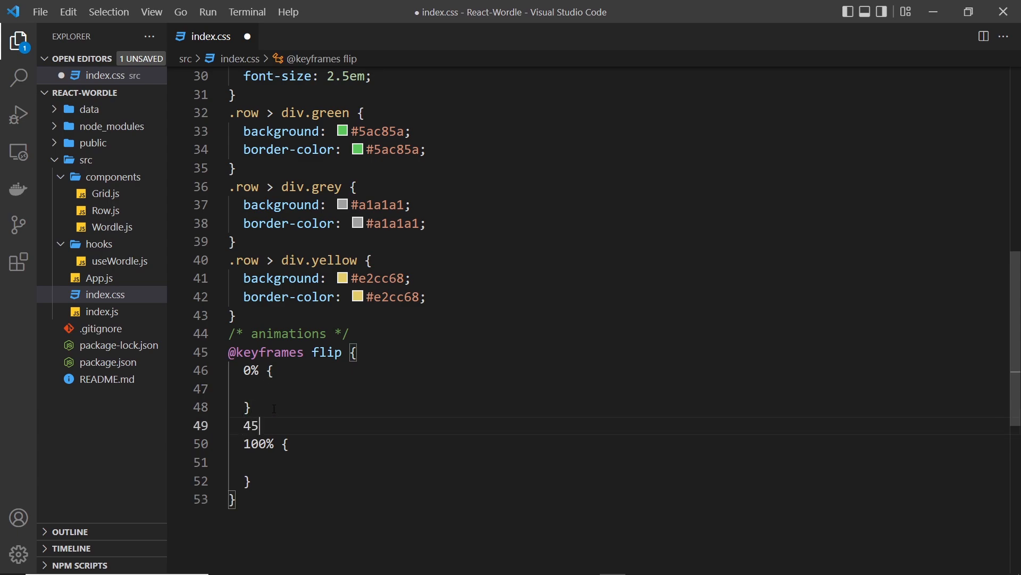
{"action": "type", "text": "% {"}
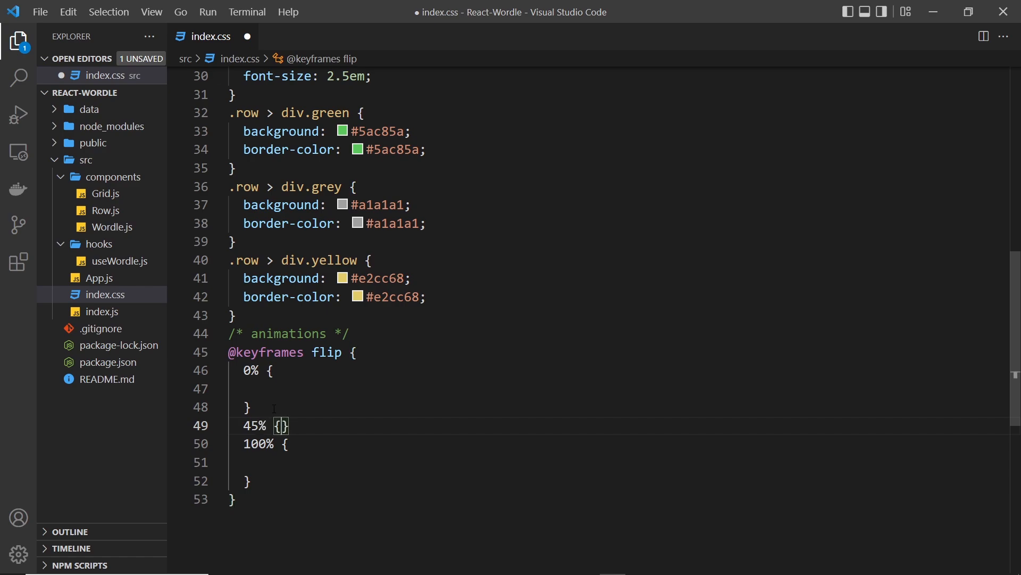
{"action": "key", "text": "Enter"}
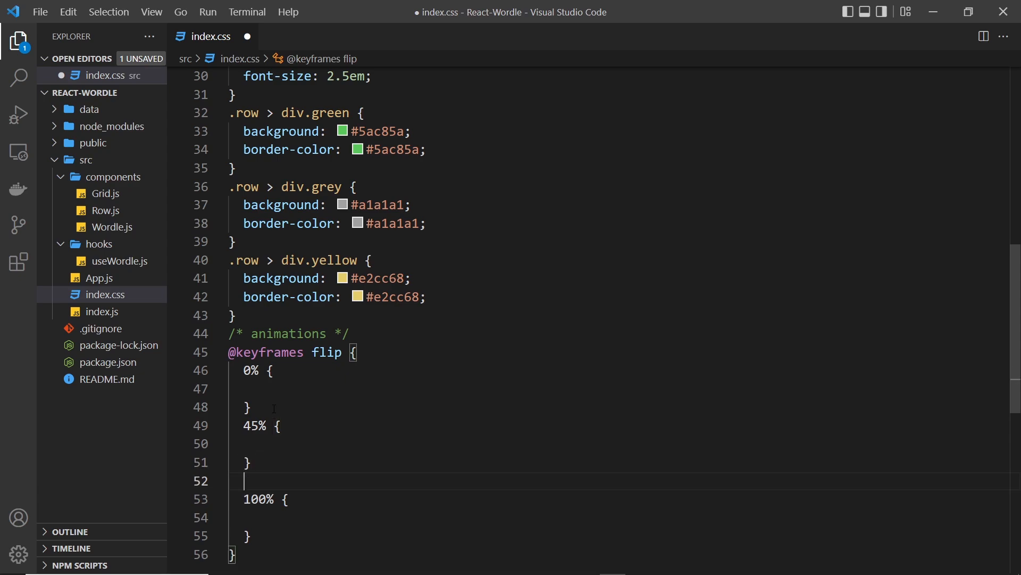
{"action": "type", "text": "55% {"}
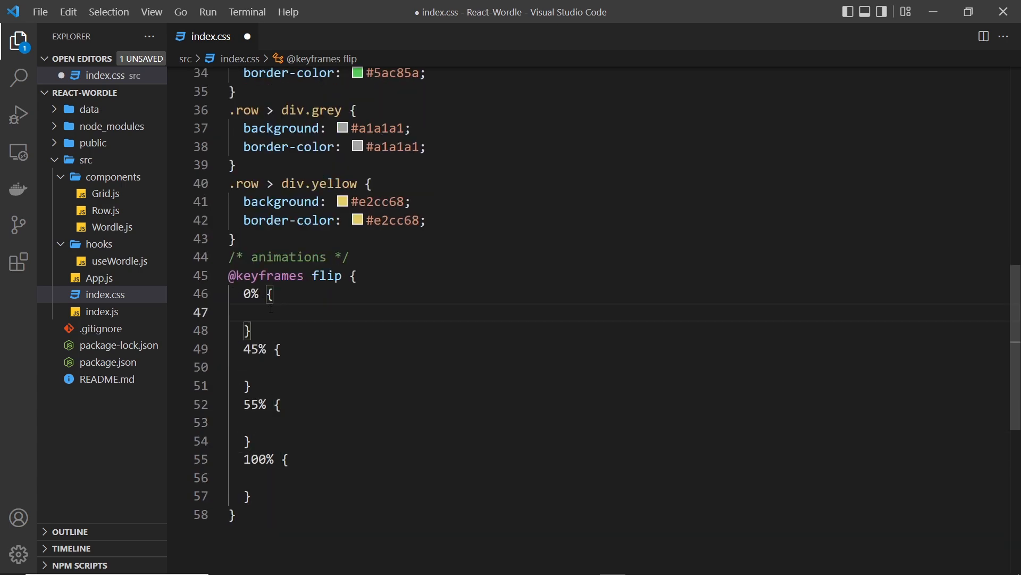
{"action": "left_click_drag", "start_coordinate": [269, 293], "coordinate": [248, 495]}
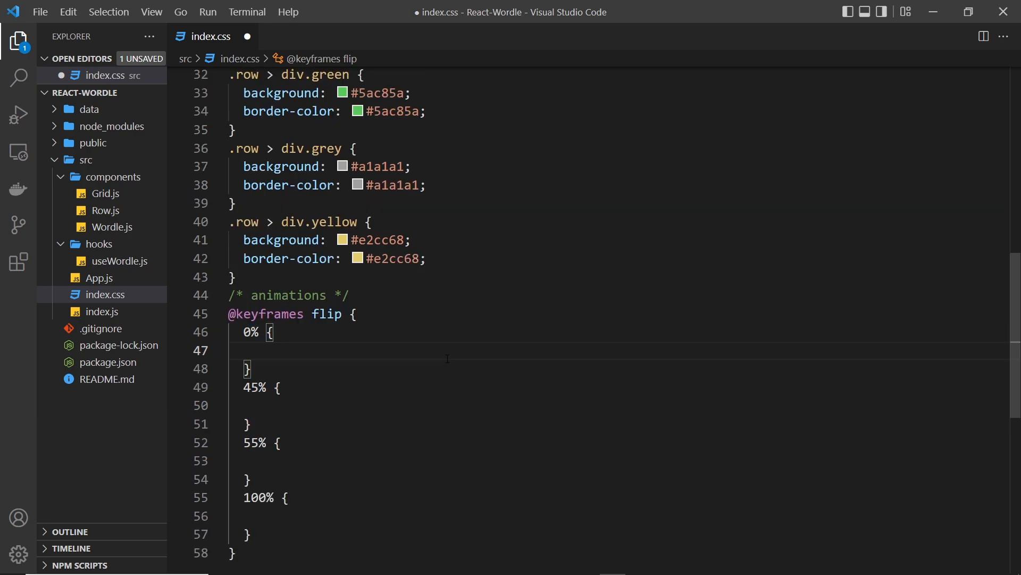
{"action": "scroll", "scroll_direction": "down", "scroll_amount": 3}
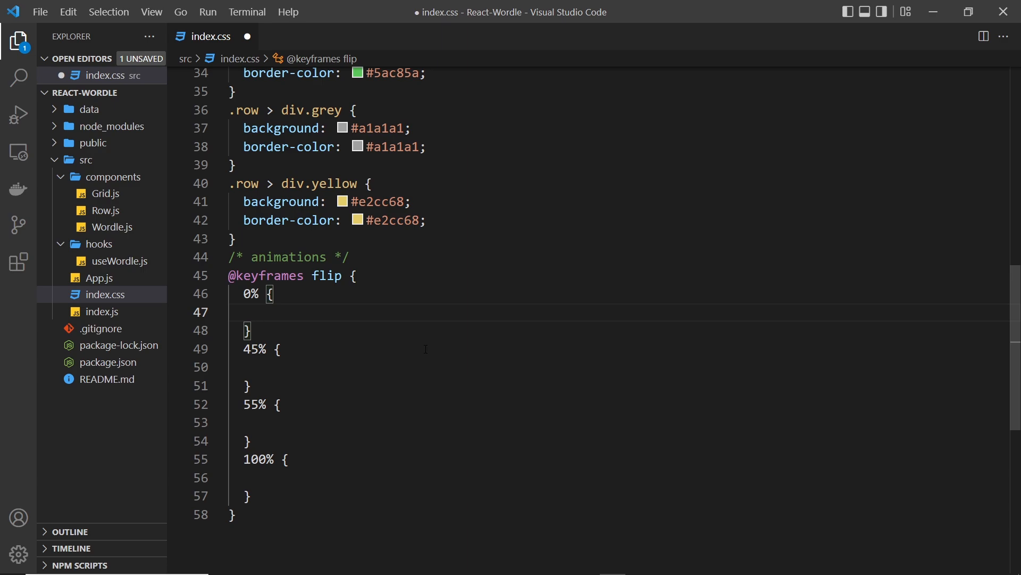
Step: Give the 0% keyframe transform: rotateX(0)
{"action": "type", "text": "transf"}
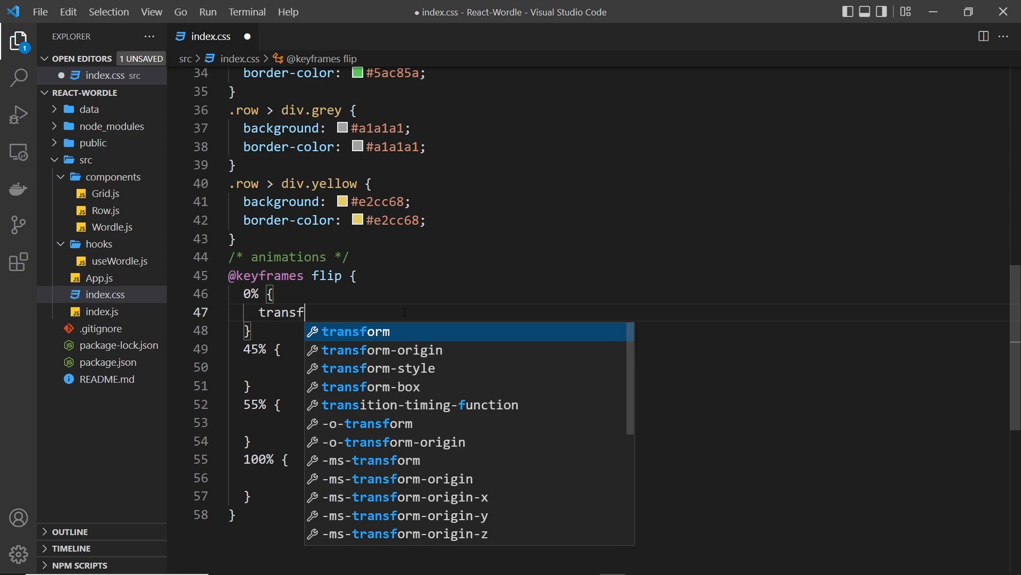
{"action": "type", "text": "transform:"}
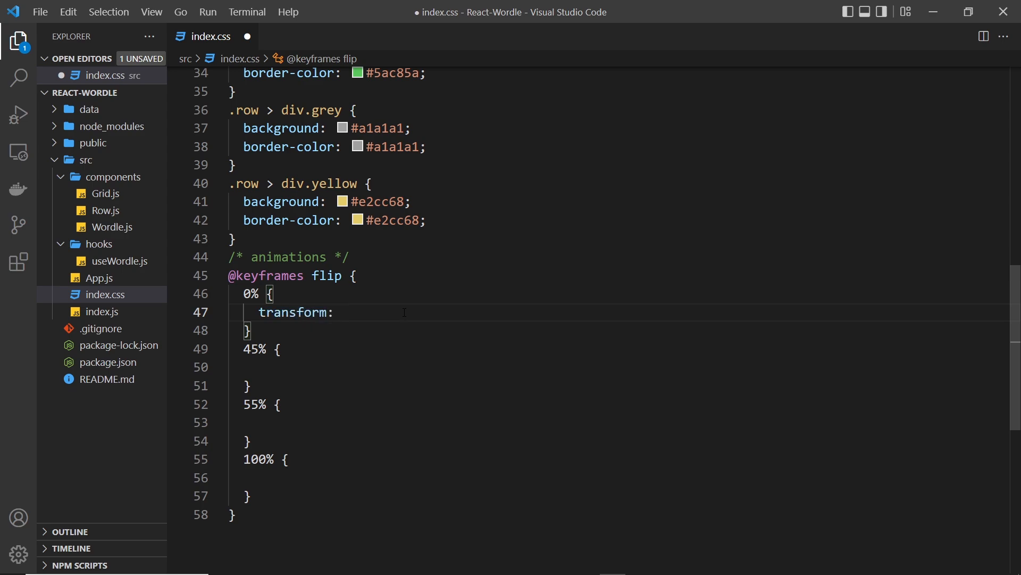
{"action": "type", "text": "rotateX("}
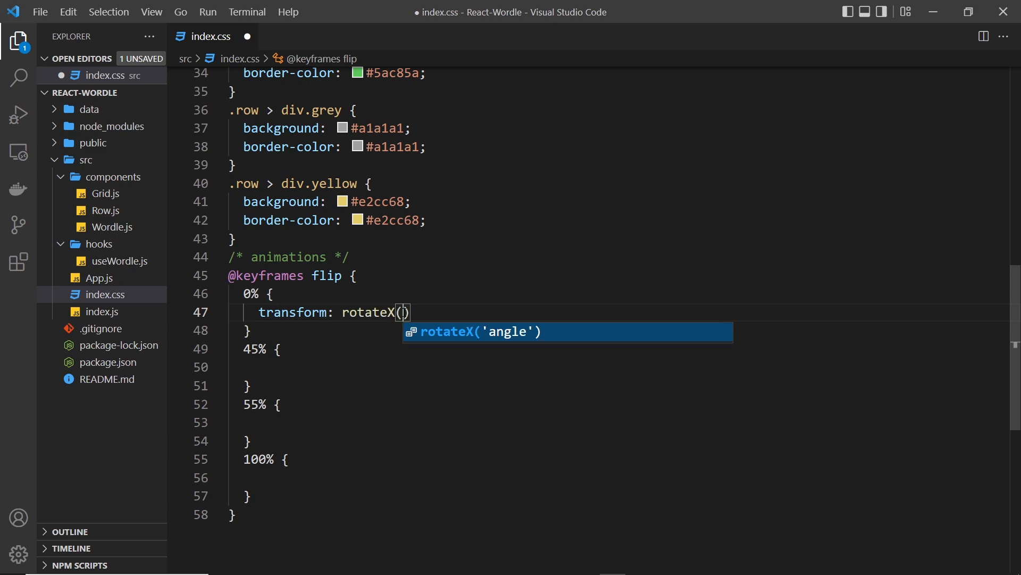
{"action": "type", "text": "0)"}
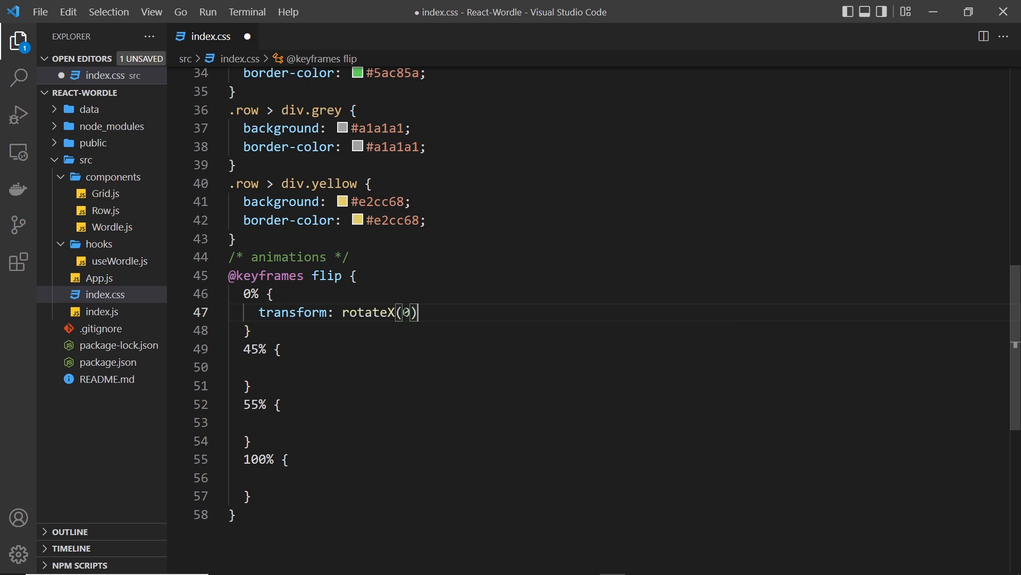
{"action": "type", "text": ";"}
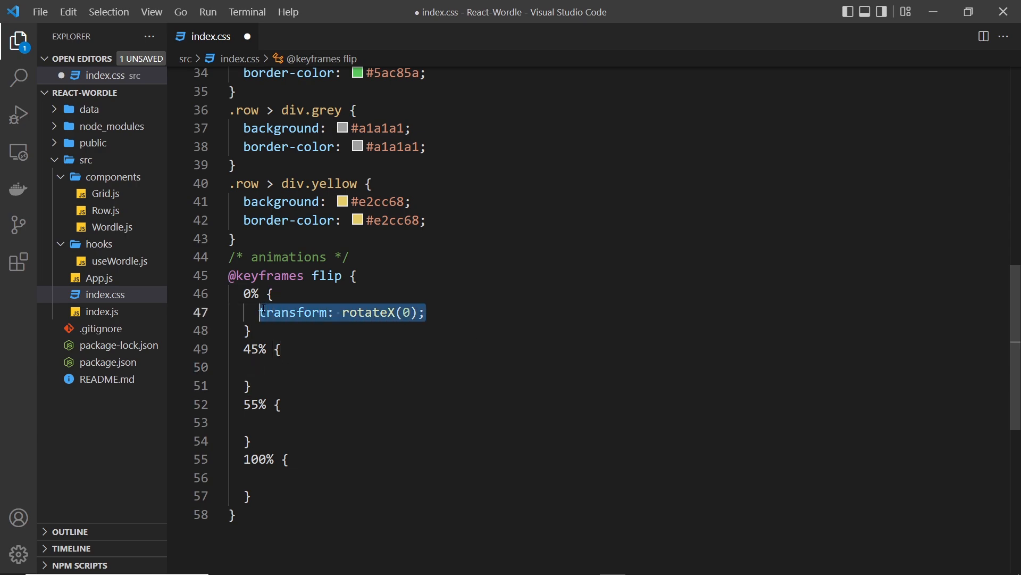
Step: Set rotateX(90deg) at 45% and 55%, and rotateX(0) back at 100%
{"action": "left_click", "coordinate": [275, 367]}
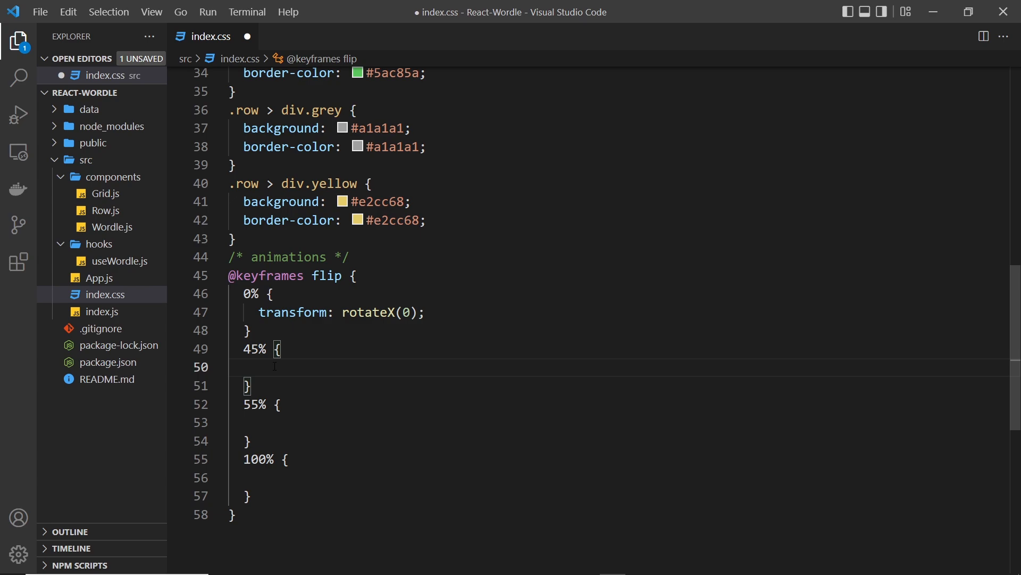
{"action": "type", "text": "transform: rotateX(0);"}
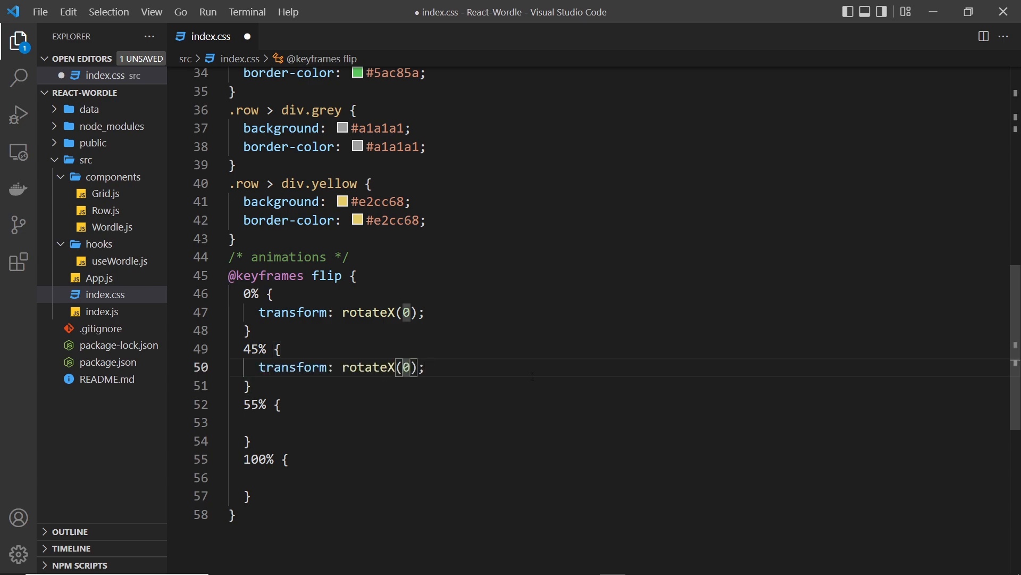
{"action": "type", "text": "90DE"}
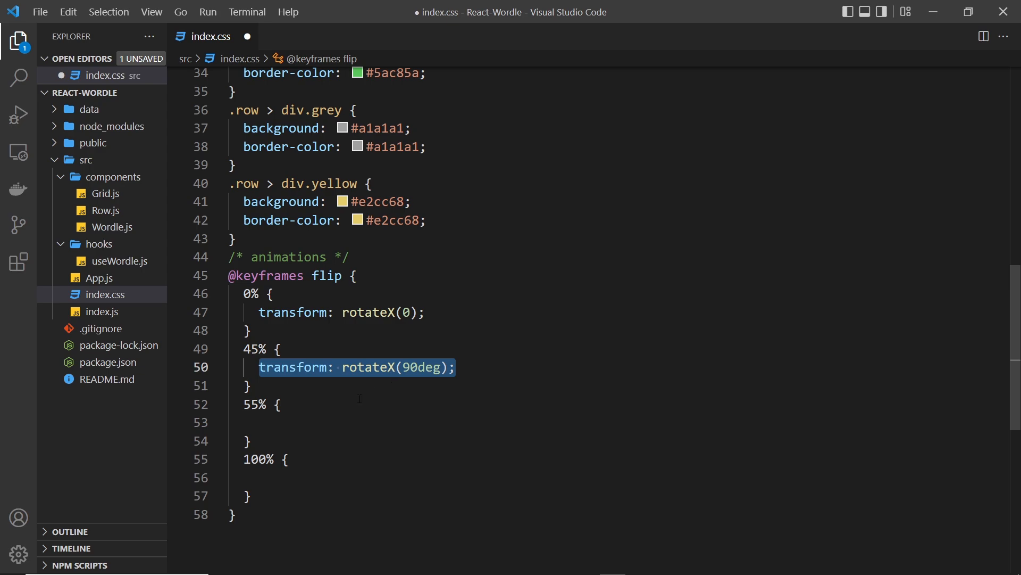
{"action": "type", "text": "transform: rotateX(90deg);"}
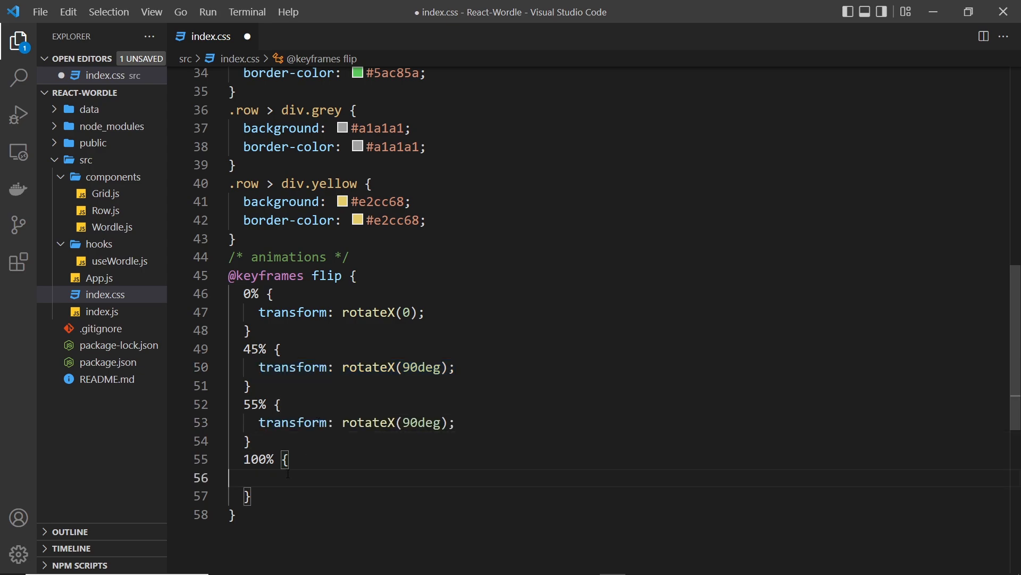
{"action": "type", "text": "transform: rotateX(90deg);"}
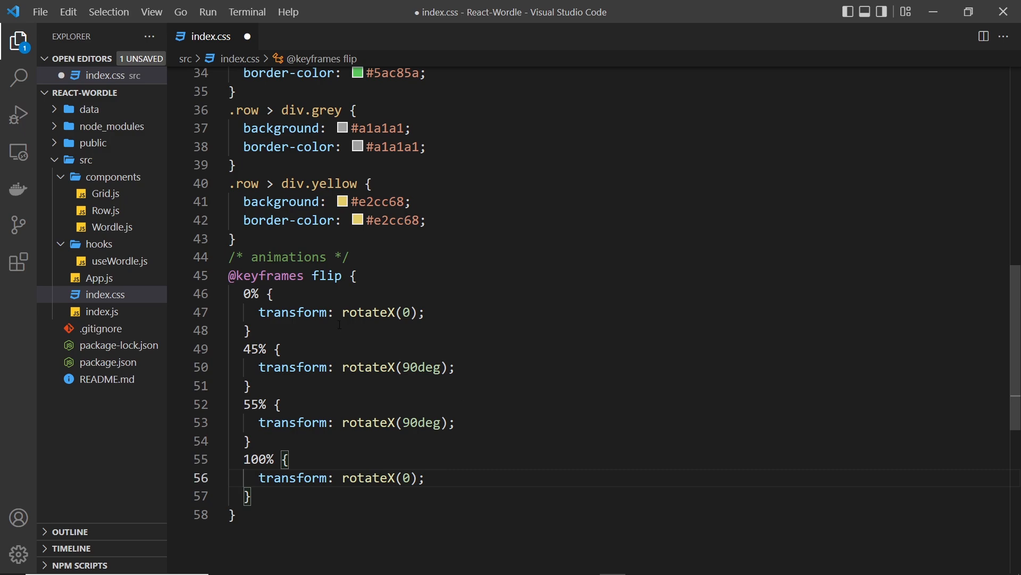
{"action": "mouse_move", "coordinate": [294, 367]}
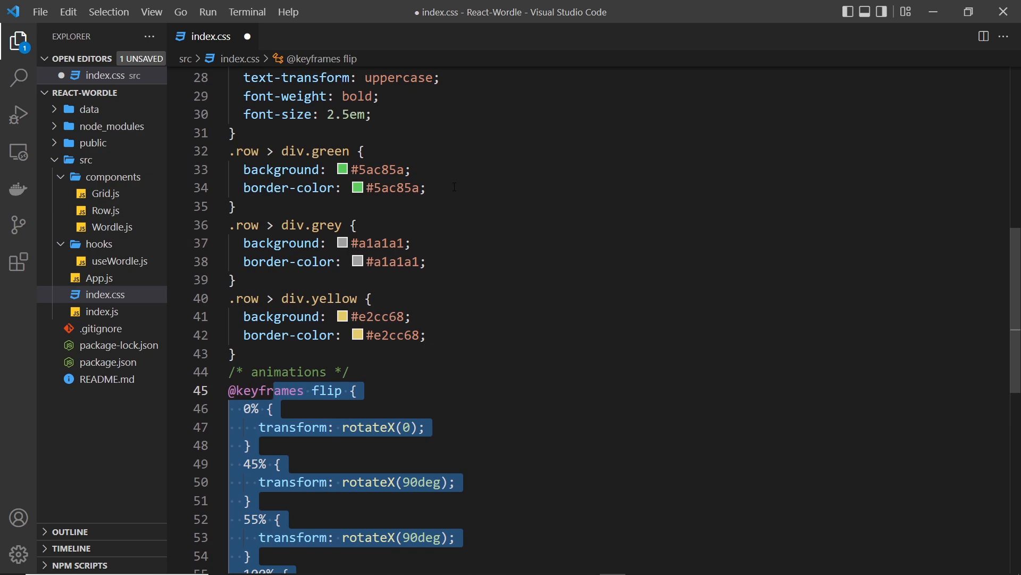
Step: Add animation: flip 0.5s ease forwards to the .green tile rule
{"action": "left_click", "coordinate": [542, 196]}
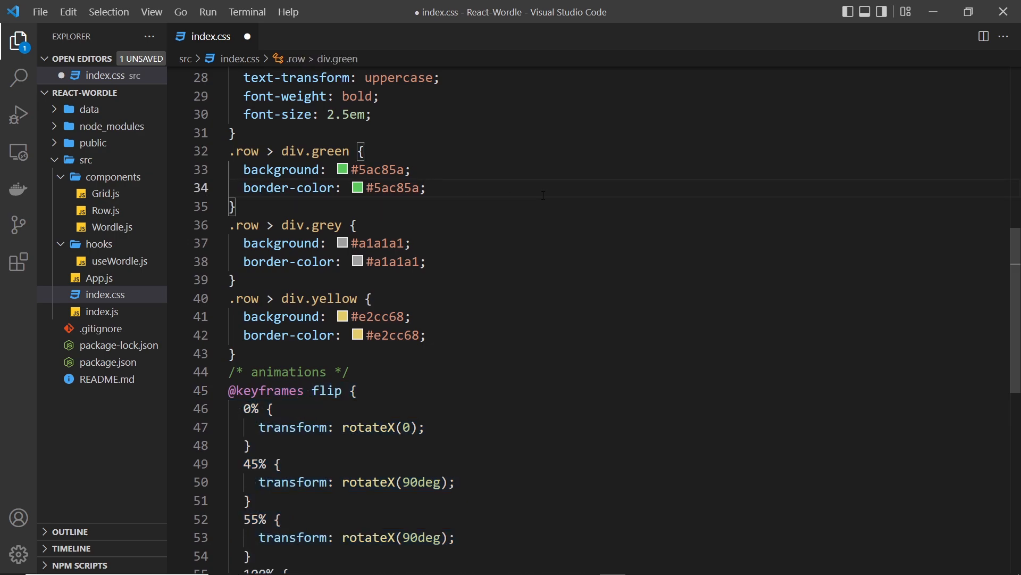
{"action": "key", "text": "Enter"}
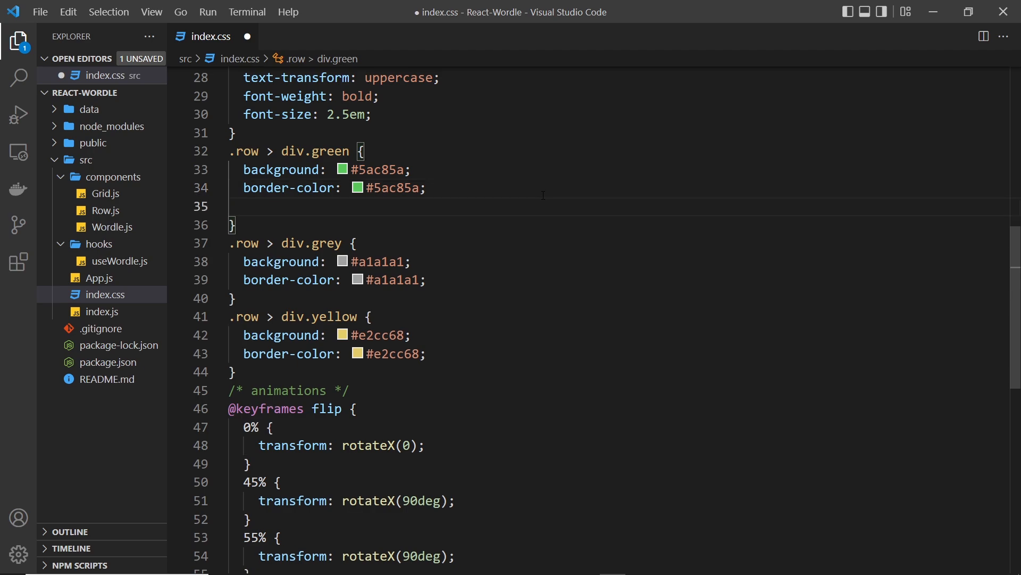
{"action": "type", "text": "an"}
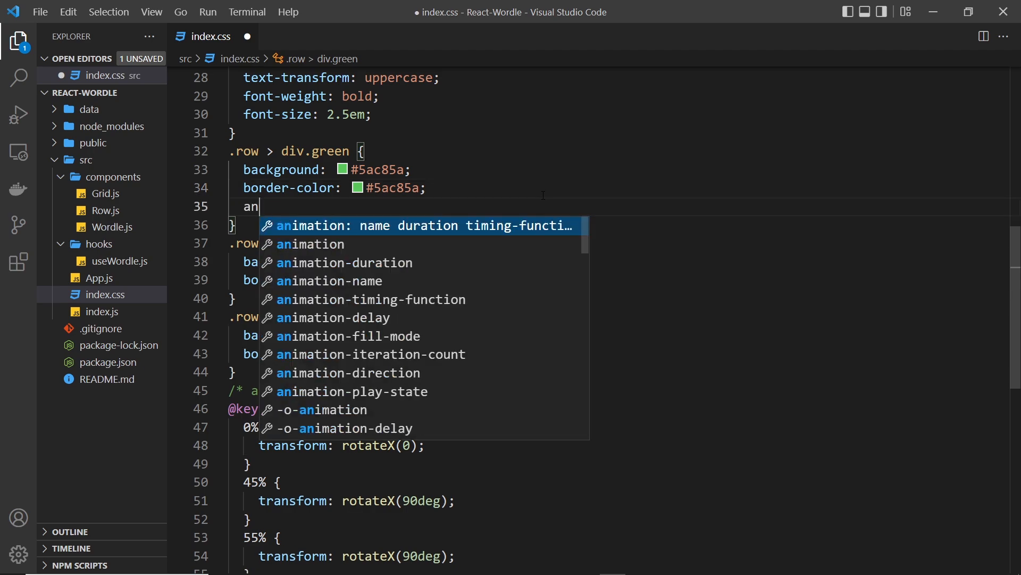
{"action": "type", "text": "imation"}
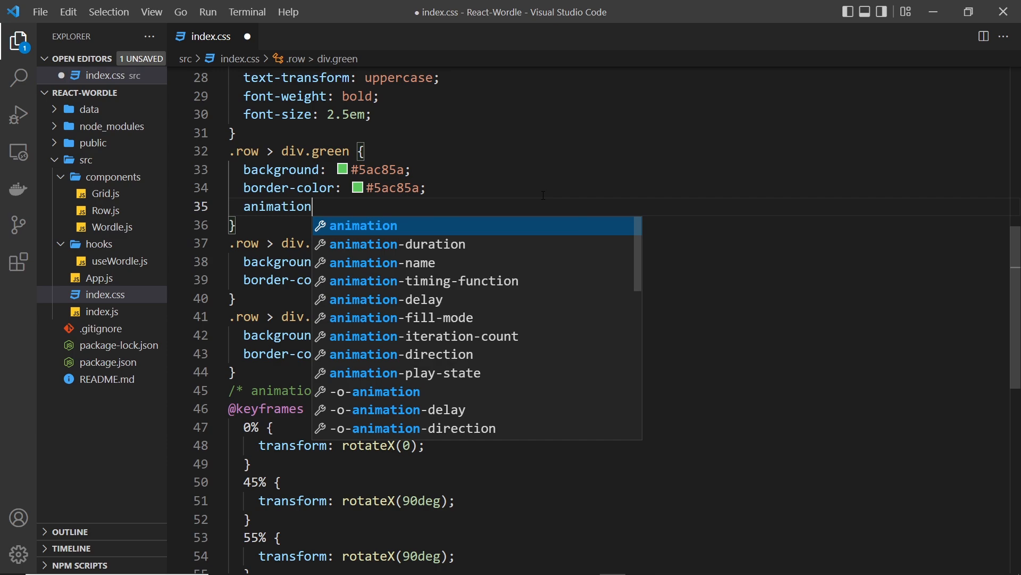
{"action": "type", "text": ":"}
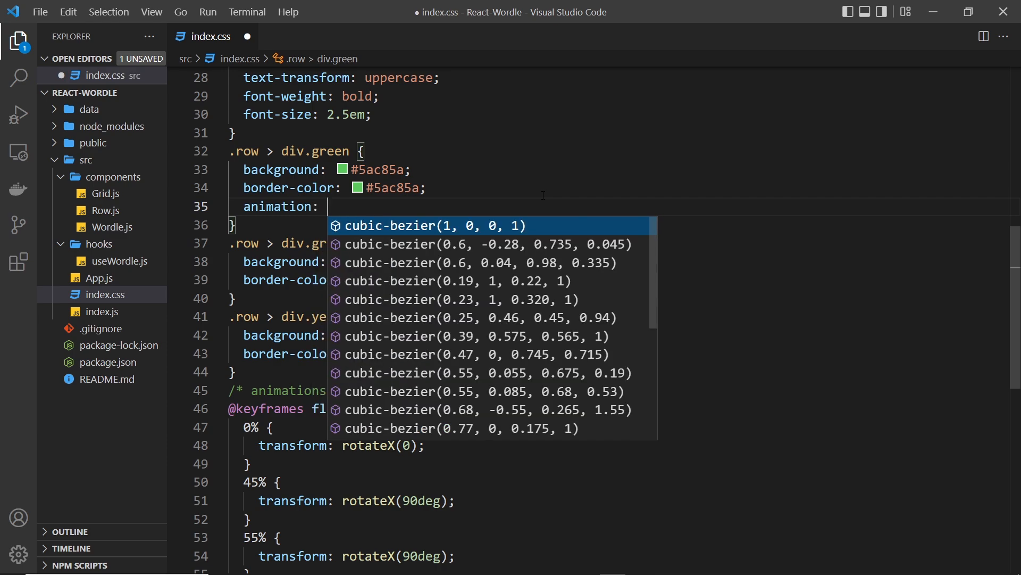
{"action": "type", "text": "flip 0"}
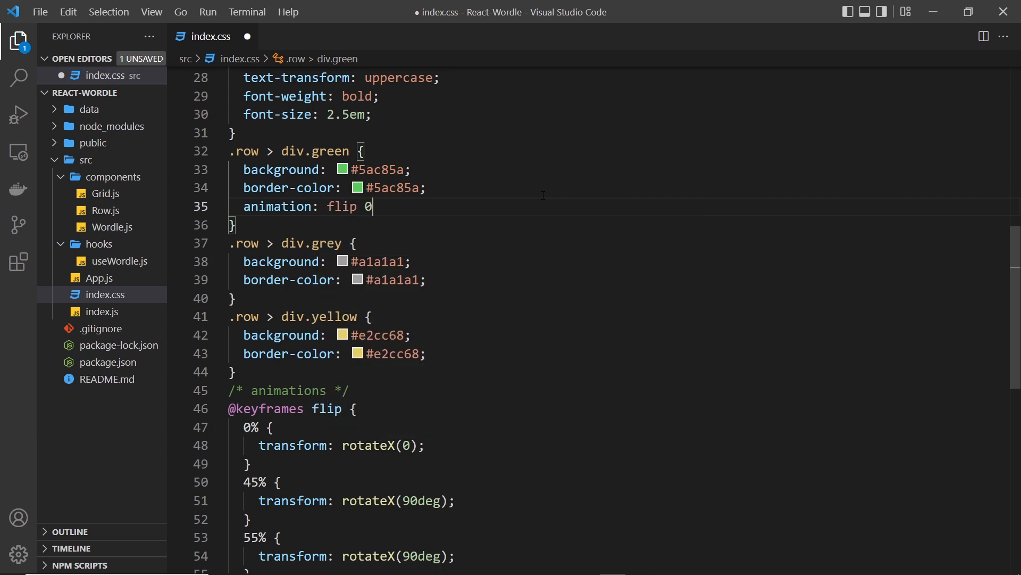
{"action": "type", "text": ".5s"}
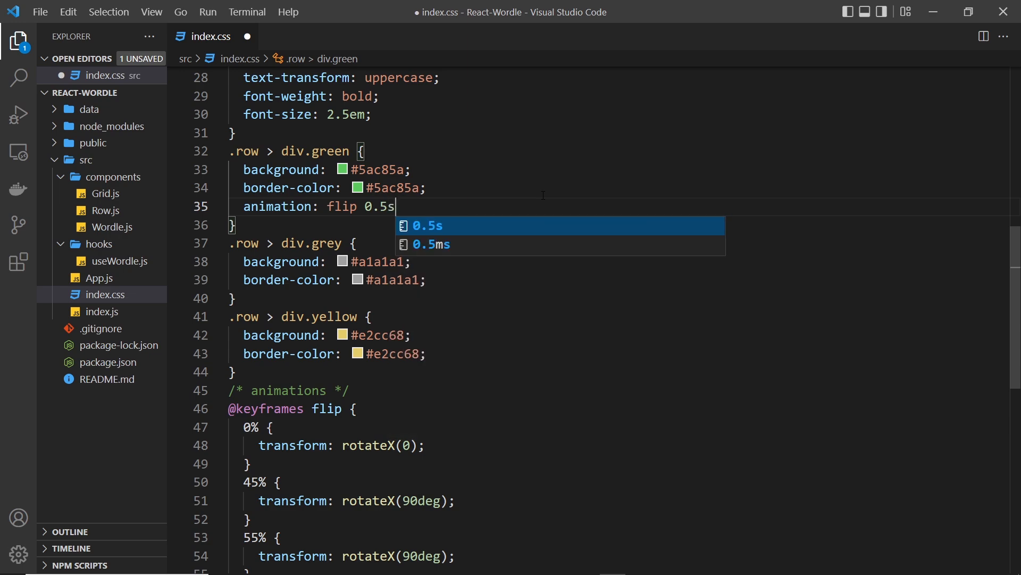
{"action": "type", "text": "eas"}
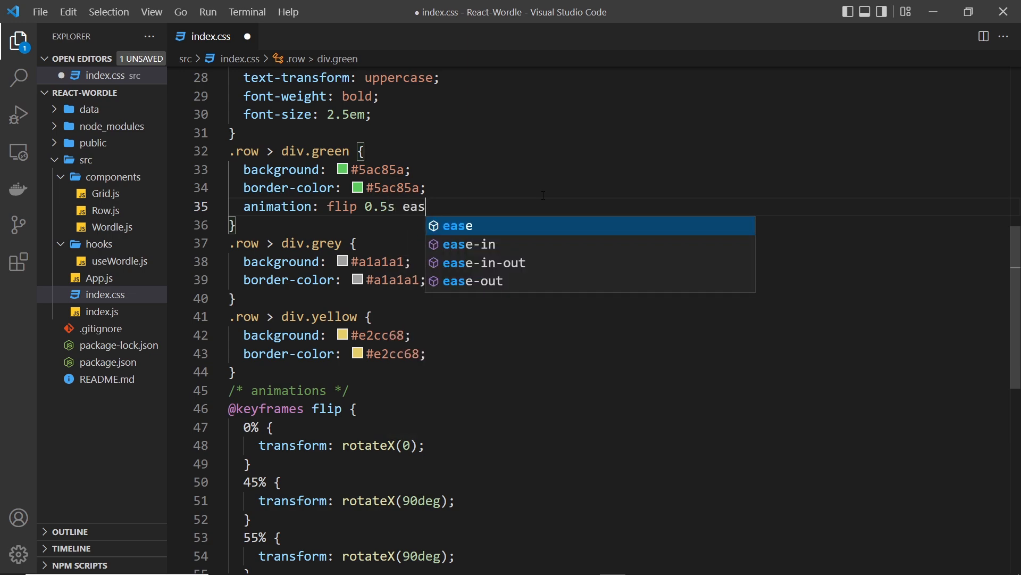
{"action": "type", "text": "e forwards"}
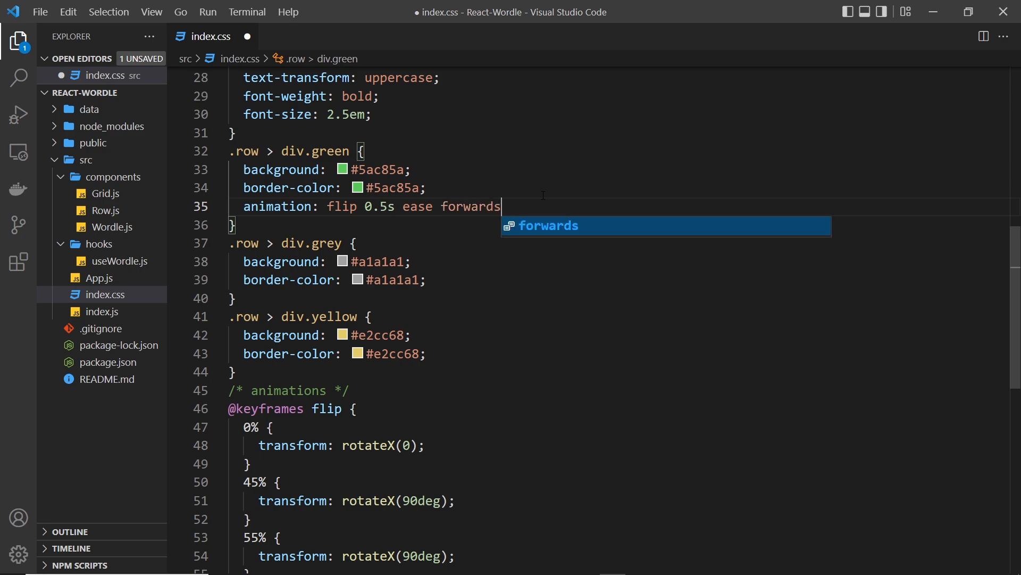
{"action": "type", "text": ";"}
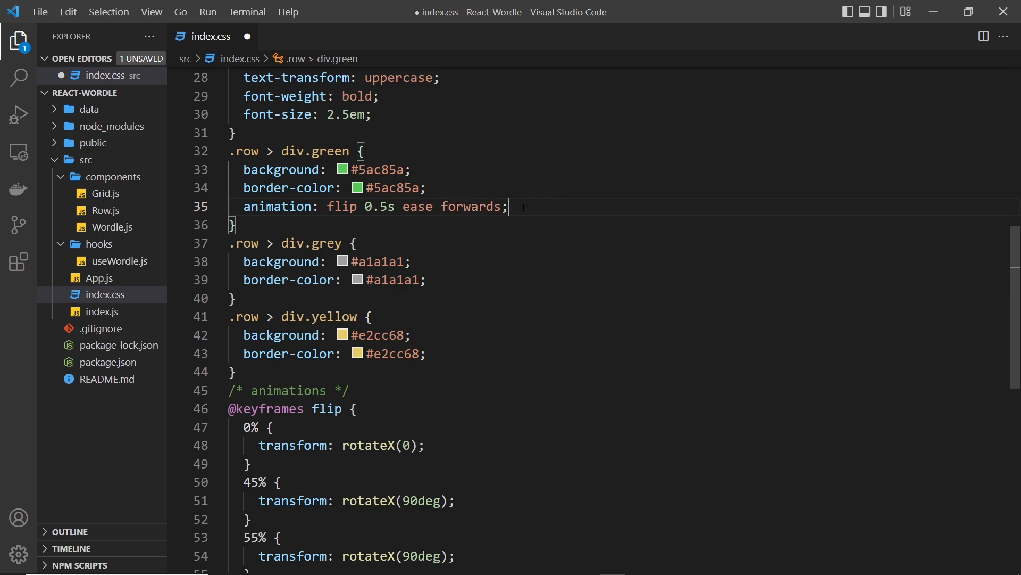
Step: Add the same flip animation to the .grey and .yellow rules and save the stylesheet
{"action": "scroll", "scroll_direction": "down", "scroll_amount": 3}
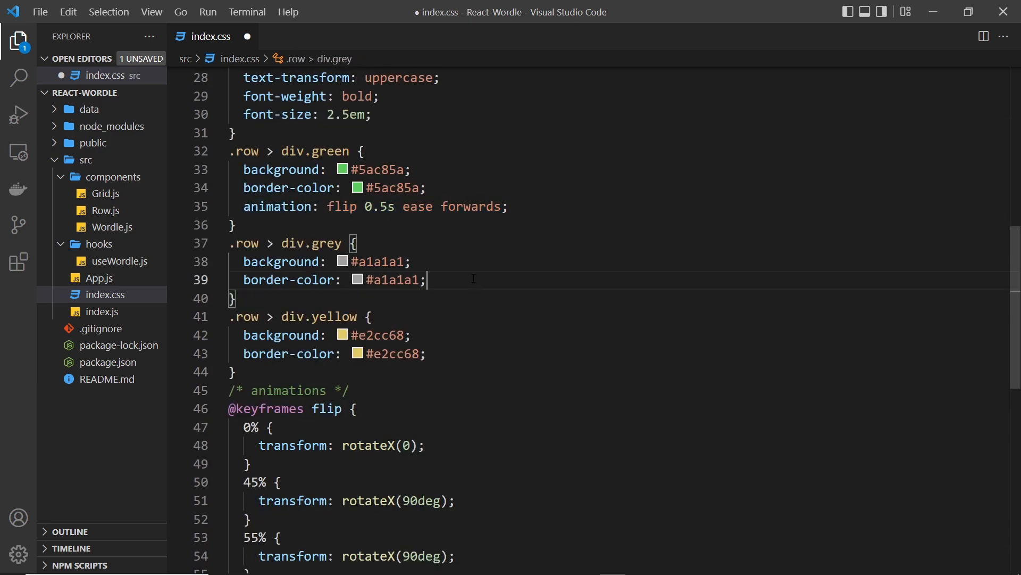
{"action": "type", "text": "animation: flip 0.5s ease forwards;"}
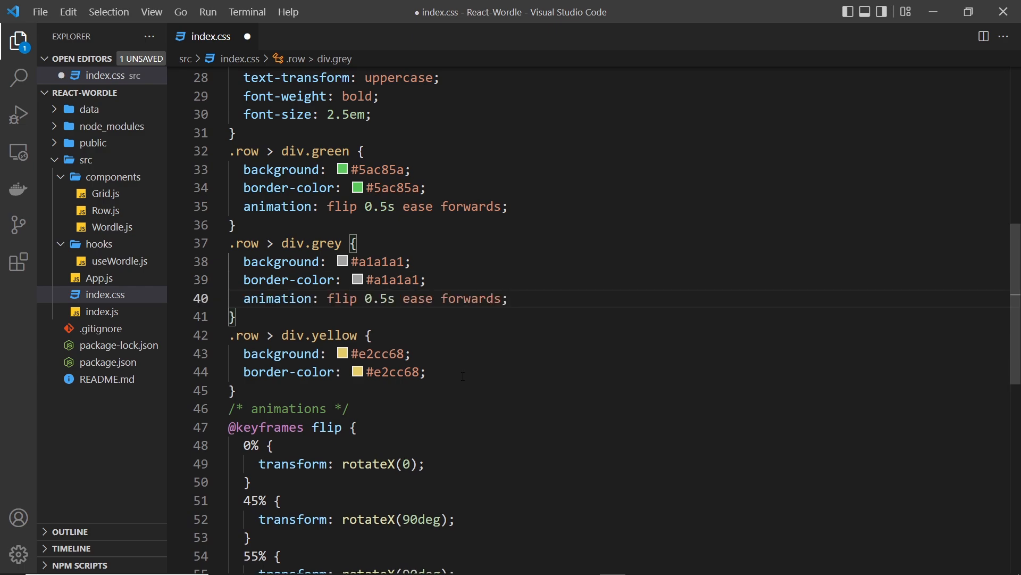
{"action": "type", "text": "animation: flip 0.5s ease forwards;"}
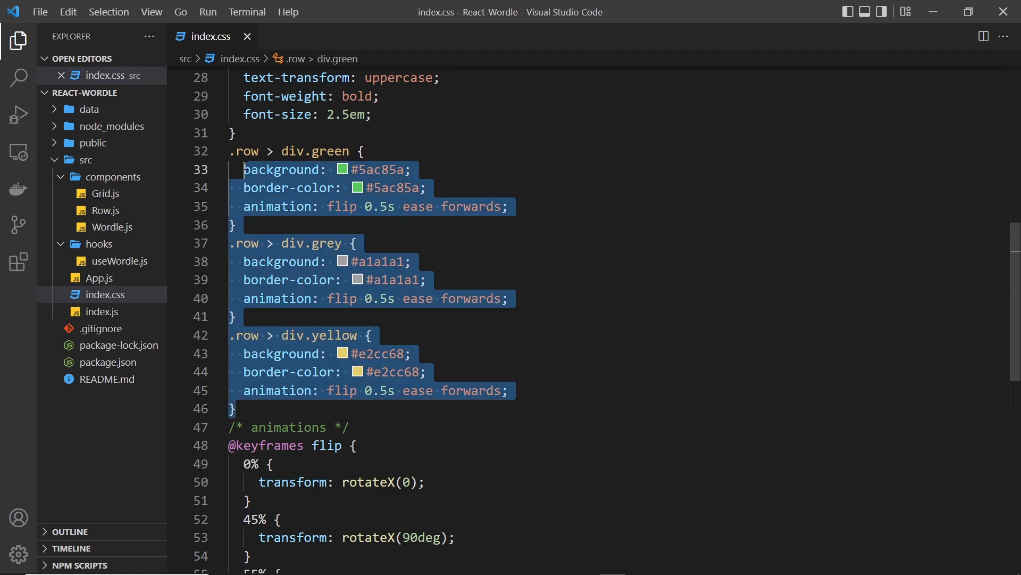
{"action": "left_click", "coordinate": [624, 264]}
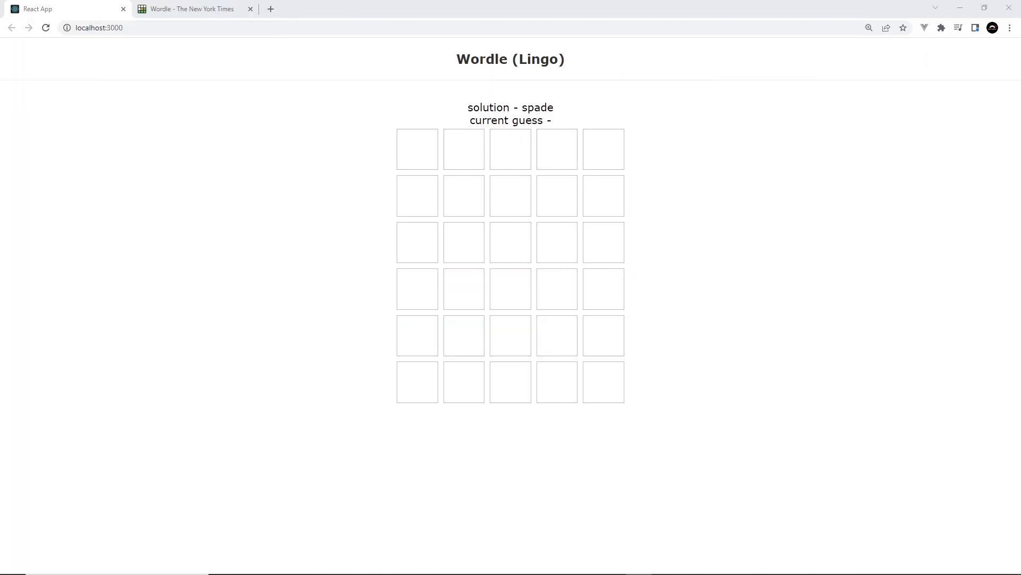
{"action": "mouse_move", "coordinate": [751, 242]}
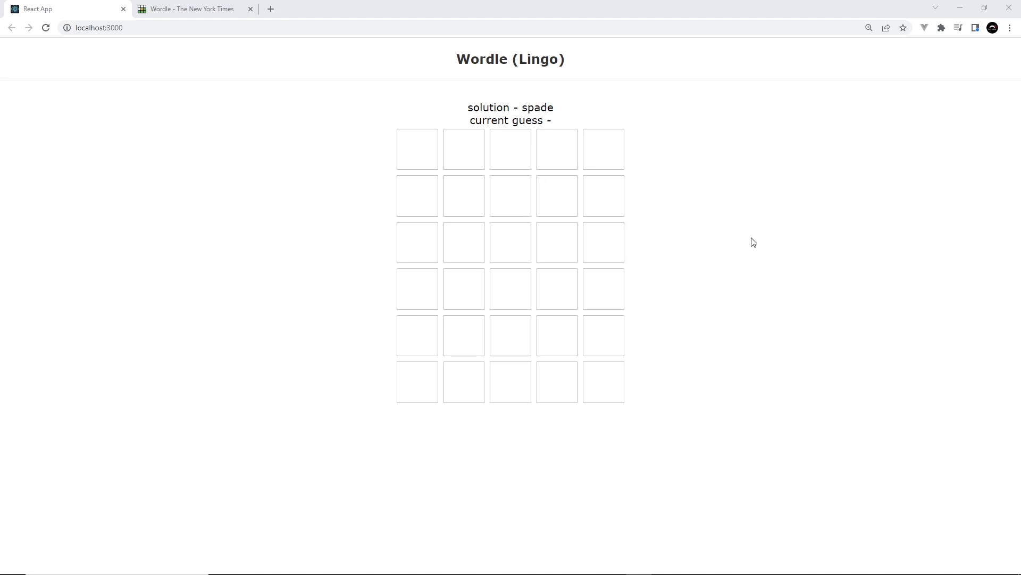
{"action": "mouse_move", "coordinate": [818, 168]}
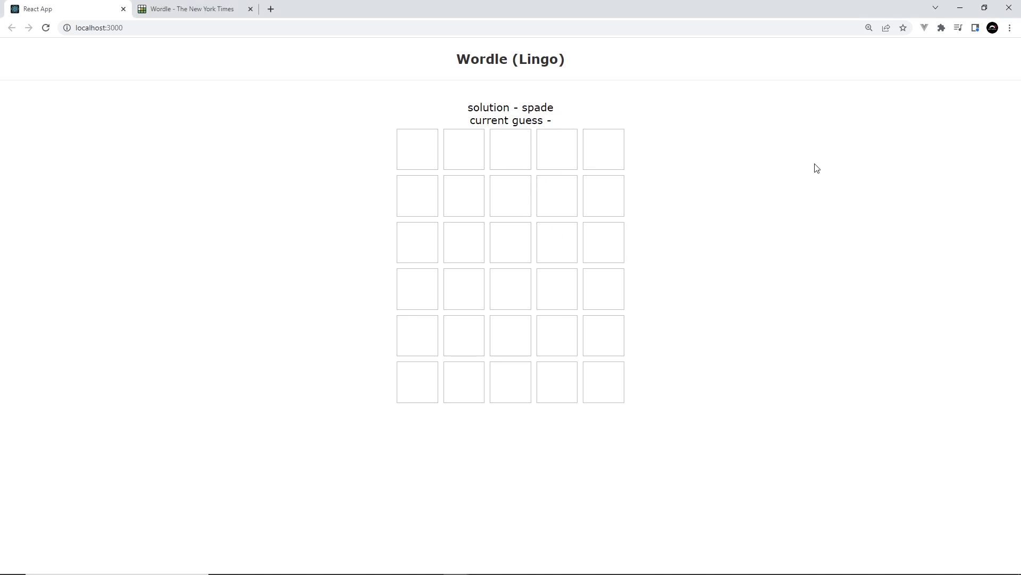
Step: Submit the guess PANTS, which flips to yellow P, A, S and grey N, T
{"action": "type", "text": "pants"}
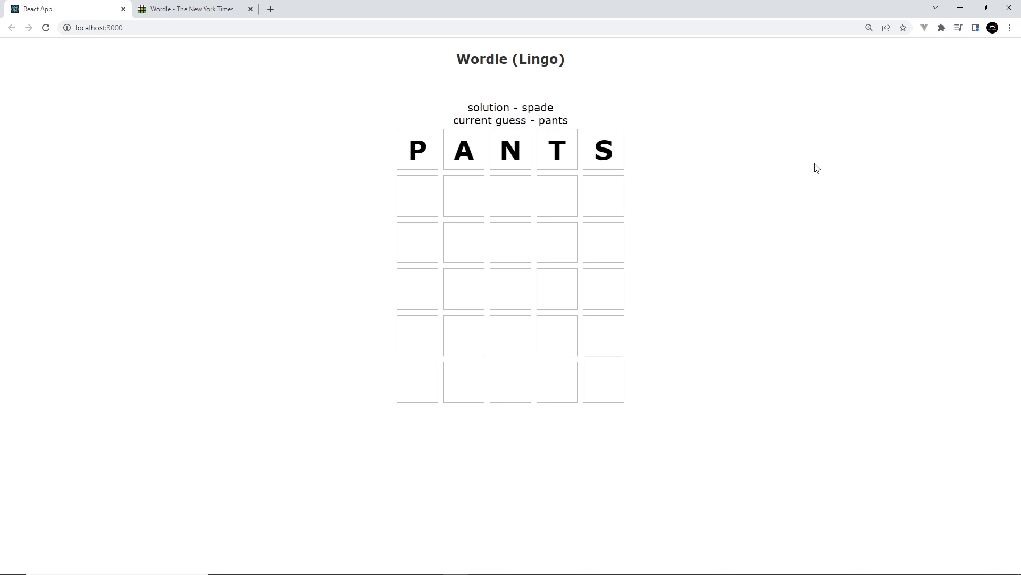
{"action": "key", "text": "Enter"}
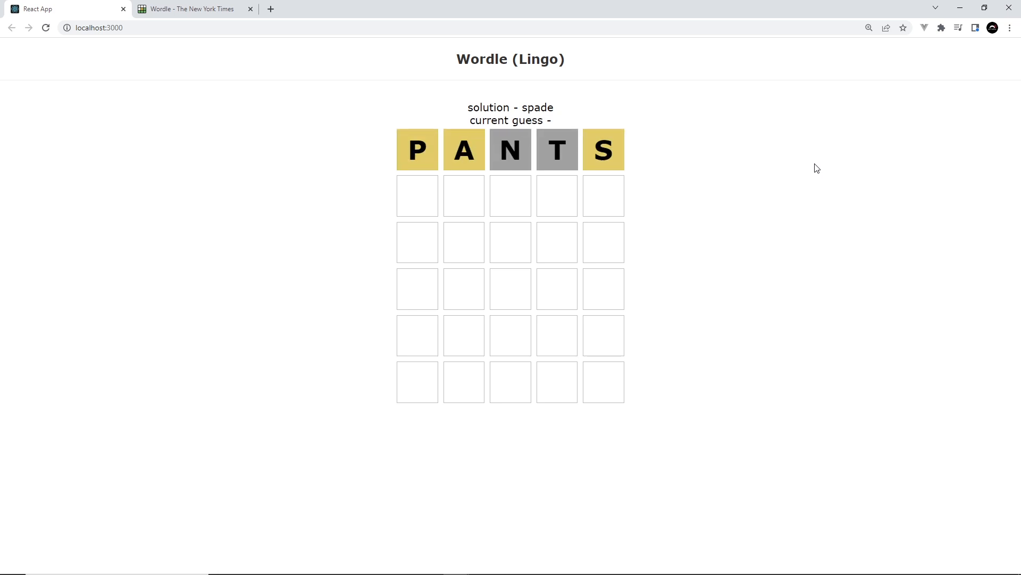
{"action": "mouse_move", "coordinate": [804, 200]}
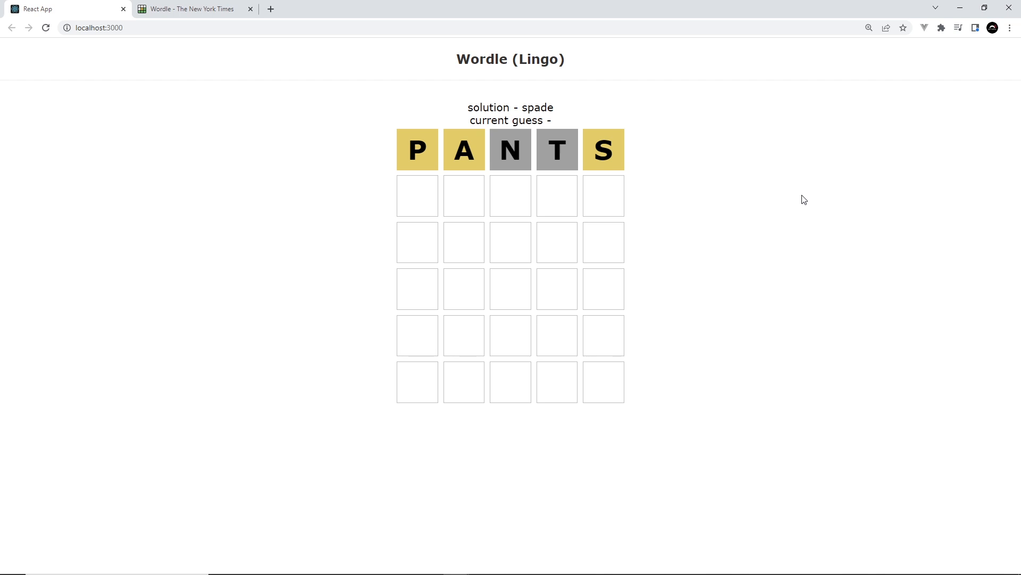
{"action": "mouse_move", "coordinate": [438, 171]}
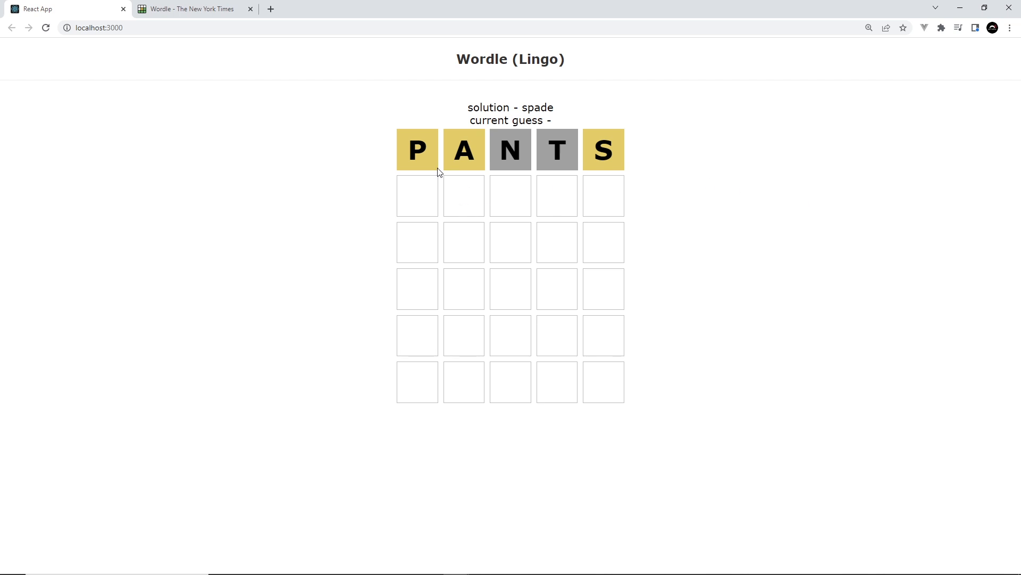
{"action": "mouse_move", "coordinate": [449, 168]}
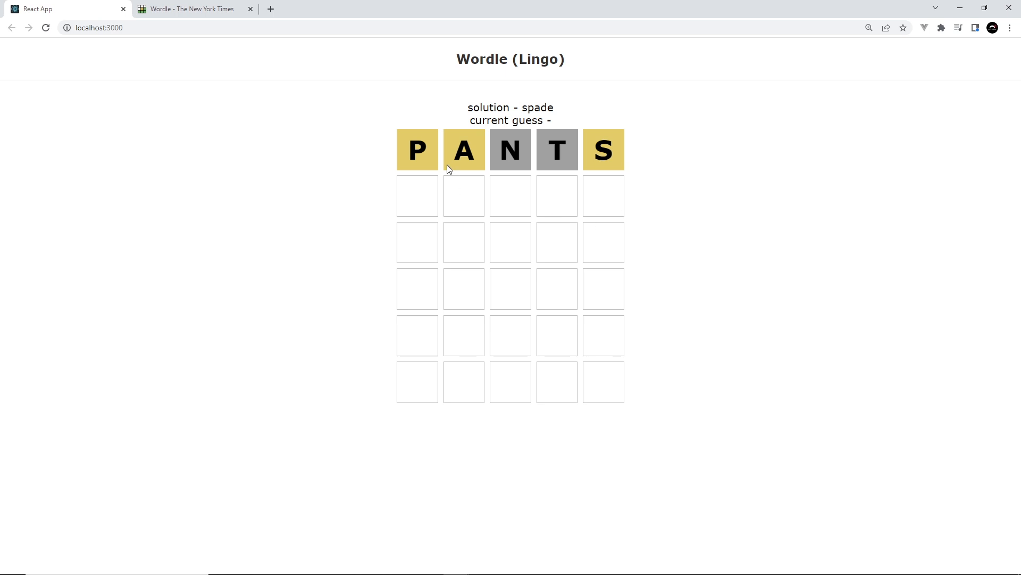
{"action": "mouse_move", "coordinate": [770, 166]}
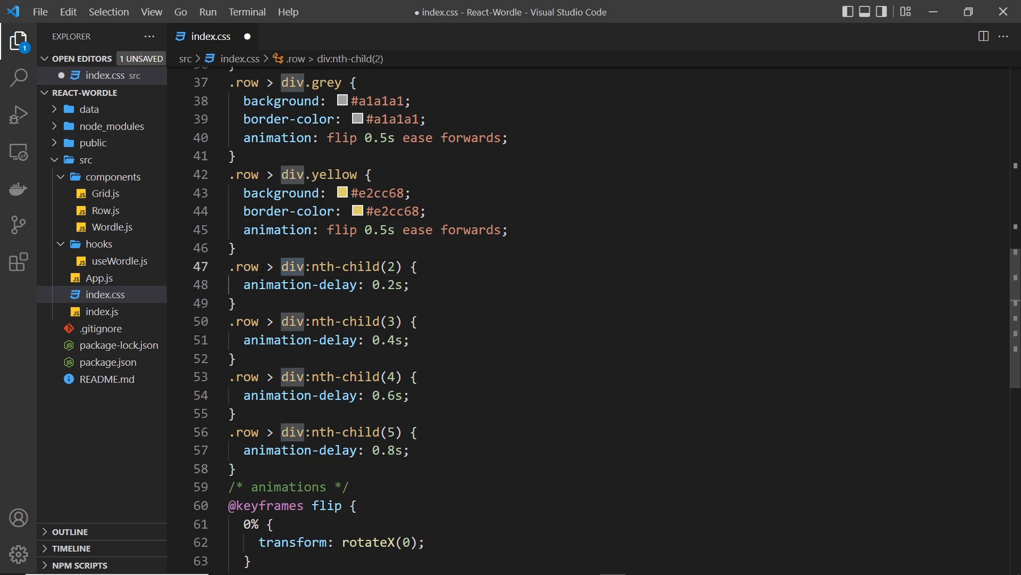
Step: Add .row > div:nth-child(2–5) rules with animation-delay 0.2s to 0.8s and save
{"action": "double_click", "coordinate": [392, 266]}
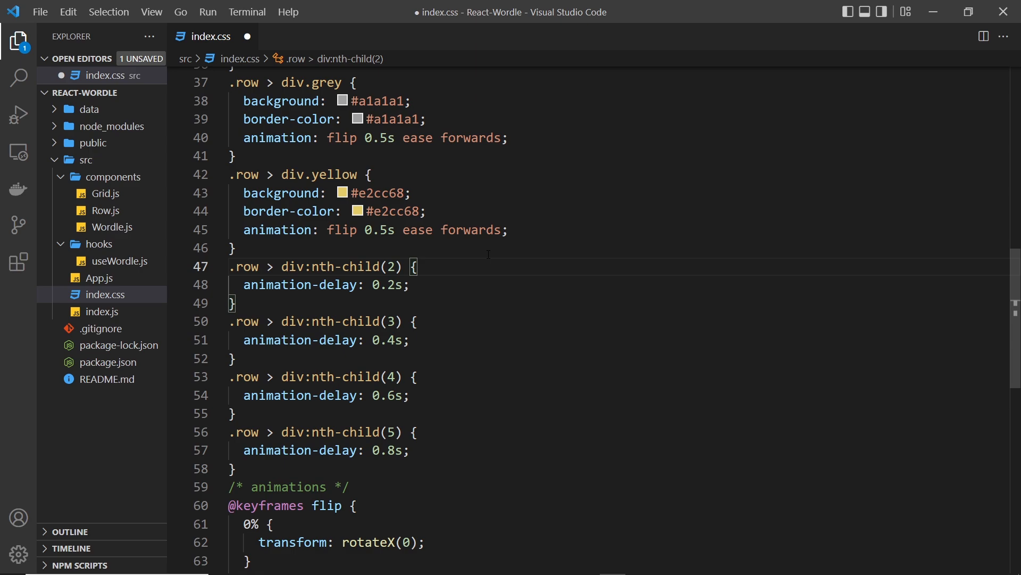
{"action": "left_click_drag", "start_coordinate": [285, 266], "coordinate": [402, 266]}
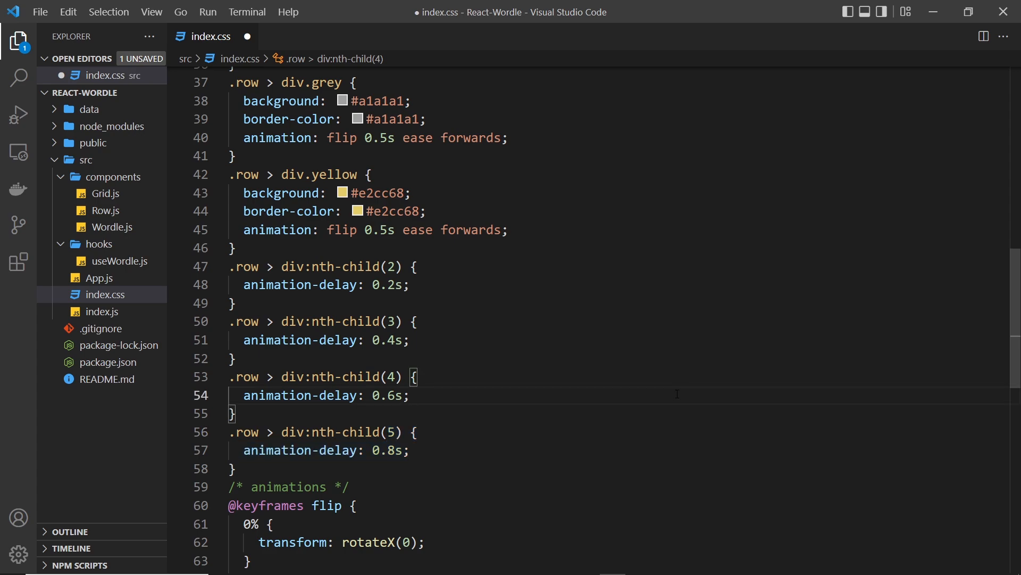
{"action": "key", "text": "ctrl+s"}
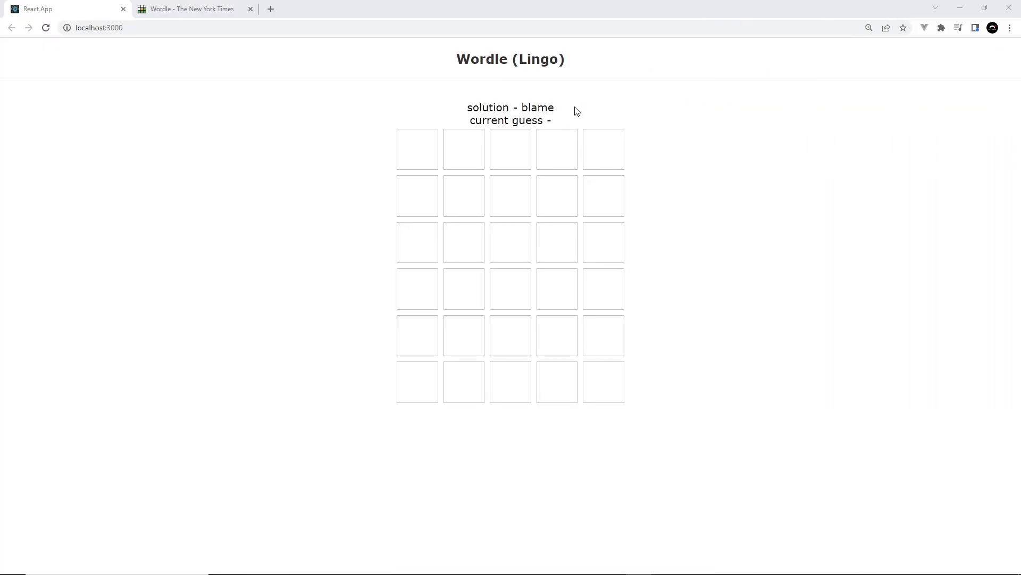
Step: Submit the guesses CLAMS and BLAME, scored grey and all green
{"action": "type", "text": "cl"}
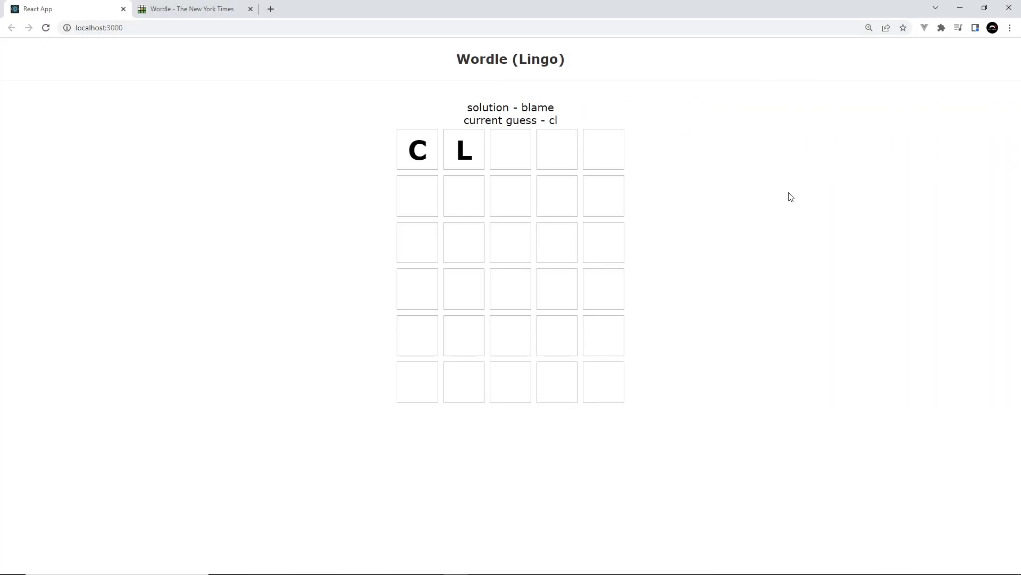
{"action": "type", "text": "ams"}
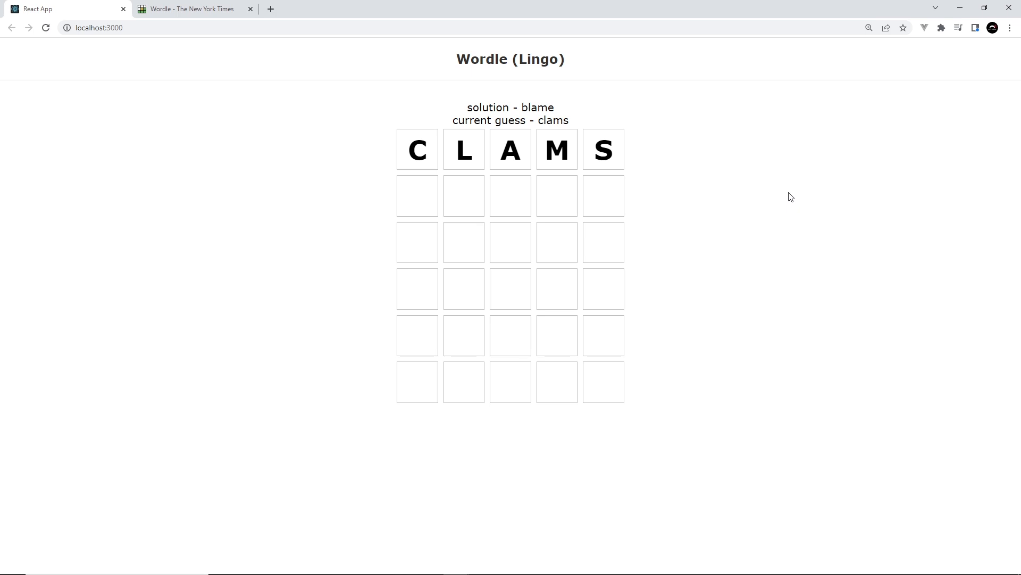
{"action": "mouse_move", "coordinate": [441, 139]}
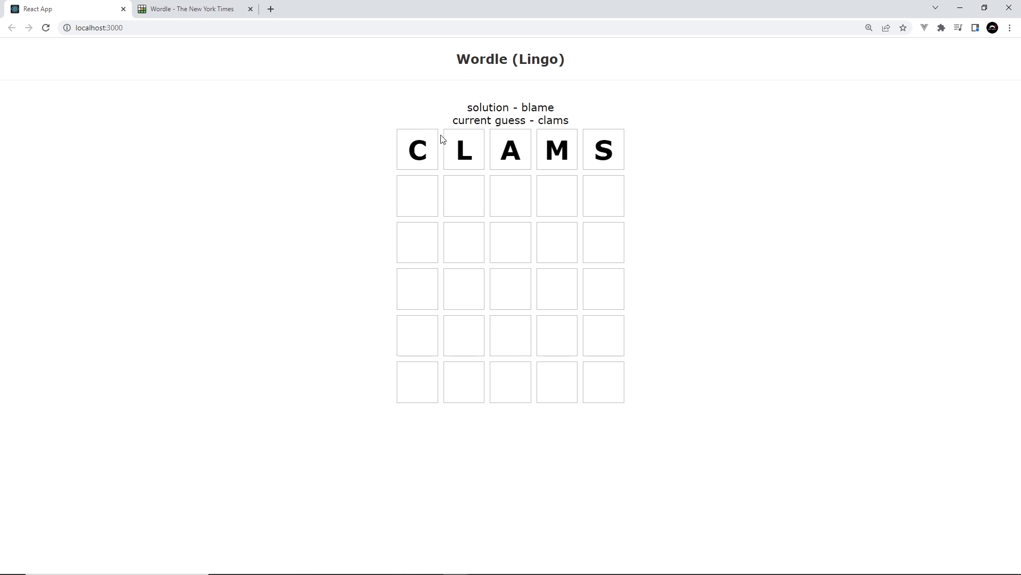
{"action": "mouse_move", "coordinate": [737, 192]}
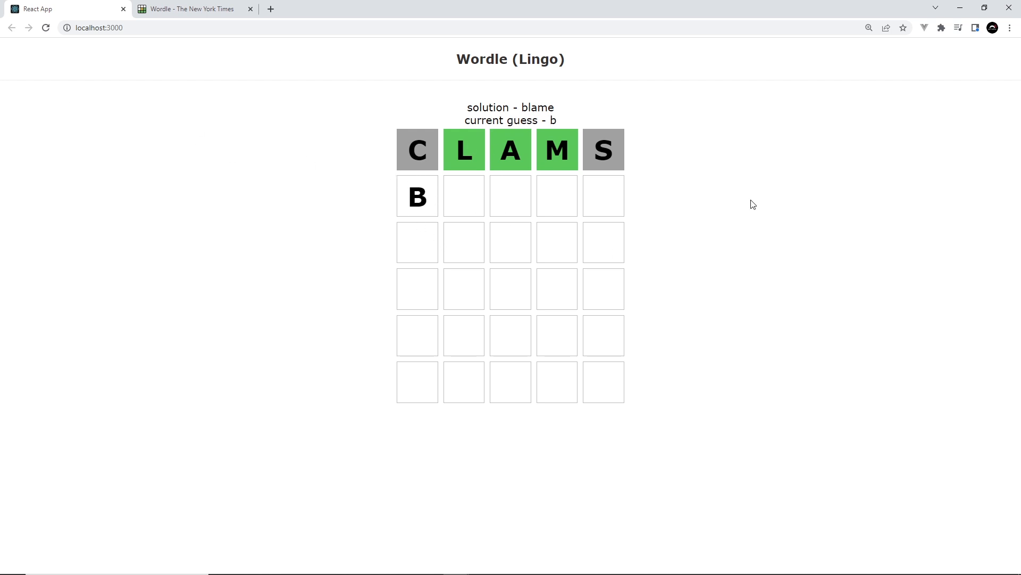
{"action": "type", "text": "lame"}
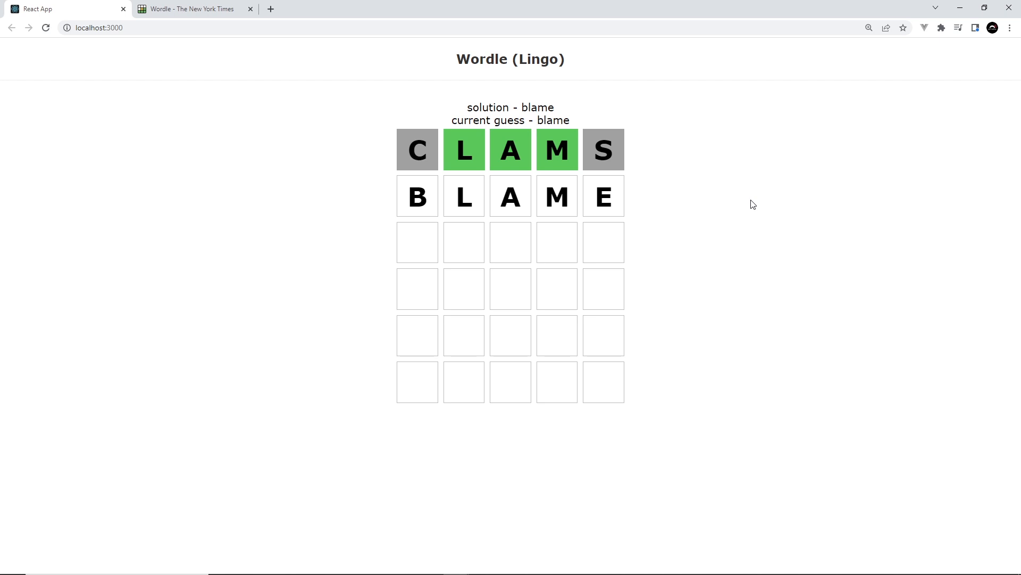
{"action": "mouse_move", "coordinate": [697, 211]}
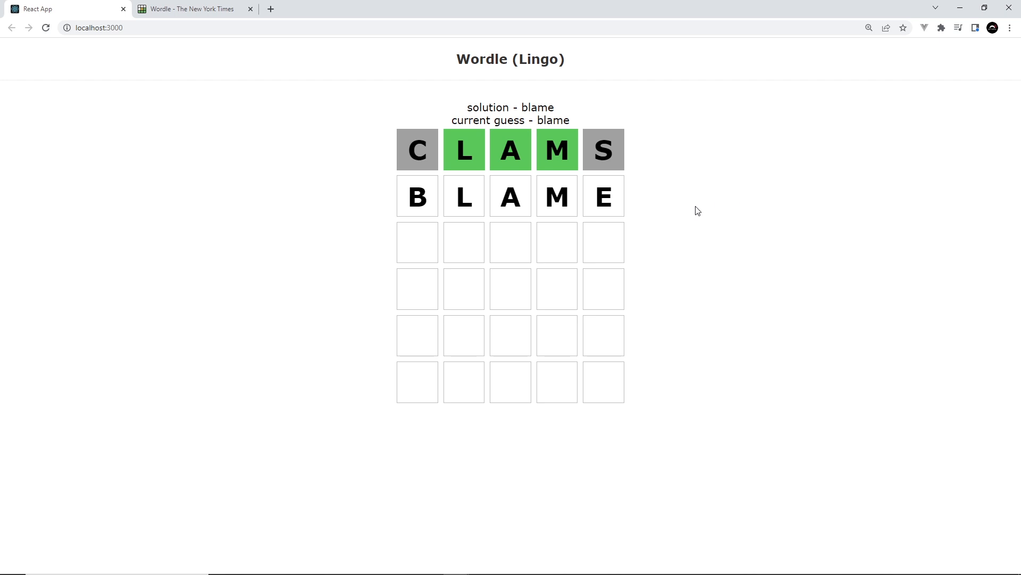
{"action": "mouse_move", "coordinate": [752, 247]}
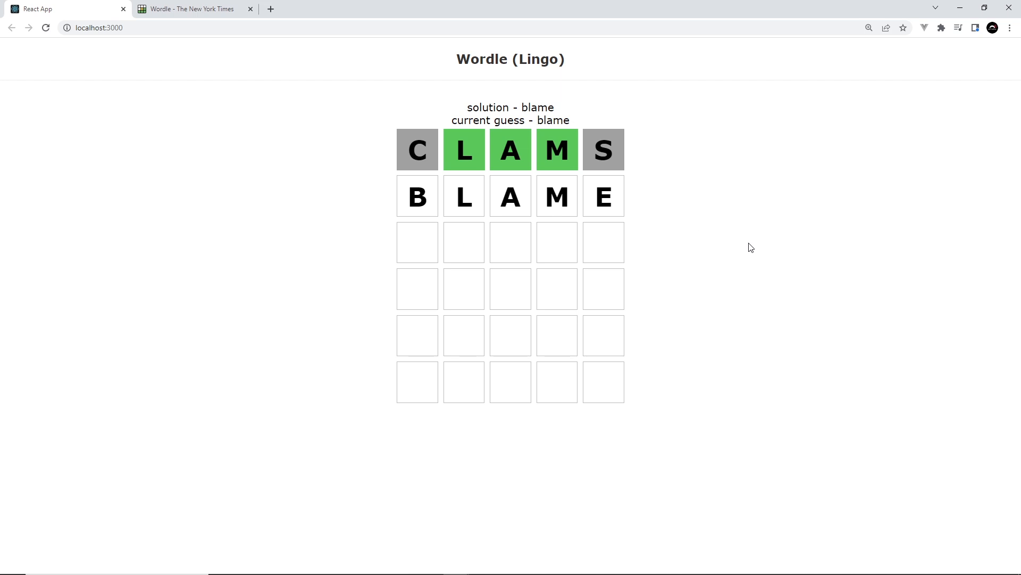
{"action": "key", "text": "Enter"}
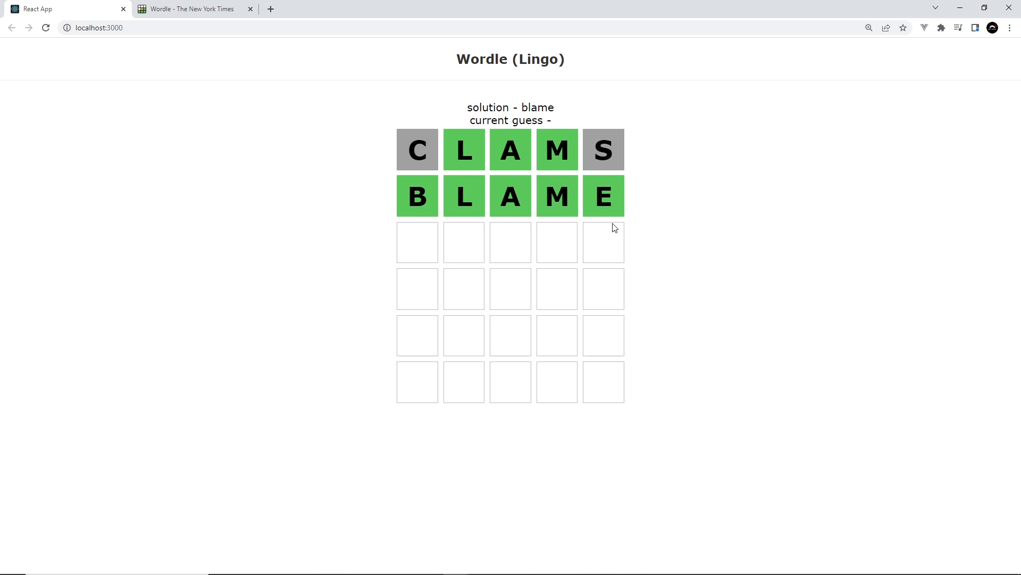
{"action": "mouse_move", "coordinate": [738, 215]}
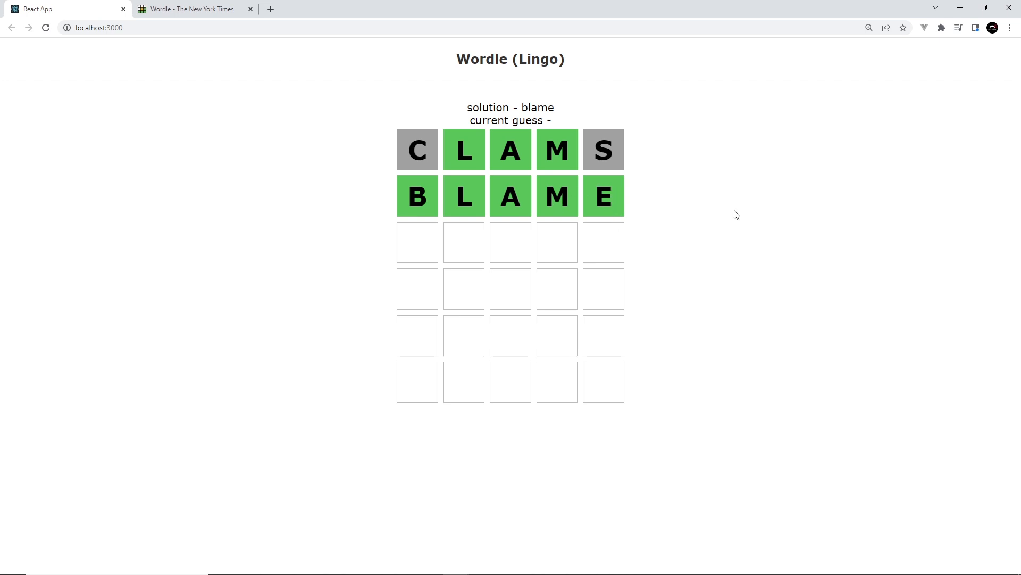
{"action": "mouse_move", "coordinate": [715, 208]}
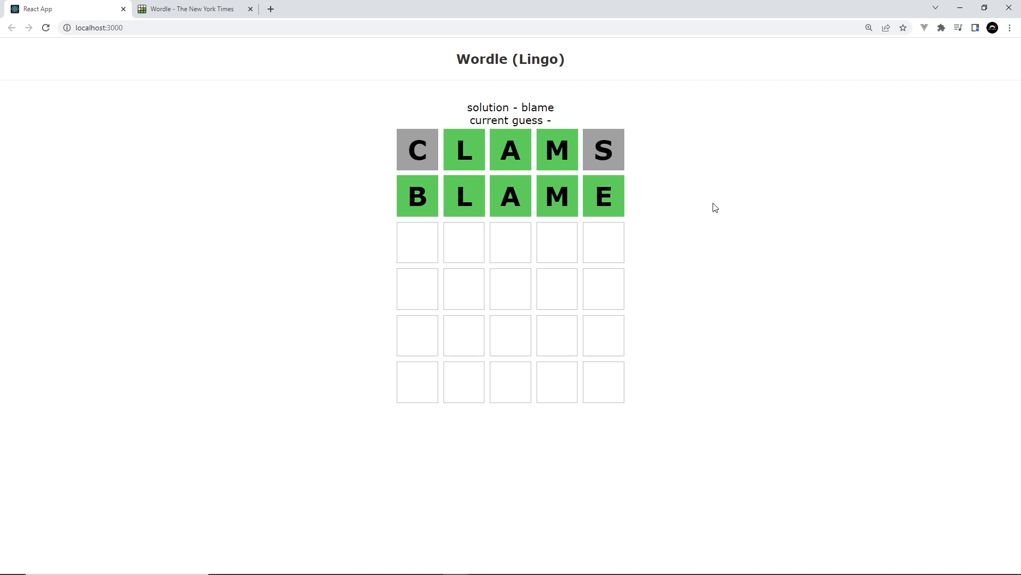
{"action": "mouse_move", "coordinate": [845, 283]}
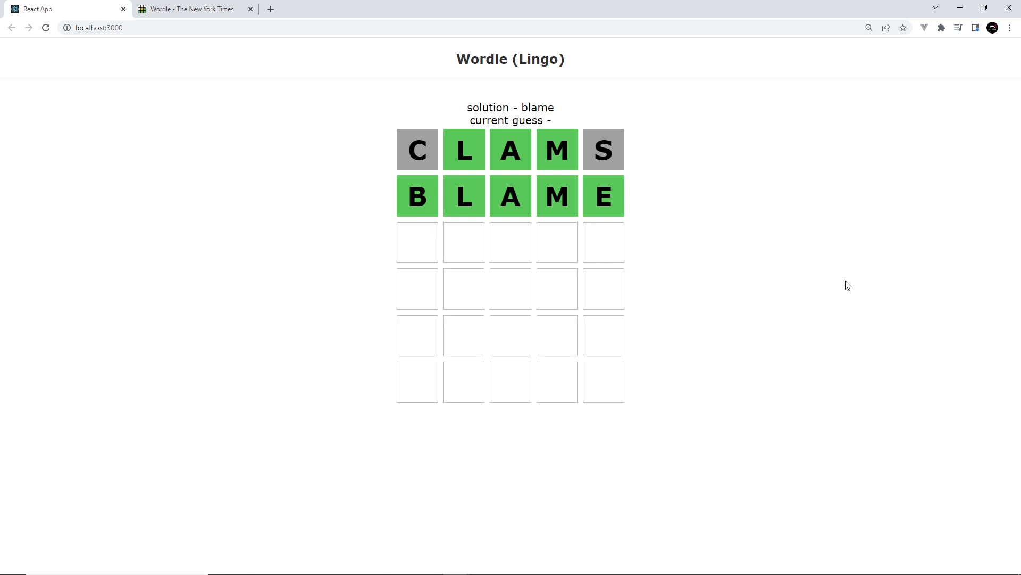
Step: Type BLAME again in the third row without submitting it
{"action": "type", "text": "b"}
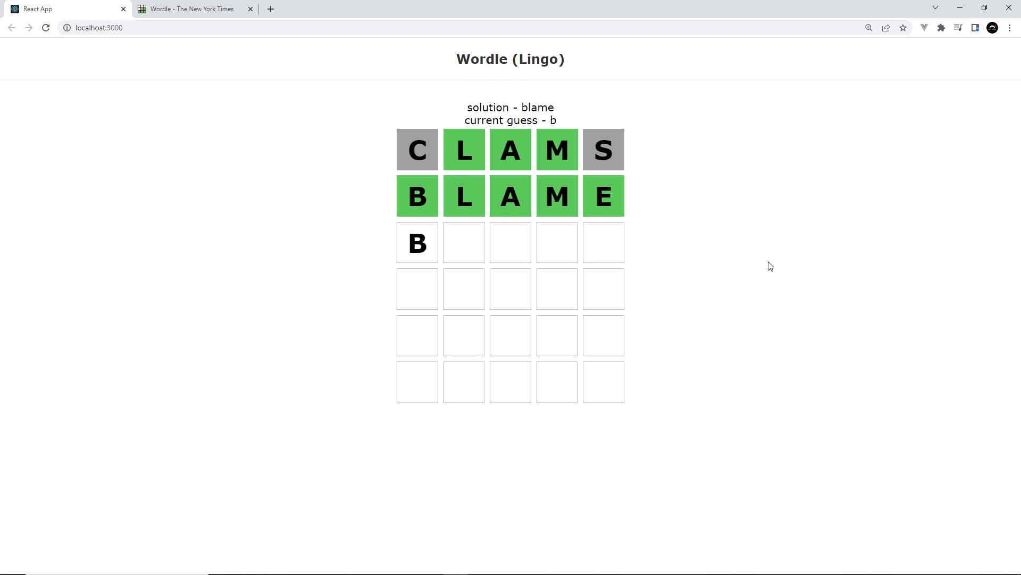
{"action": "type", "text": "lame"}
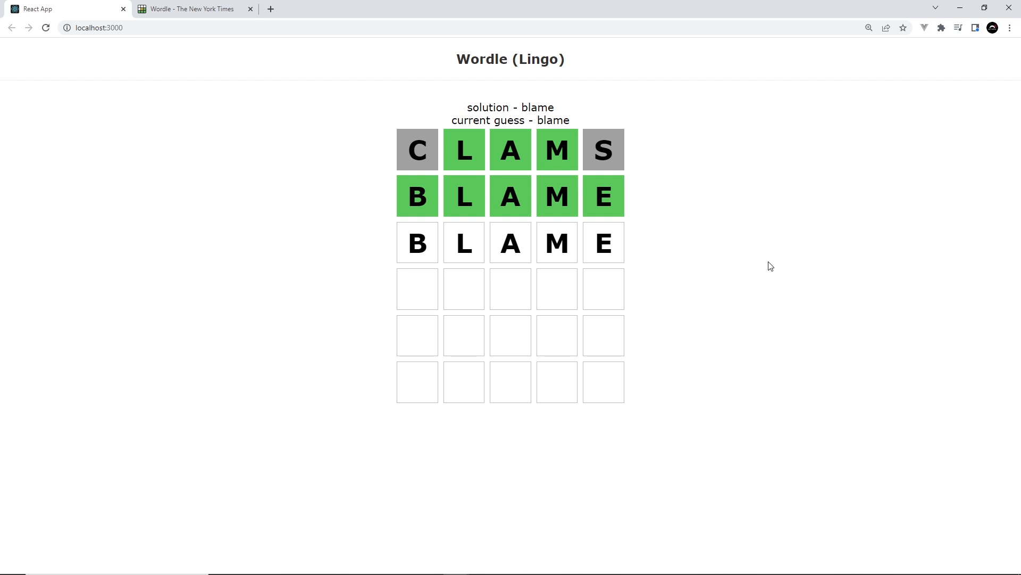
{"action": "mouse_move", "coordinate": [698, 236]}
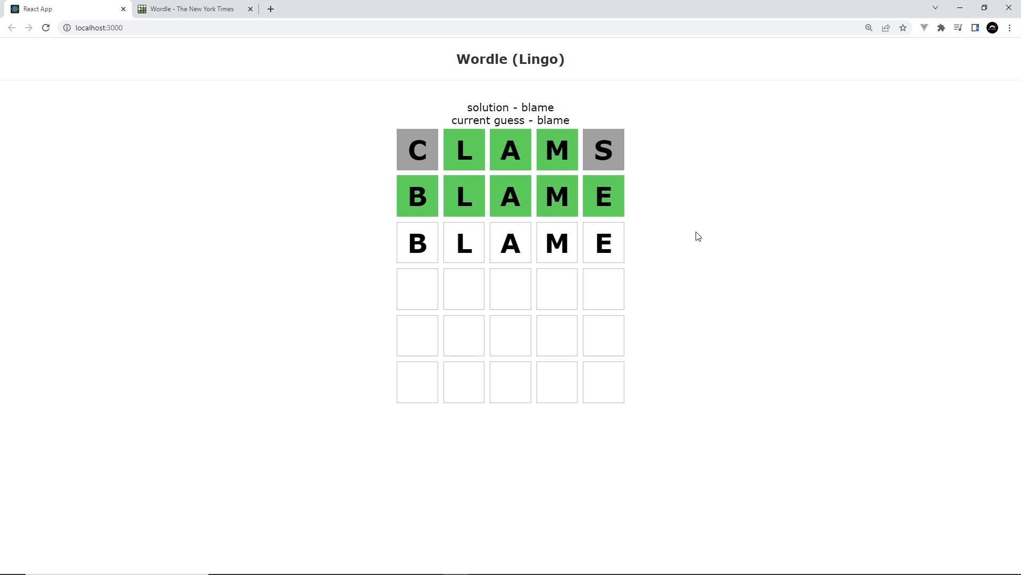
{"action": "mouse_move", "coordinate": [708, 227]}
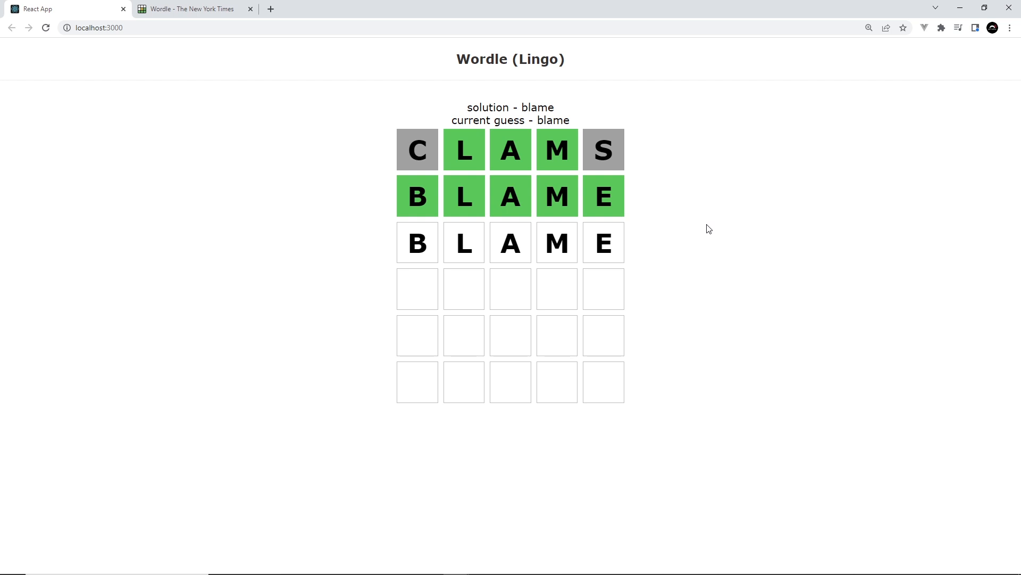
{"action": "mouse_move", "coordinate": [804, 218]}
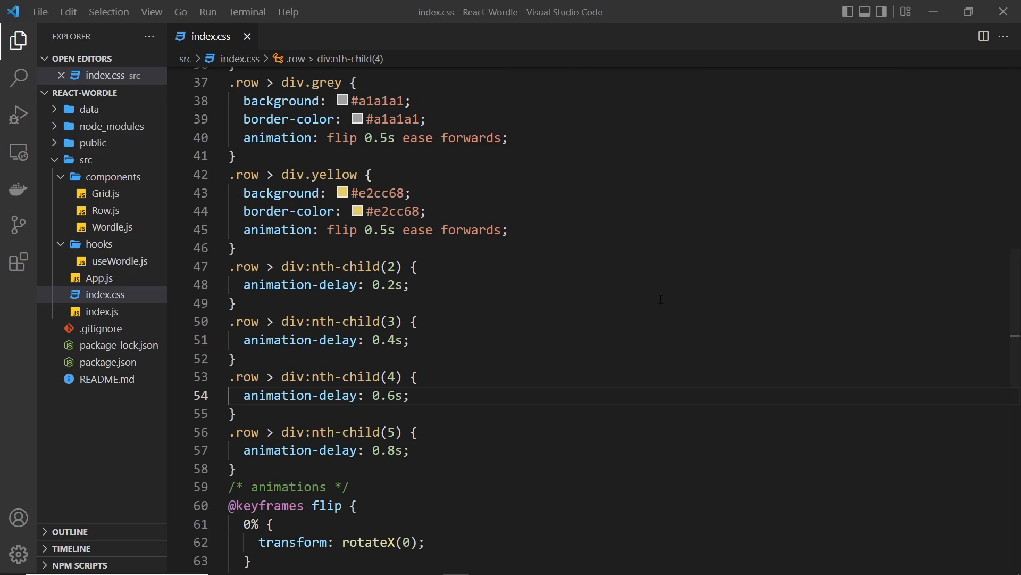
Step: Add background: #fff and border-color: #333 to the 0% keyframe
{"action": "scroll", "scroll_direction": "down", "scroll_amount": 3}
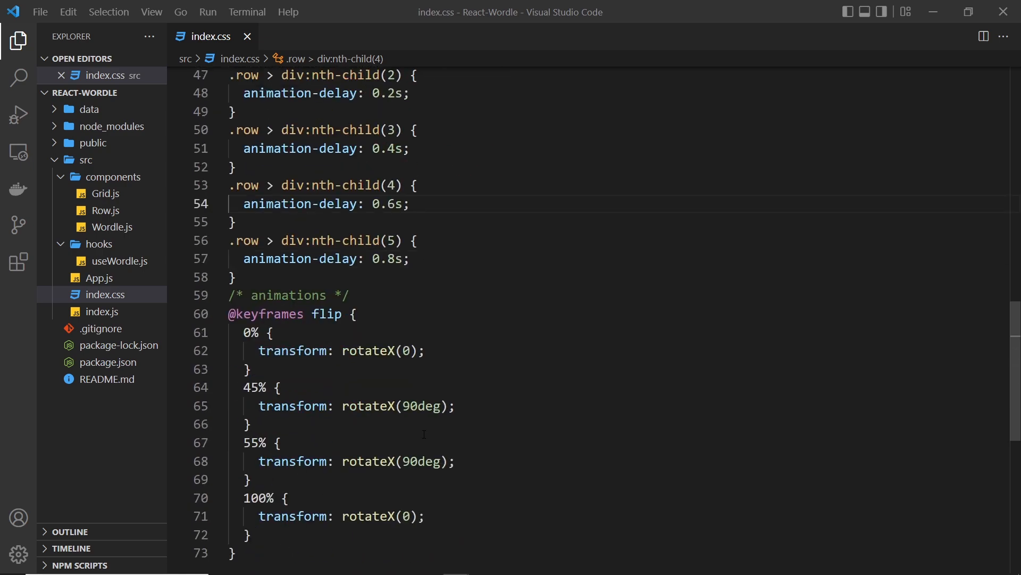
{"action": "left_click", "coordinate": [426, 351]}
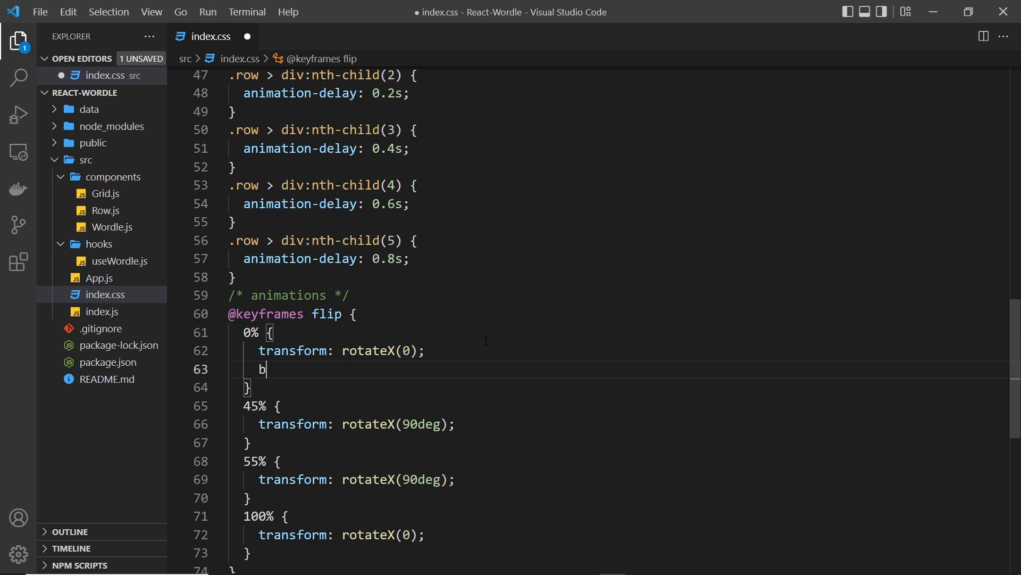
{"action": "type", "text": "ackground:"}
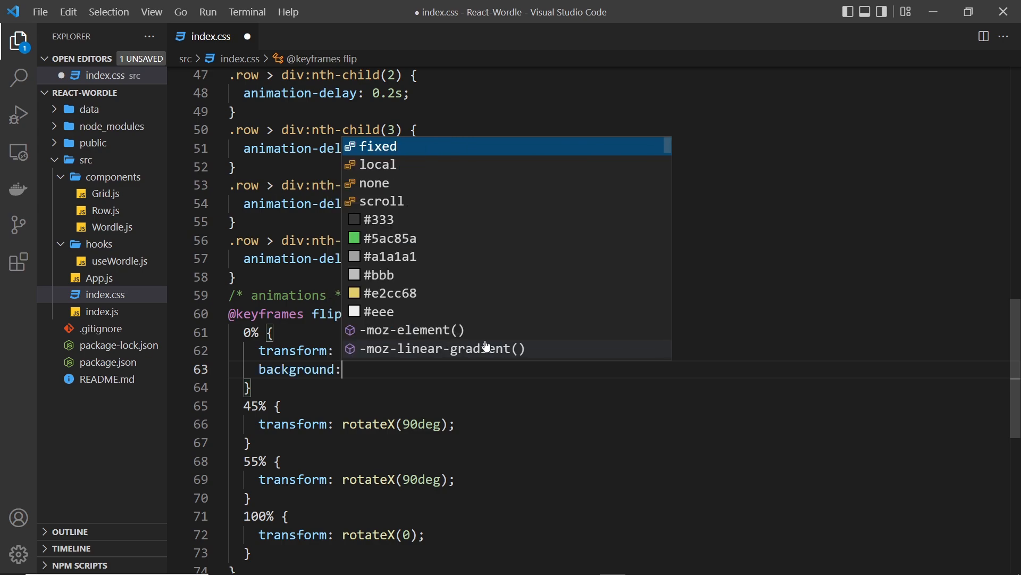
{"action": "type", "text": "#fff"}
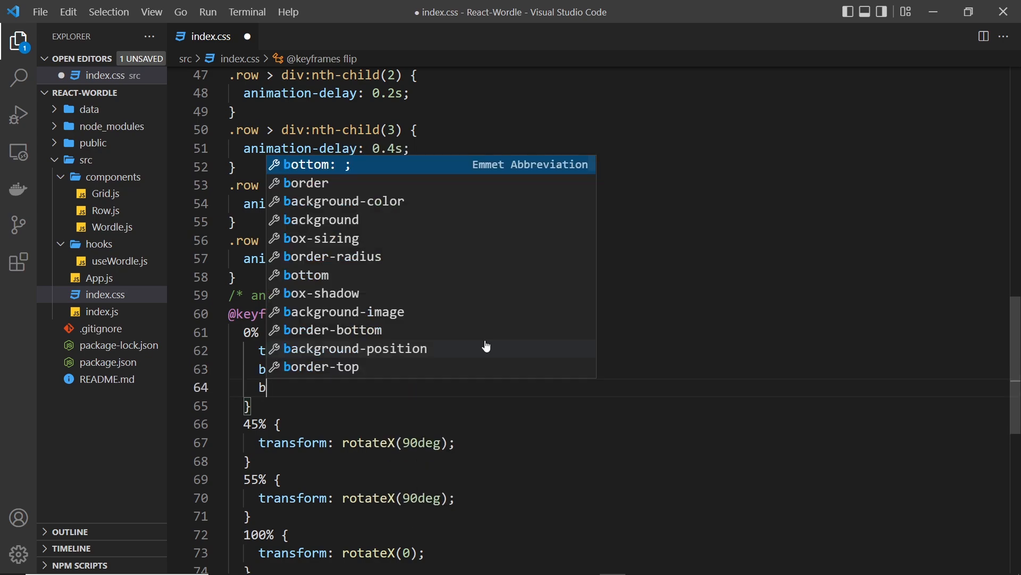
{"action": "type", "text": "order-color"}
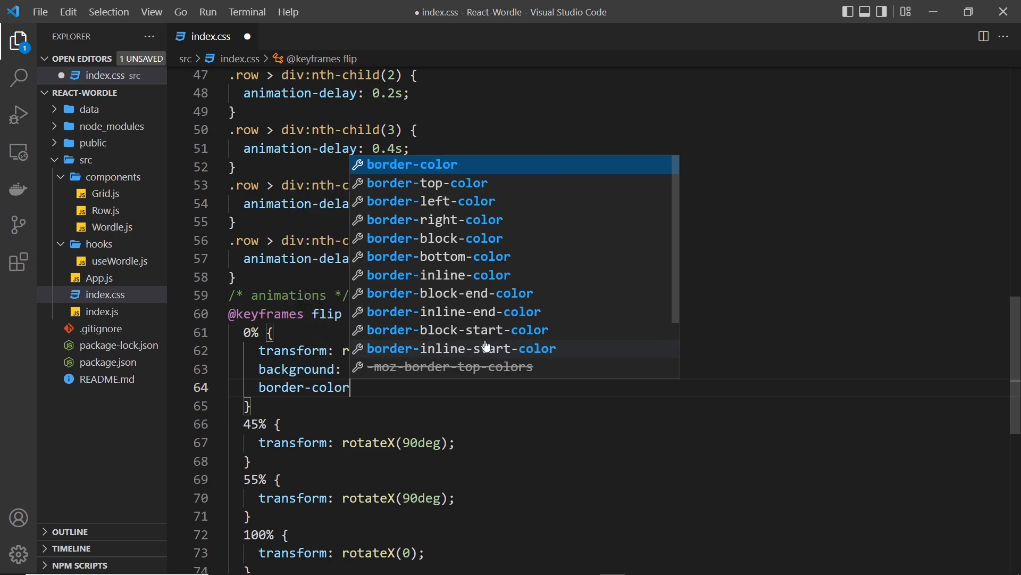
{"action": "type", "text": ": #333;"}
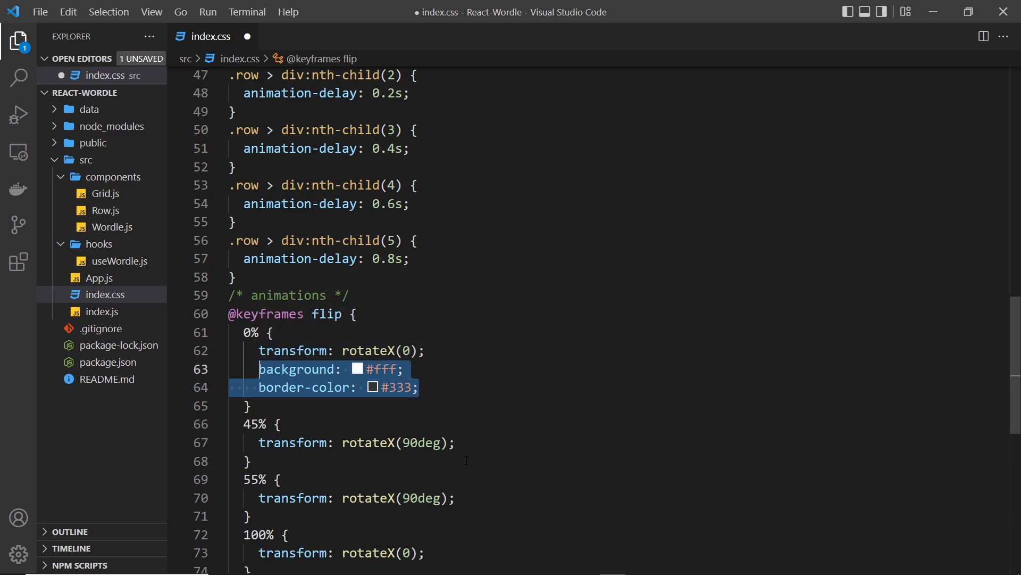
Step: Copy the white background and dark border lines into the 45% keyframe
{"action": "key", "text": "Enter"}
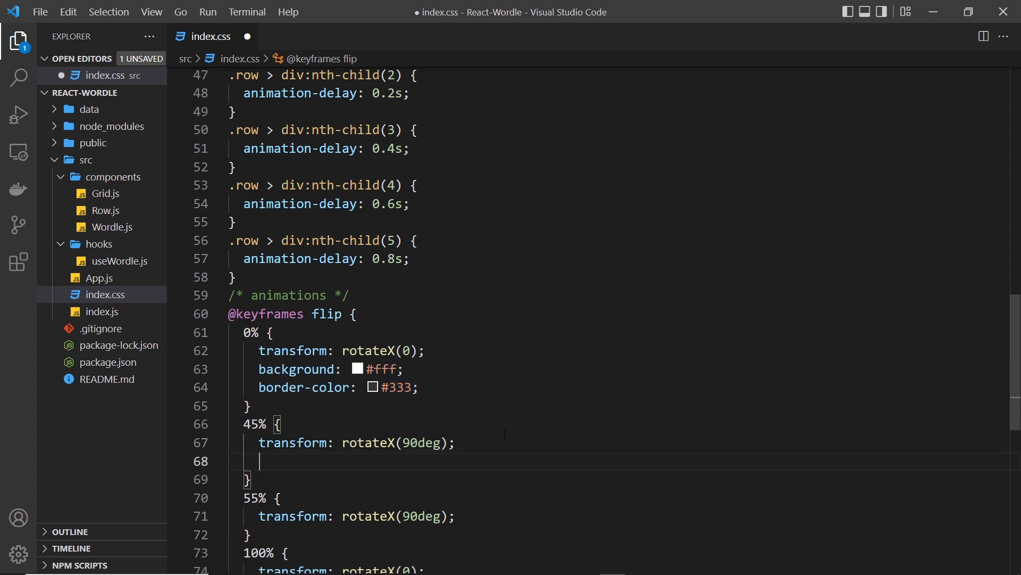
{"action": "type", "text": "background: #fff;"}
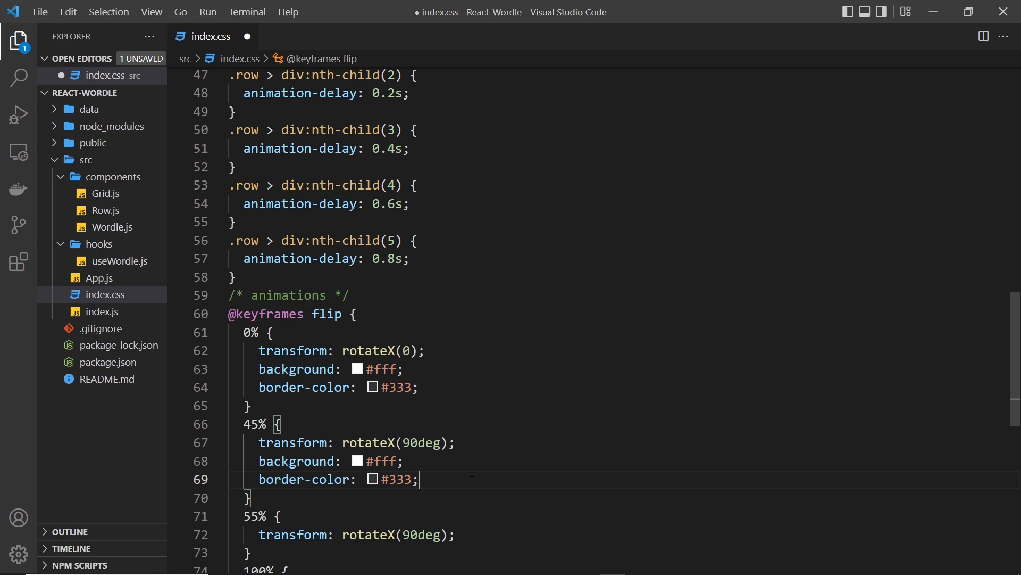
{"action": "scroll", "scroll_direction": "down", "scroll_amount": 3}
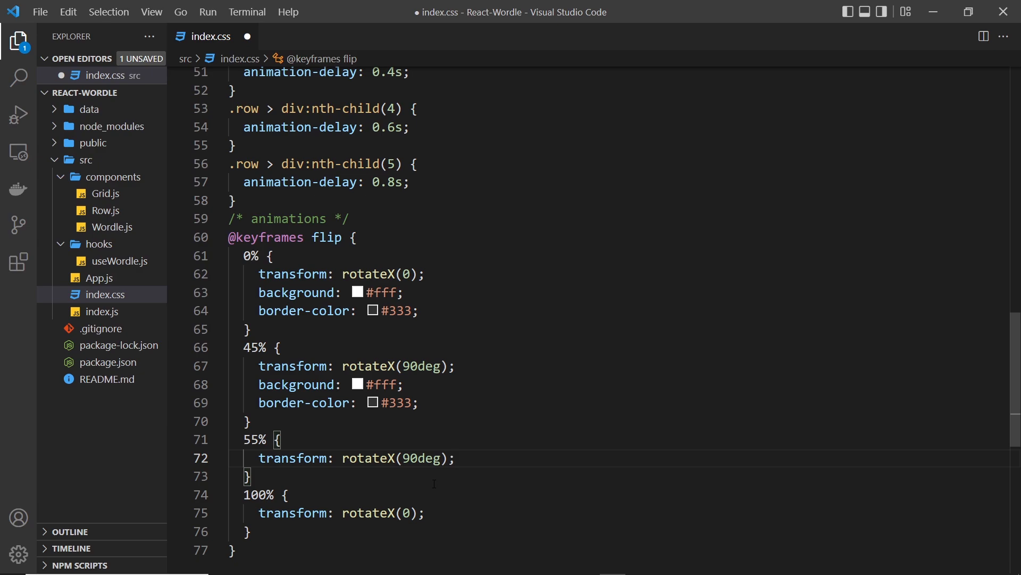
{"action": "scroll", "scroll_direction": "up", "scroll_amount": 3}
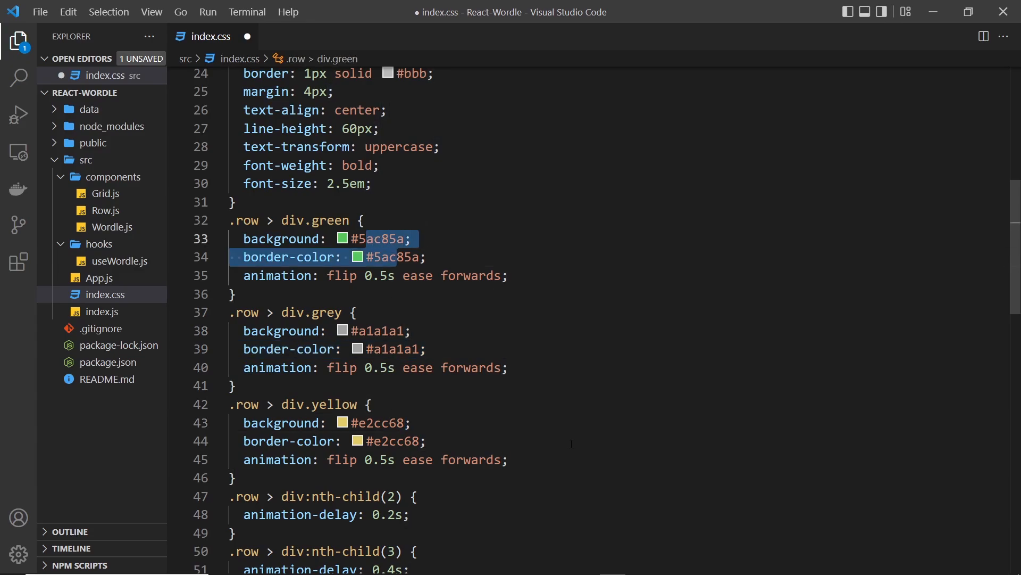
Step: Rewrite the green, grey and yellow rules to declare --background and --border-color custom properties
{"action": "scroll", "scroll_direction": "down", "scroll_amount": 3}
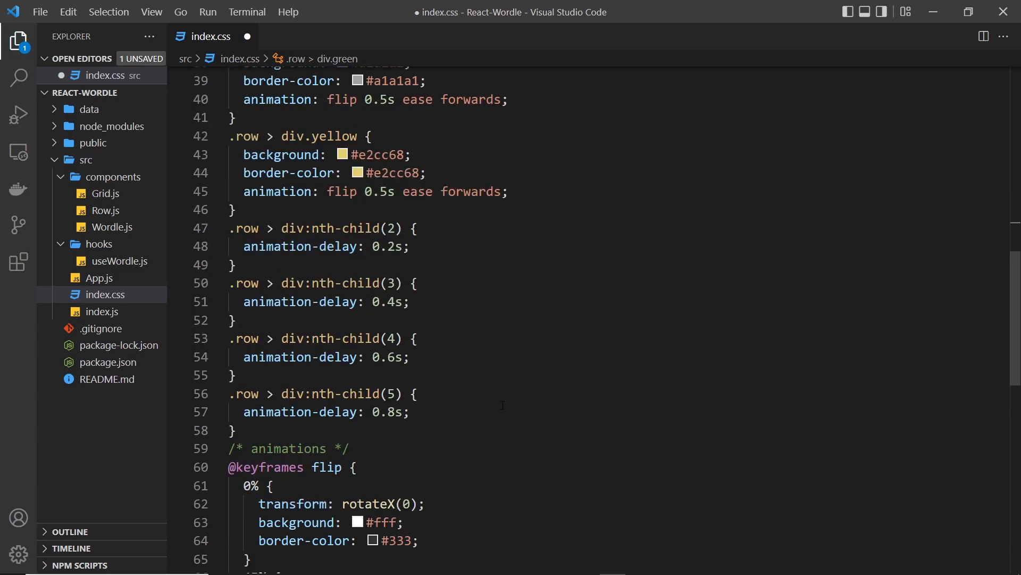
{"action": "scroll", "scroll_direction": "down", "scroll_amount": 3}
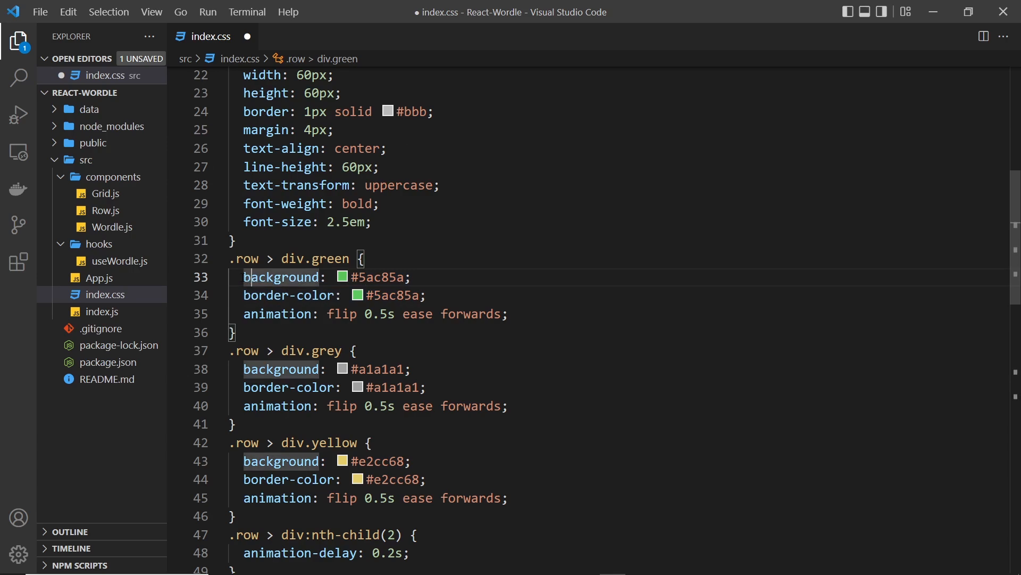
{"action": "left_click_drag", "start_coordinate": [242, 369], "coordinate": [426, 387]}
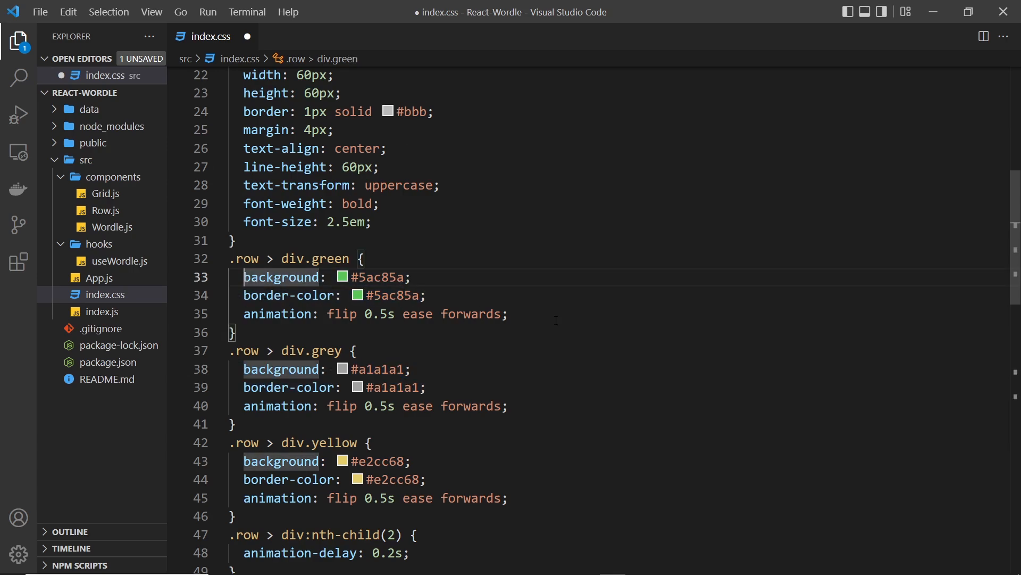
{"action": "type", "text": "--"}
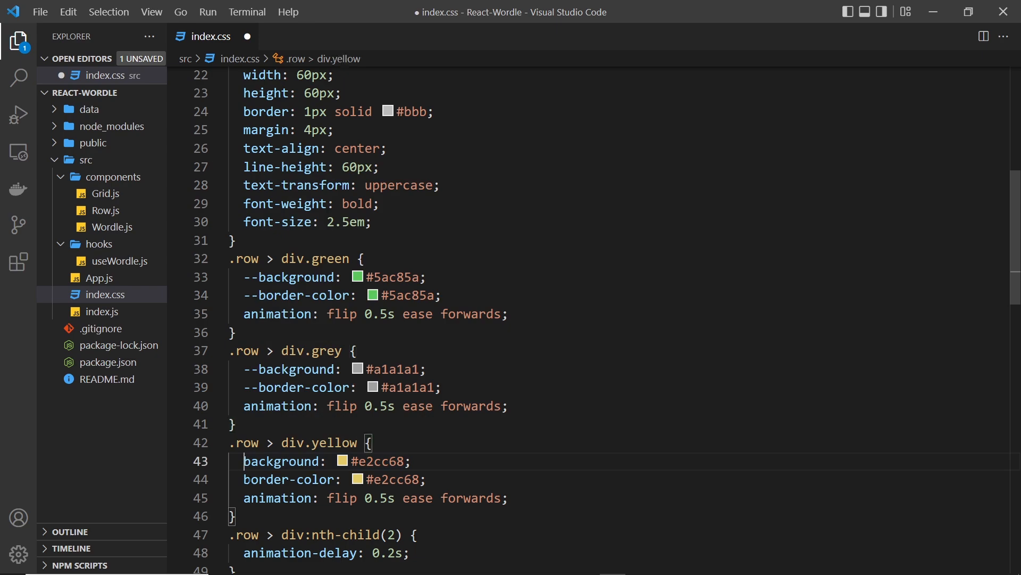
{"action": "type", "text": "--"}
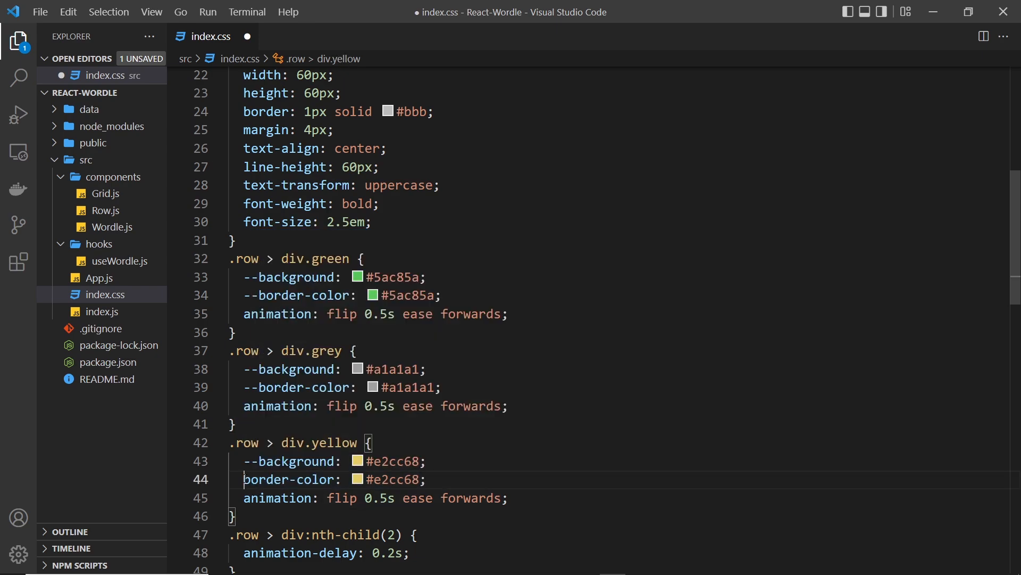
{"action": "type", "text": "--"}
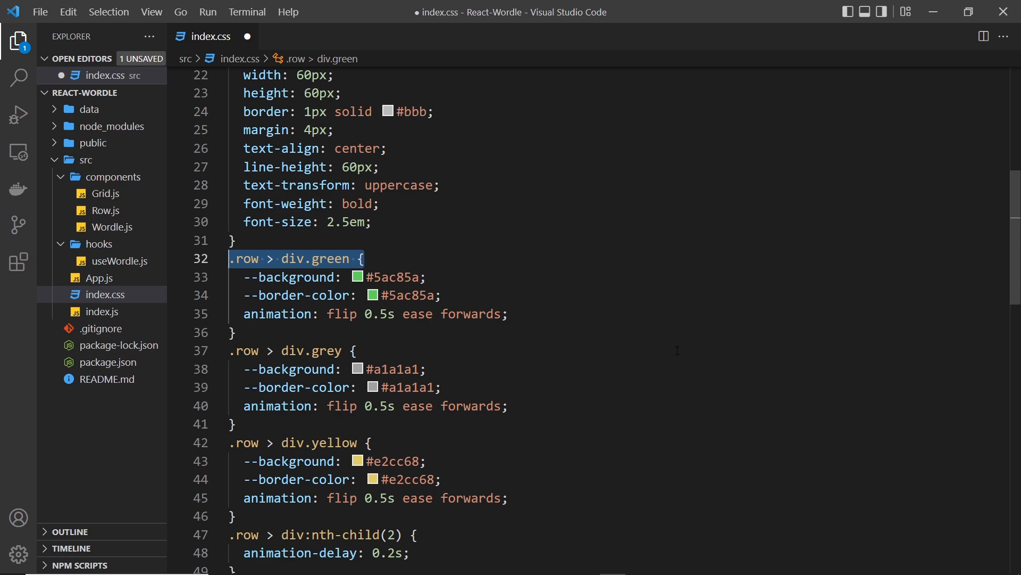
{"action": "scroll", "scroll_direction": "down", "scroll_amount": 3}
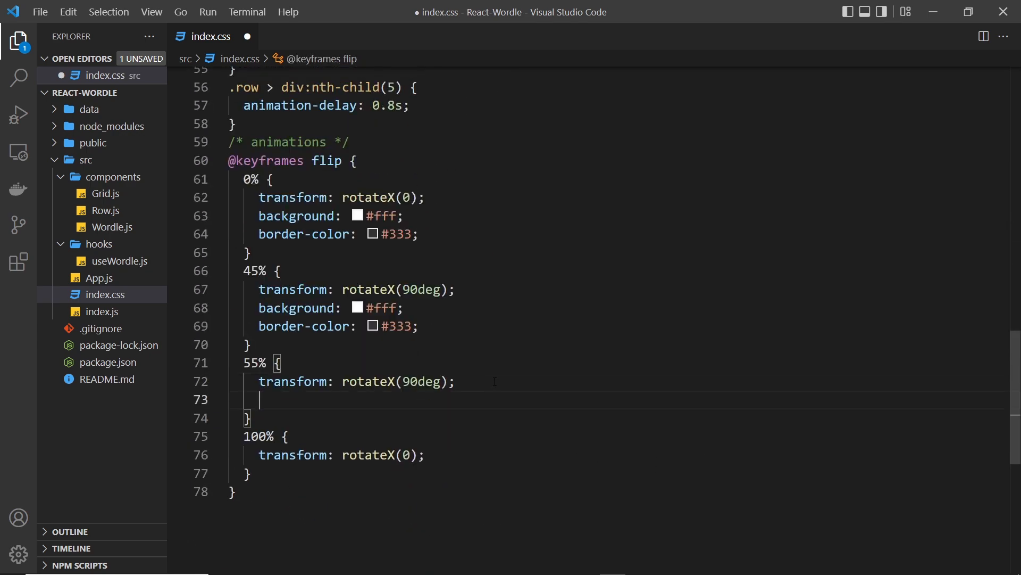
Step: Give the 55% flip stage background: var(--background) and border-color: var(--border-color)
{"action": "type", "text": "background:"}
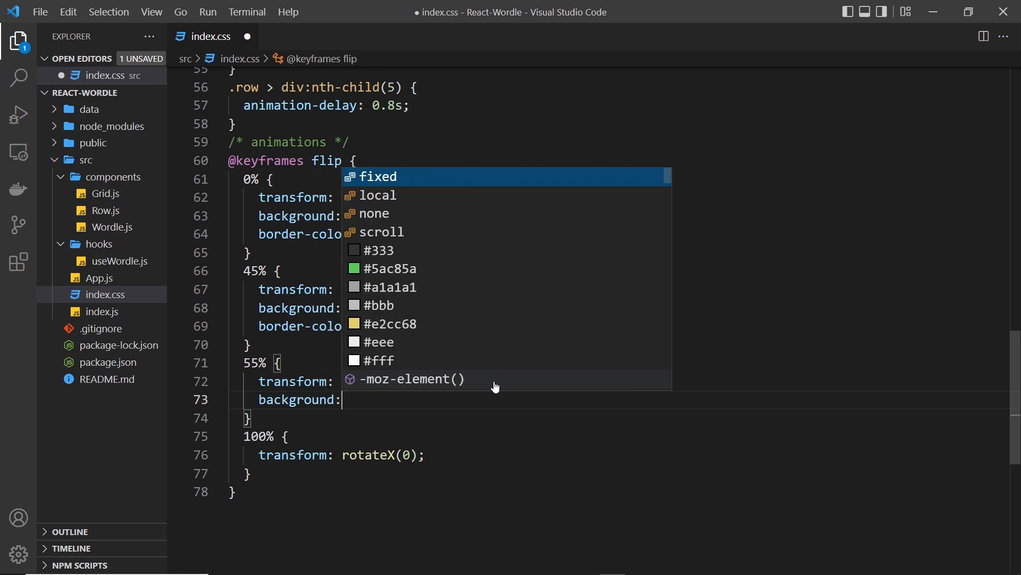
{"action": "type", "text": "var("}
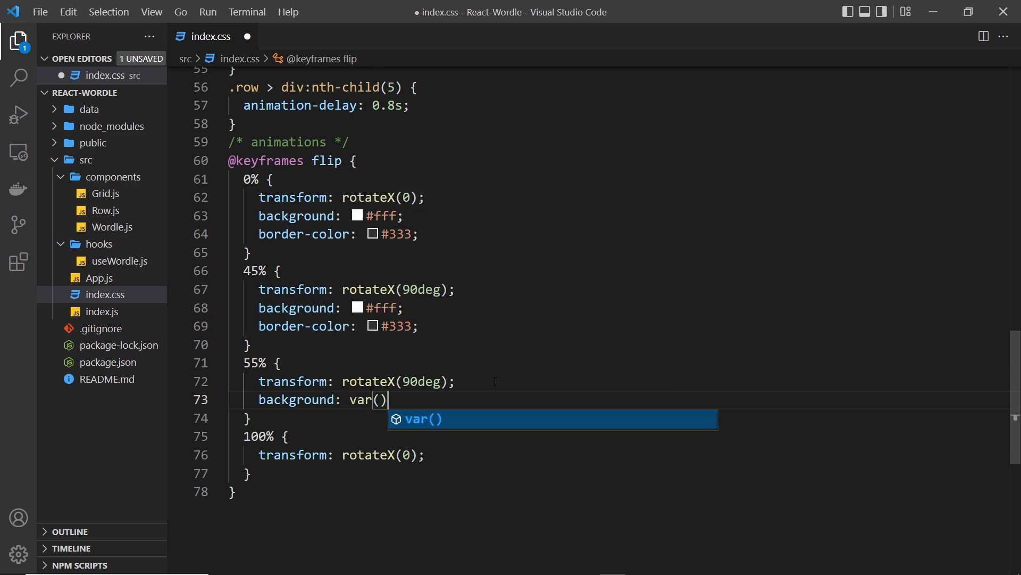
{"action": "type", "text": "--"}
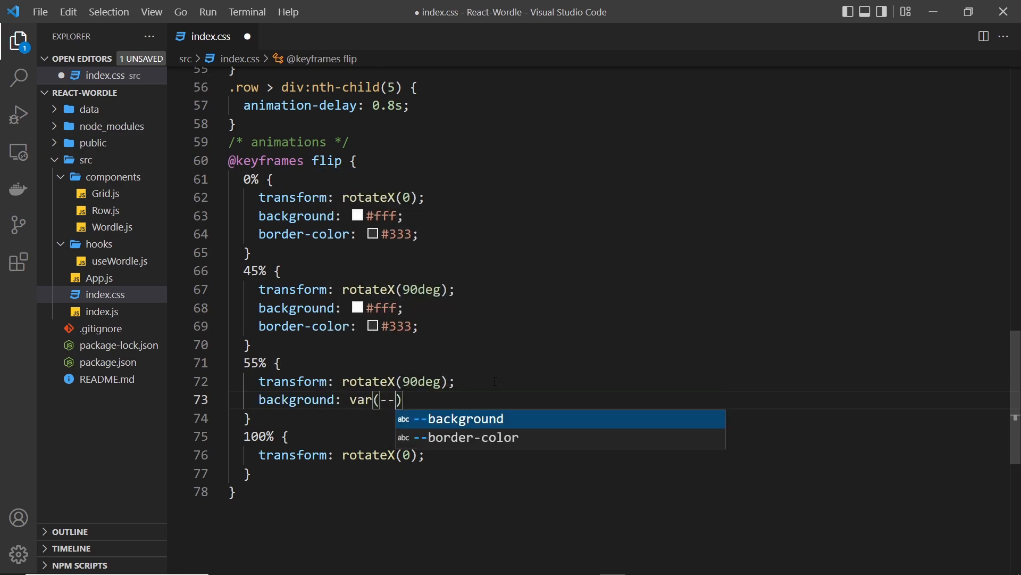
{"action": "key", "text": "Tab"}
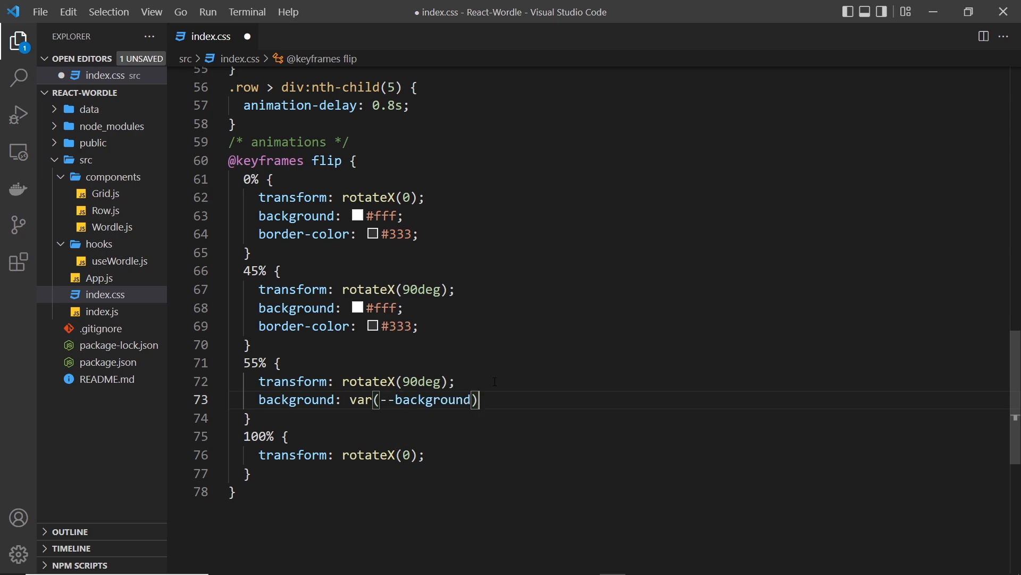
{"action": "type", "text": ";"}
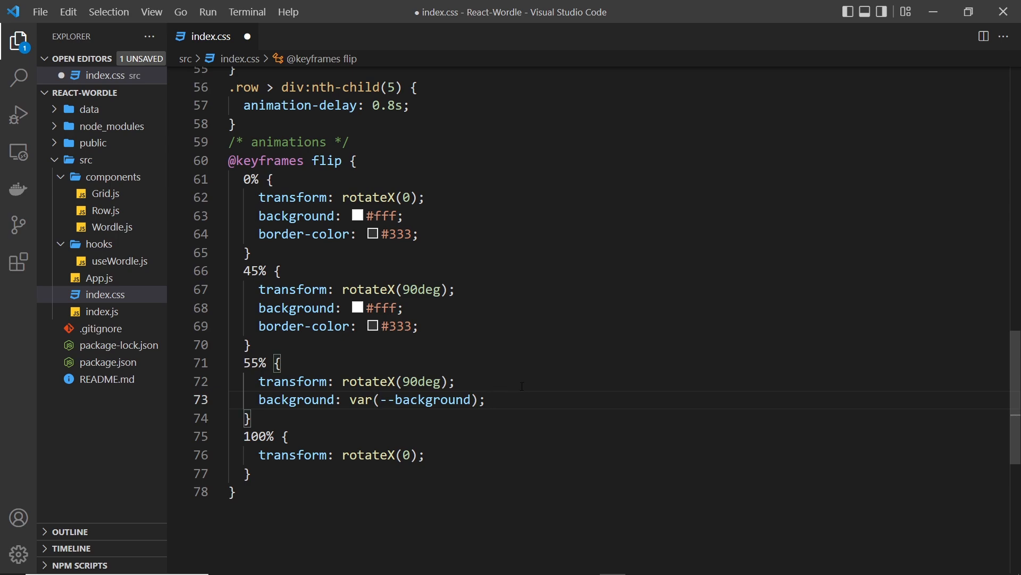
{"action": "mouse_move", "coordinate": [537, 414]}
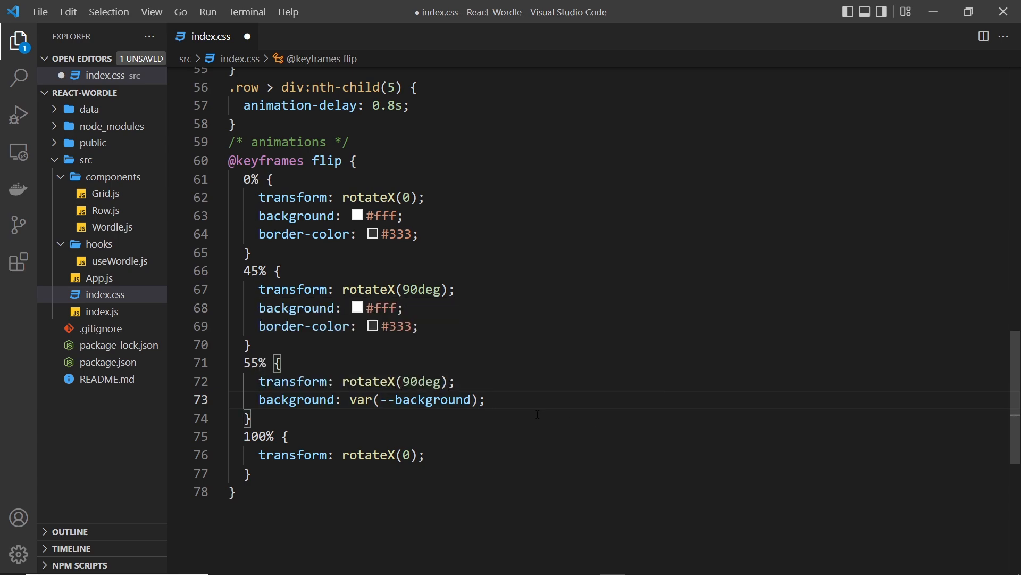
{"action": "key", "text": "Enter"}
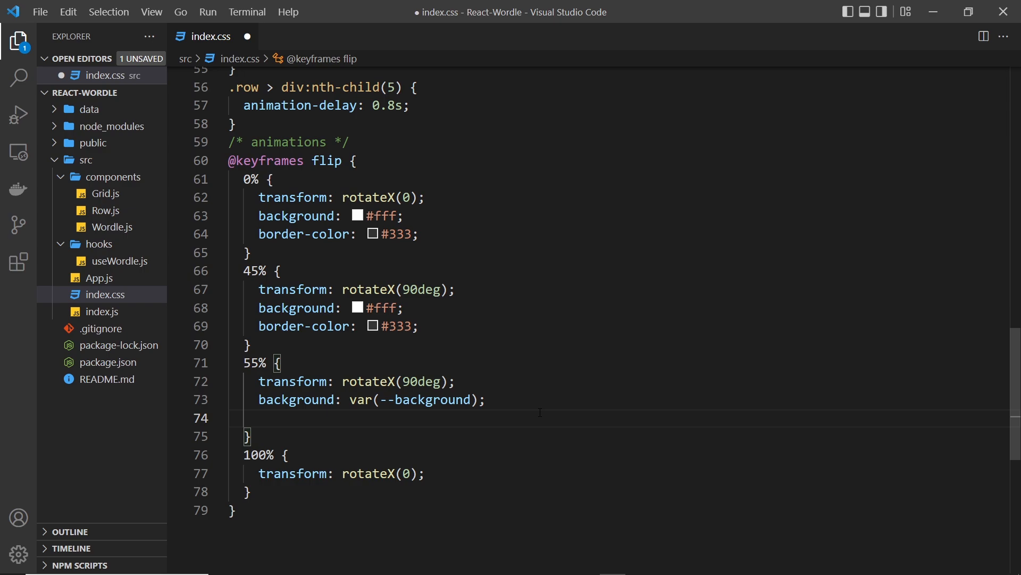
{"action": "type", "text": "b"}
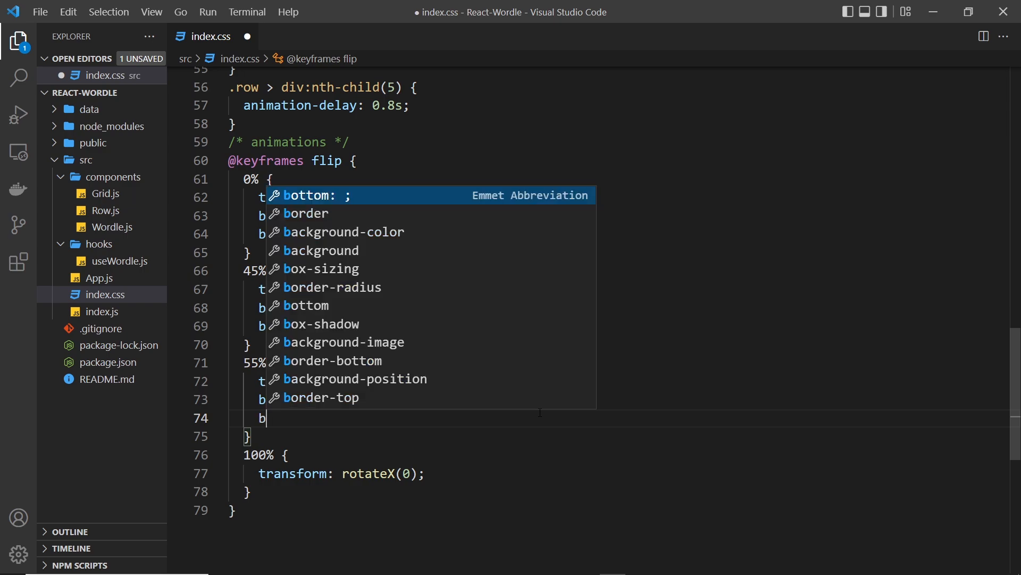
{"action": "type", "text": "order-color: var("}
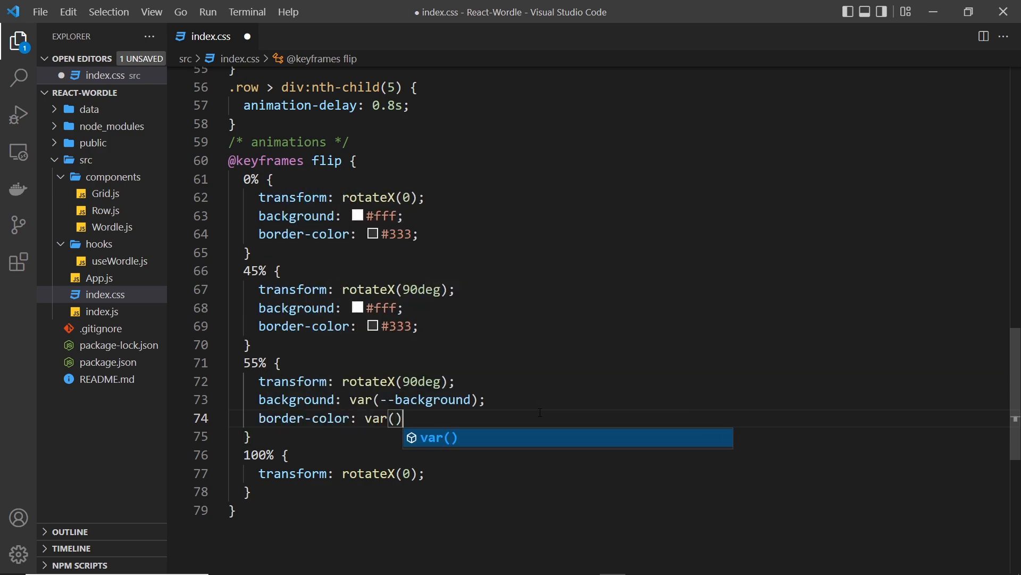
{"action": "type", "text": "--border-color"}
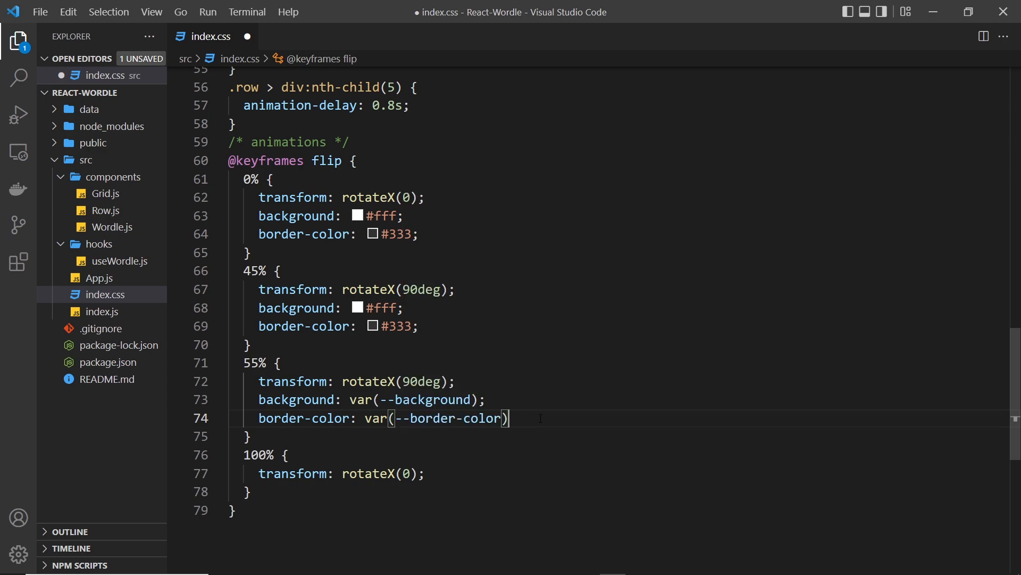
{"action": "type", "text": ";"}
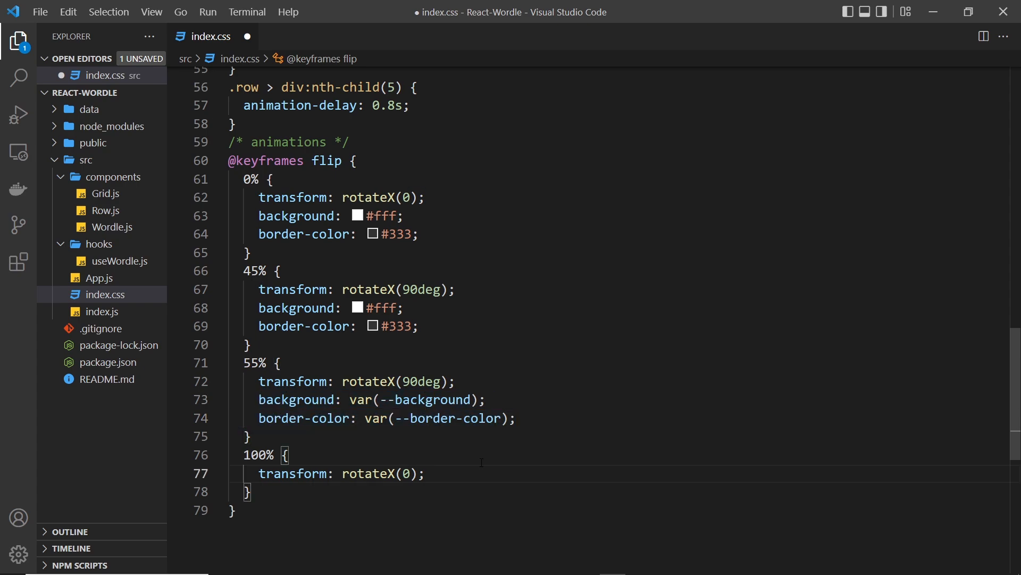
Step: Add the same var(--background) and border-color rules to the 100% stage and save index.css
{"action": "type", "text": "background: var(--background);"}
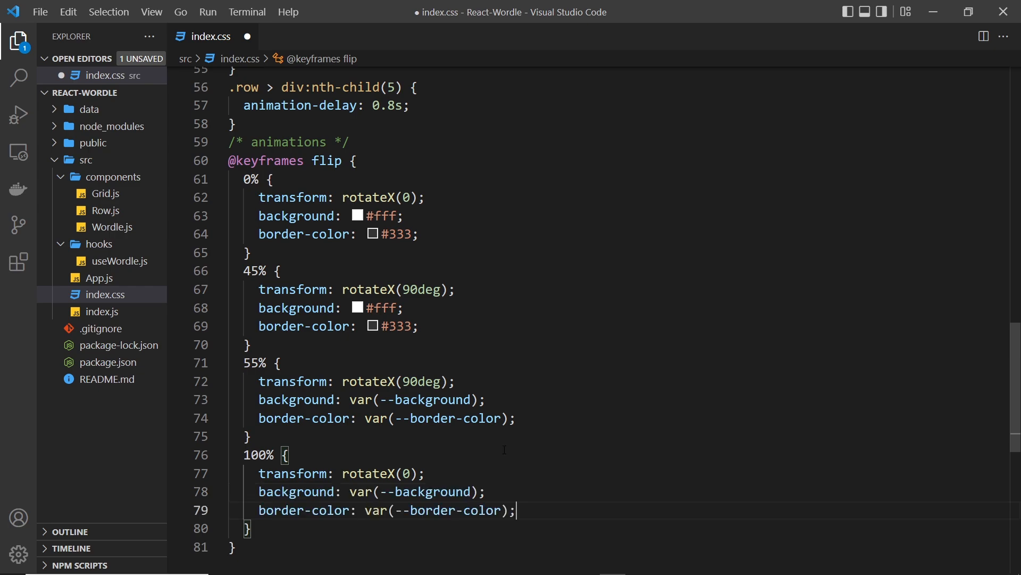
{"action": "key", "text": "ctrl+s"}
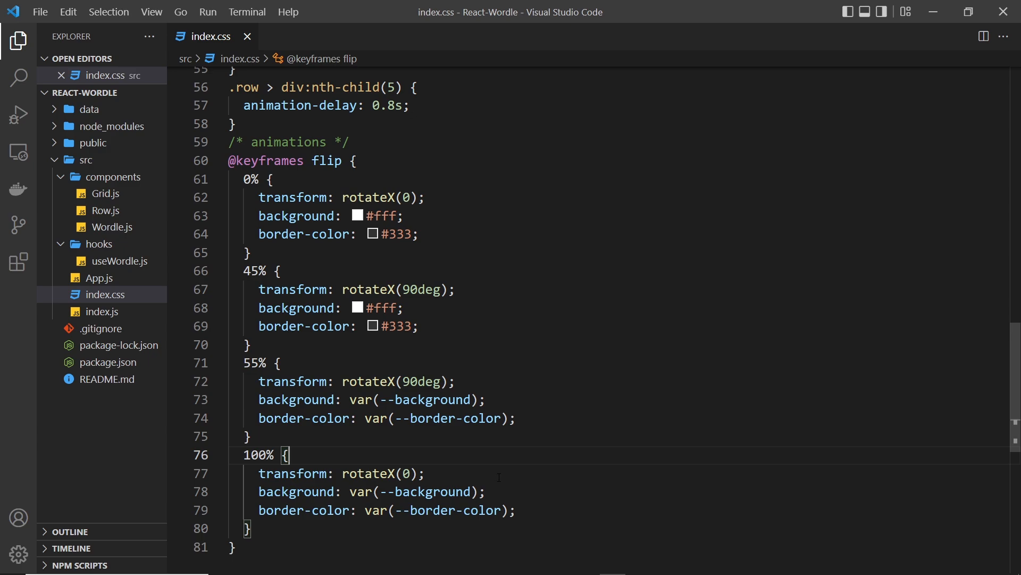
{"action": "left_click", "coordinate": [515, 510]}
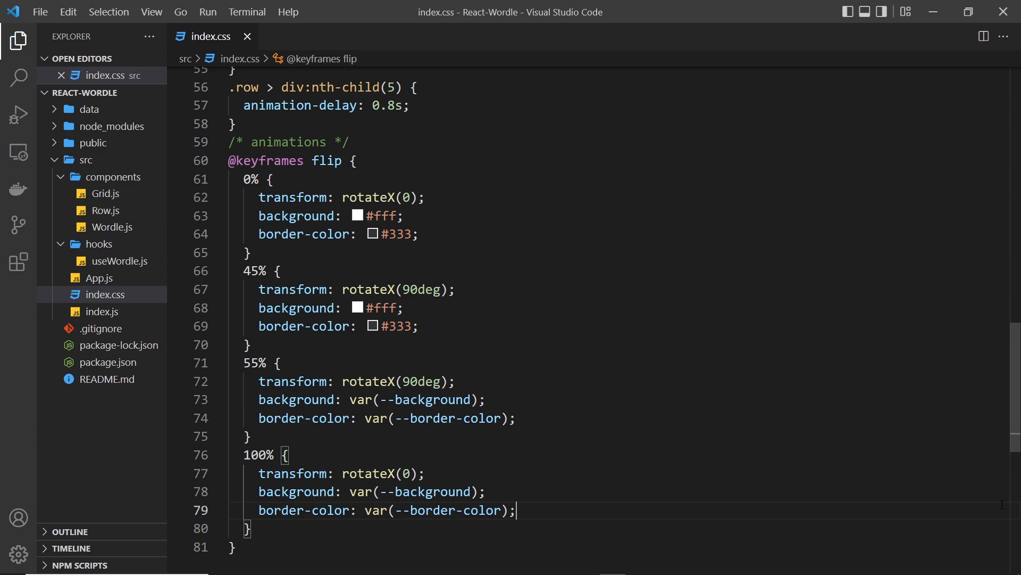
Step: Add color: #eee to the 100% and 55% flip stages and save the stylesheet
{"action": "key", "text": "Enter"}
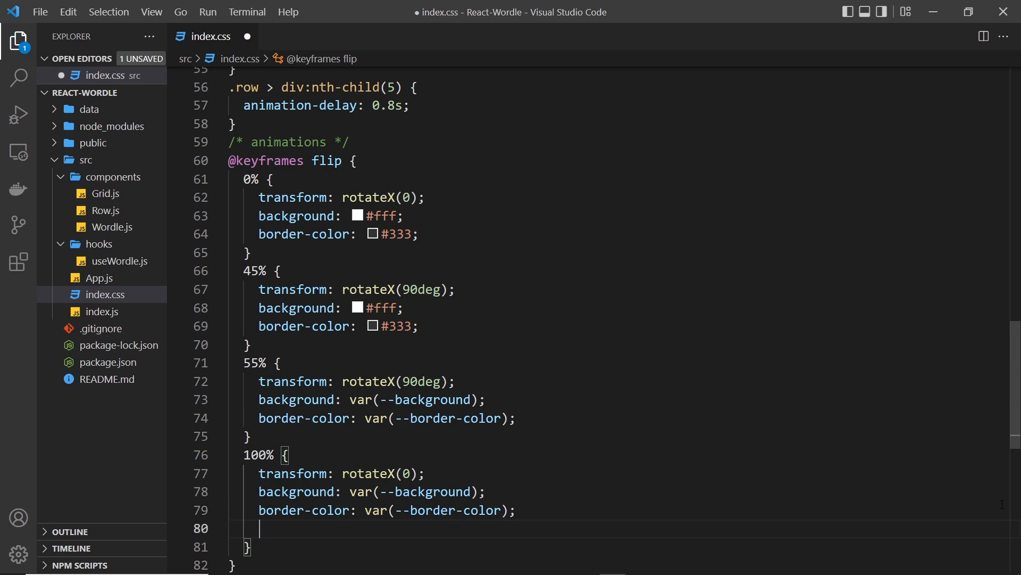
{"action": "type", "text": "color:"}
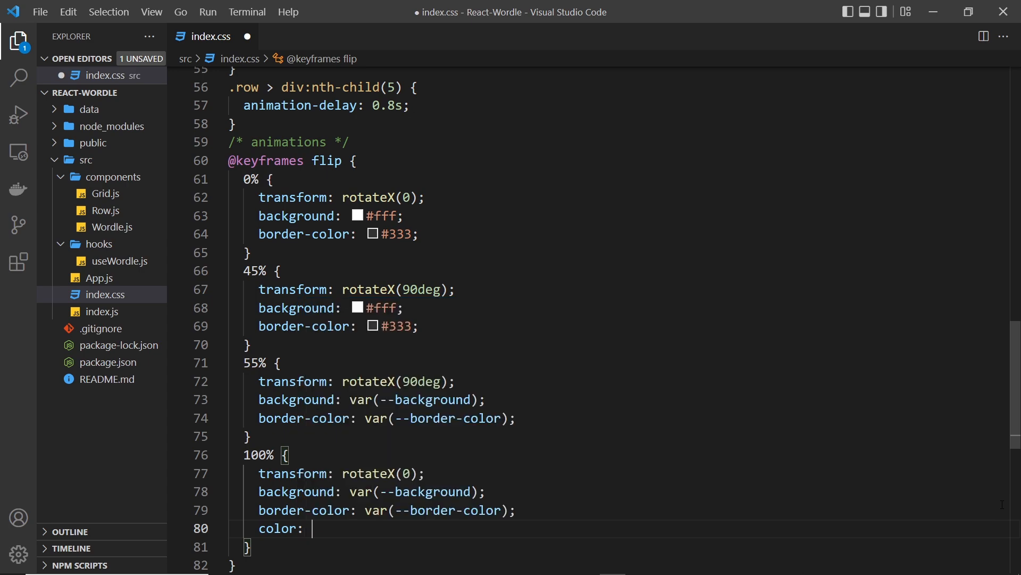
{"action": "type", "text": "#eee;"}
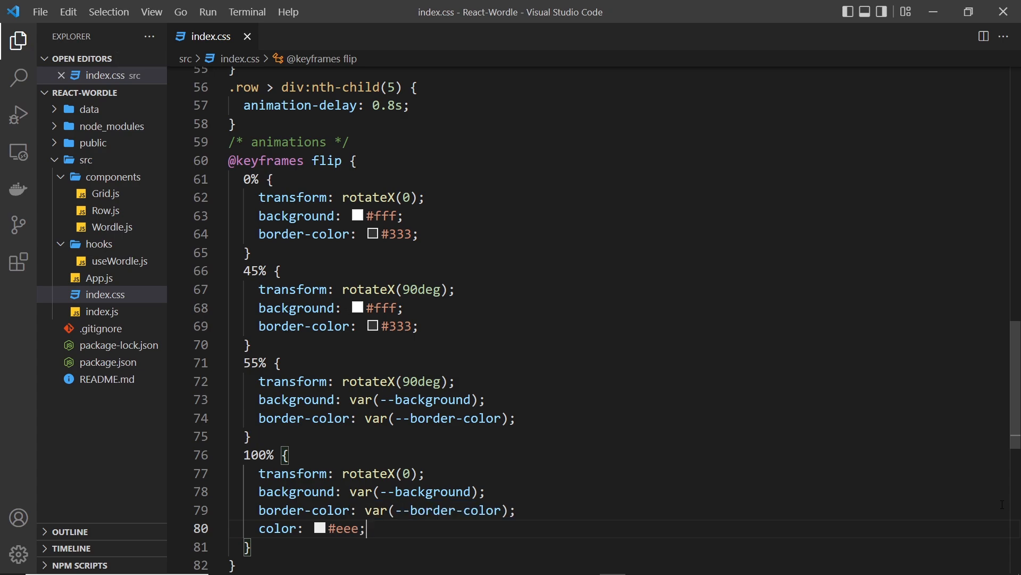
{"action": "mouse_move", "coordinate": [522, 423]}
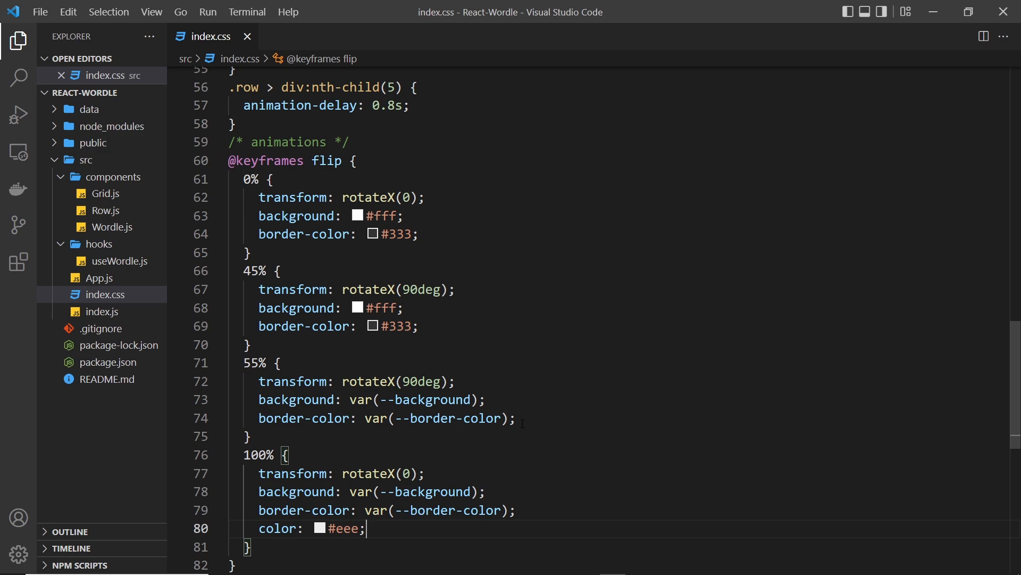
{"action": "type", "text": "color: #ee"}
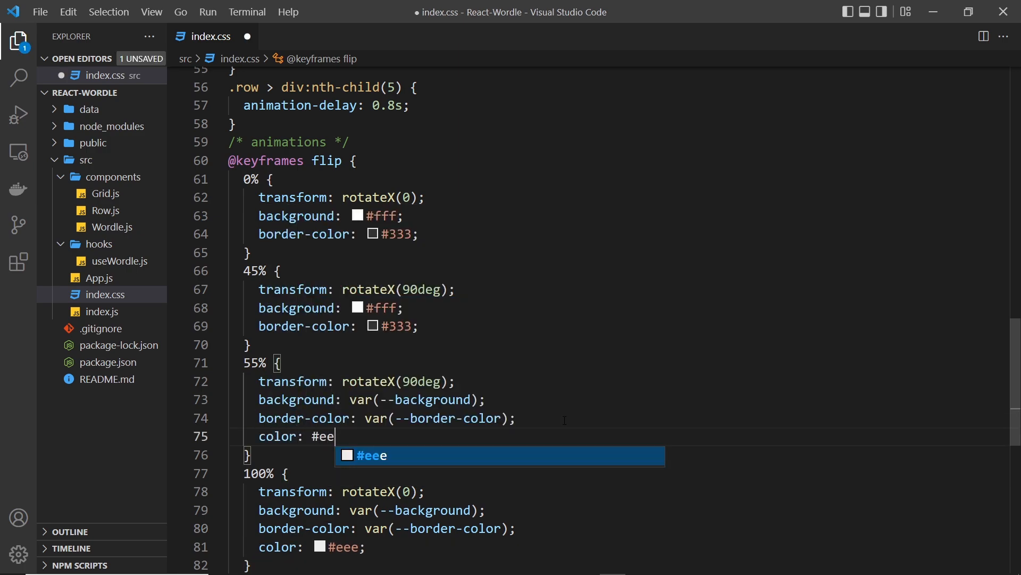
{"action": "key", "text": "Tab"}
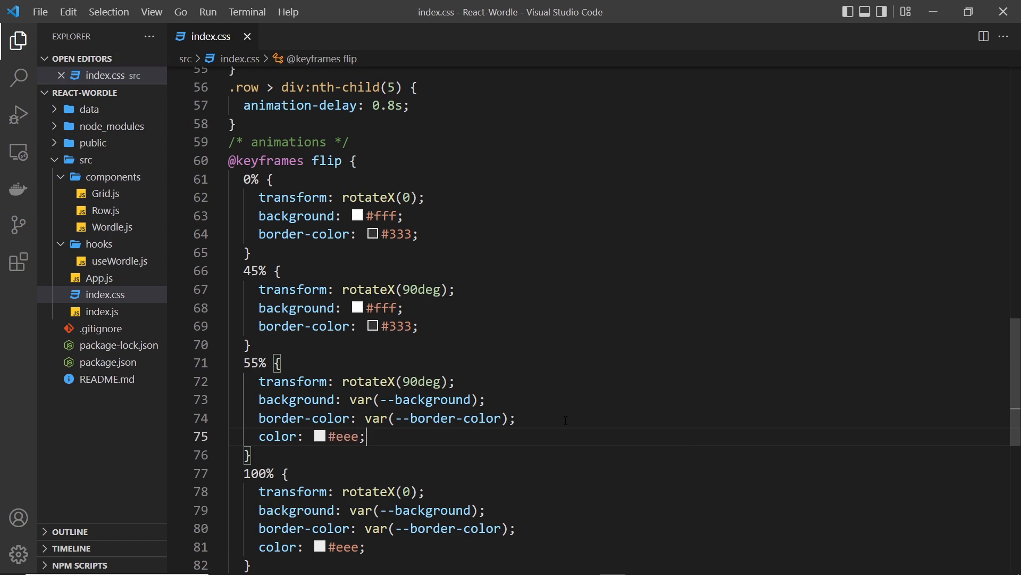
{"action": "mouse_move", "coordinate": [569, 432]}
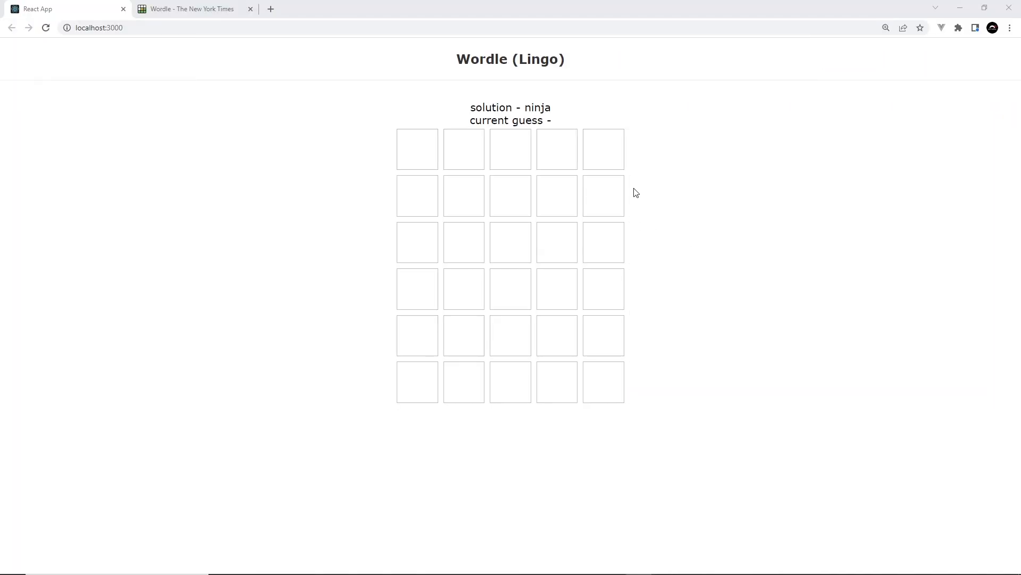
Step: Play JAILS then NINJA in the local Wordle and watch tiles flip yellow, grey and green
{"action": "double_click", "coordinate": [538, 108]}
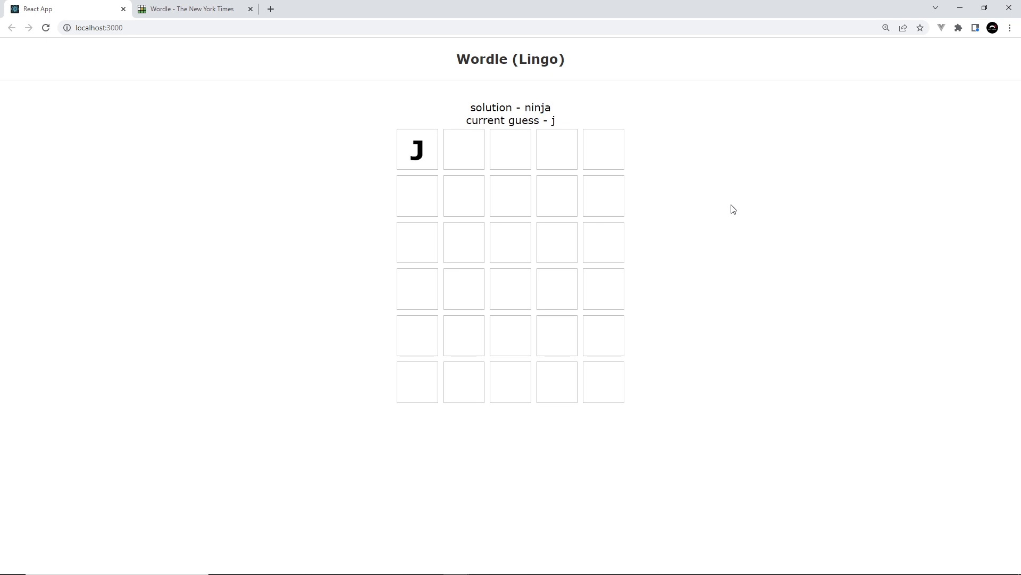
{"action": "type", "text": "ails"}
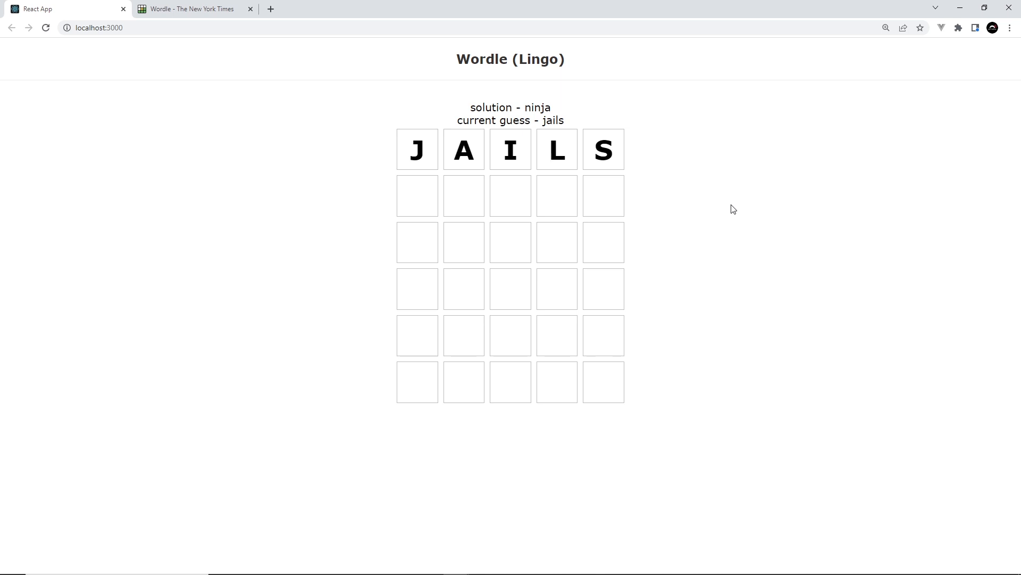
{"action": "key", "text": "Enter"}
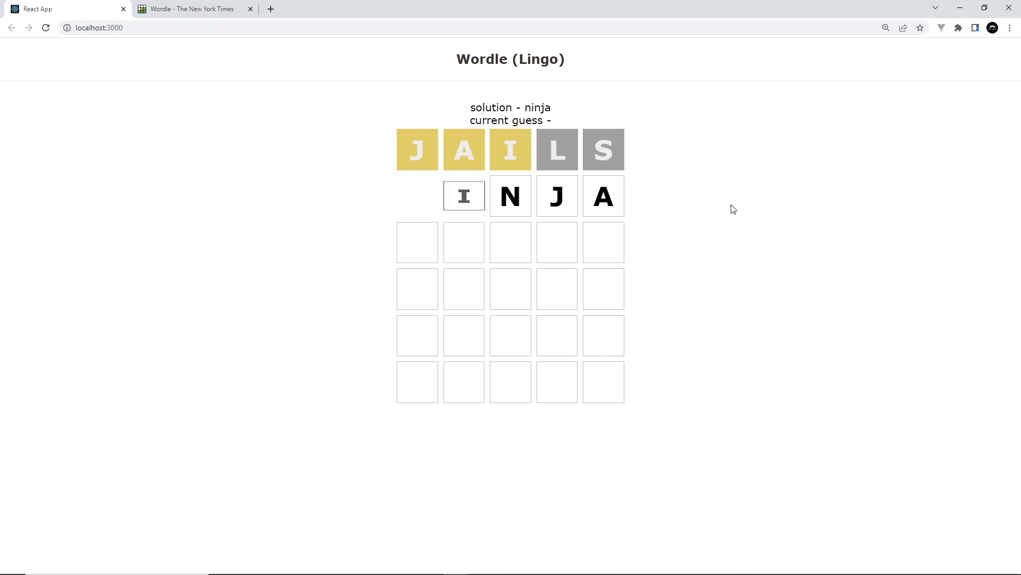
{"action": "key", "text": "Enter"}
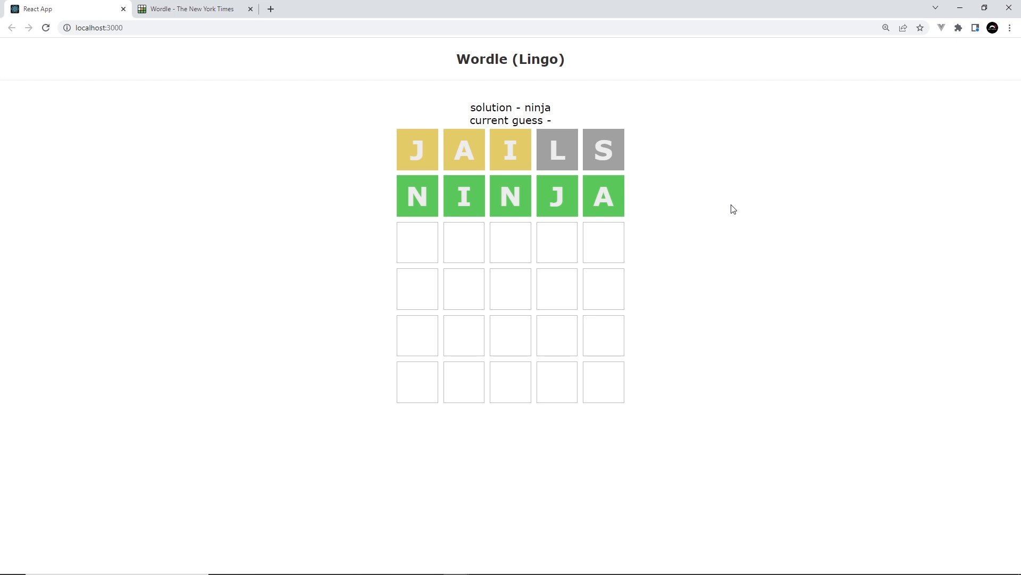
{"action": "mouse_move", "coordinate": [681, 263]}
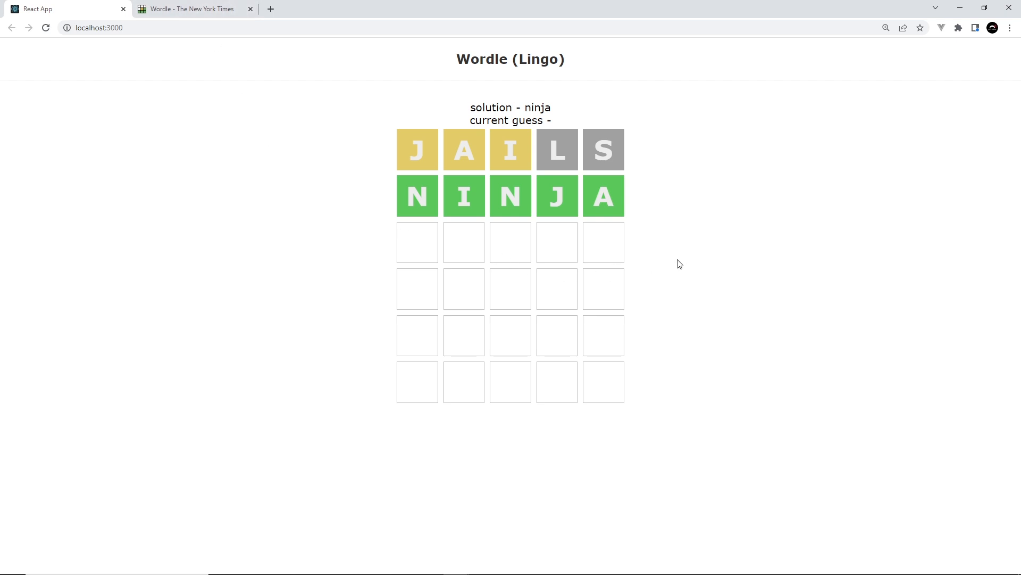
{"action": "mouse_move", "coordinate": [662, 251]}
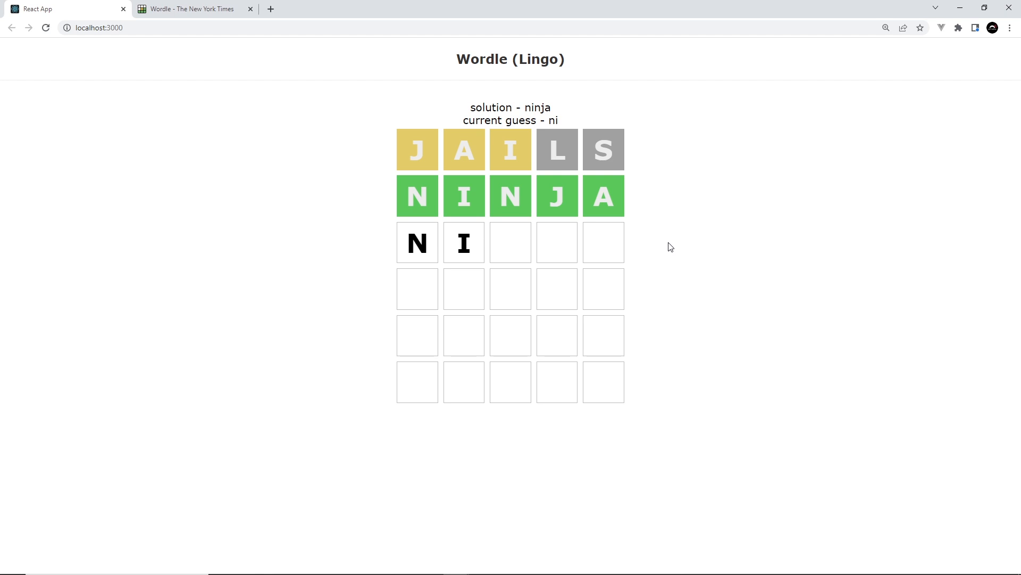
Step: Glance at the NYT Wordle tab for comparison and return to the local app
{"action": "left_click", "coordinate": [198, 9]}
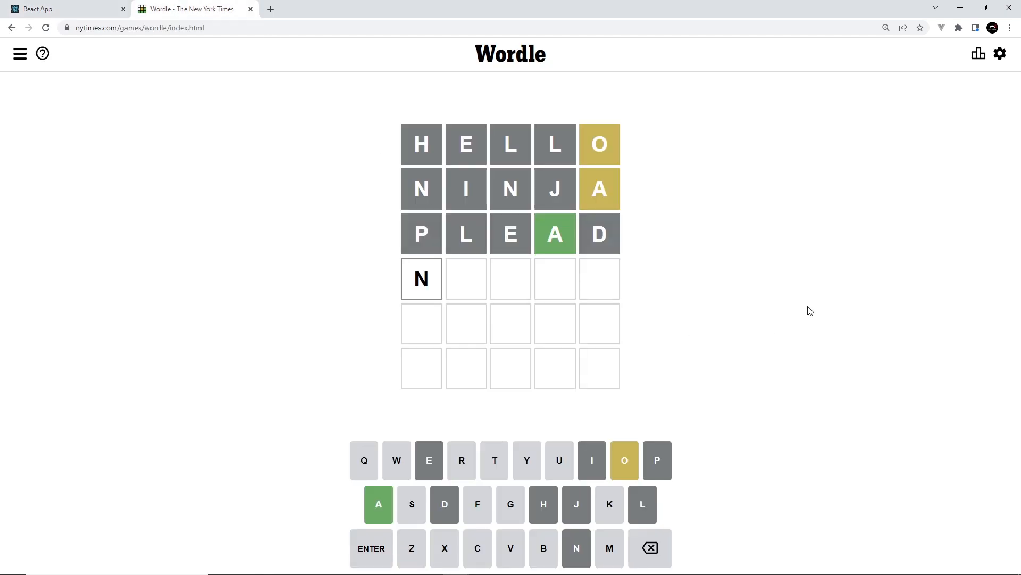
{"action": "left_click", "coordinate": [54, 9]}
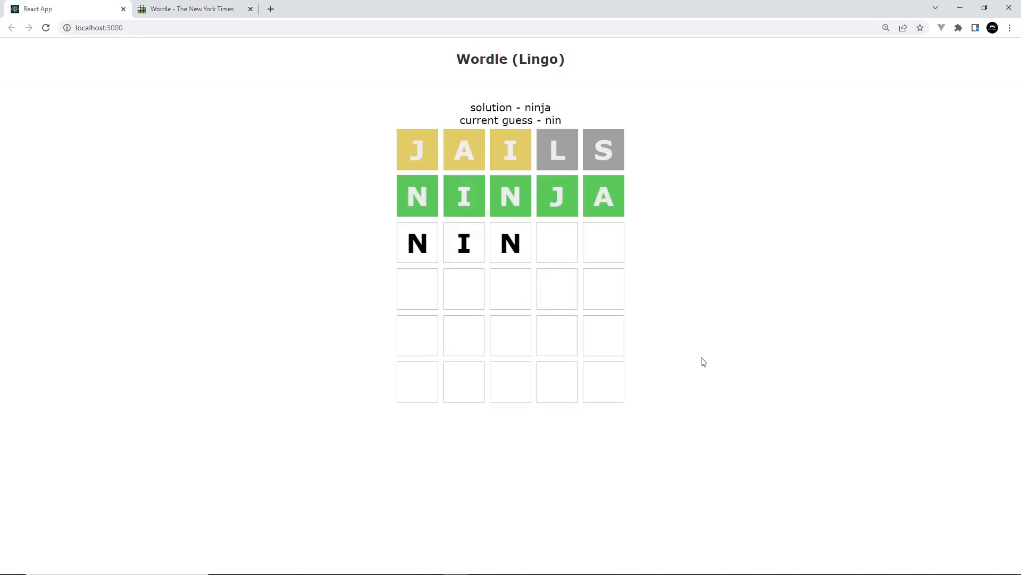